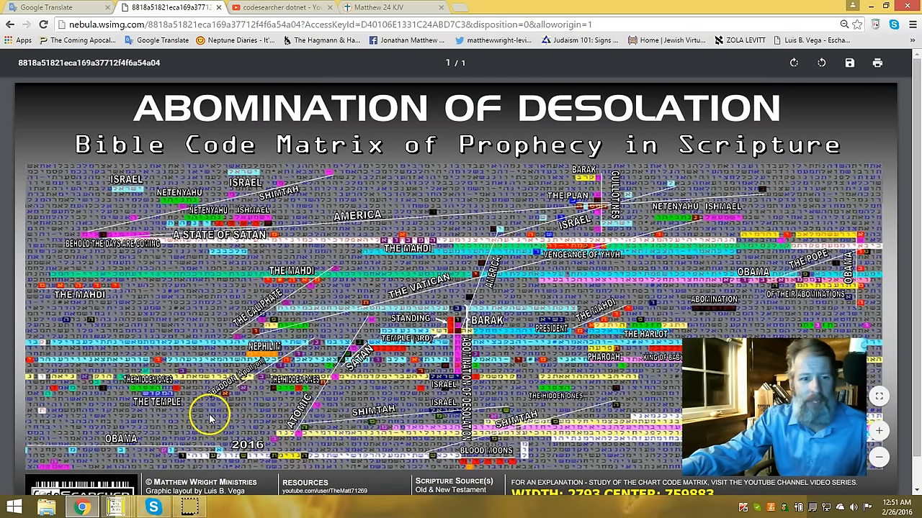
mouse_move(245, 414)
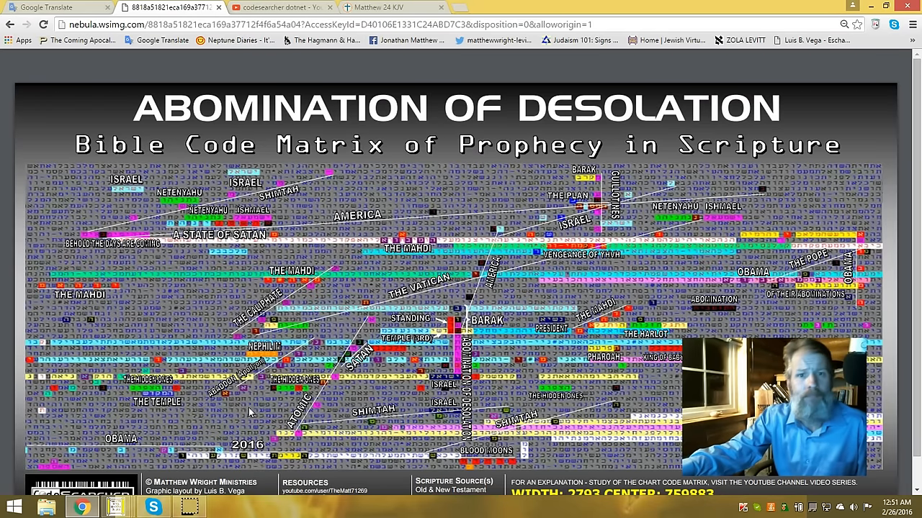
mouse_move(257, 406)
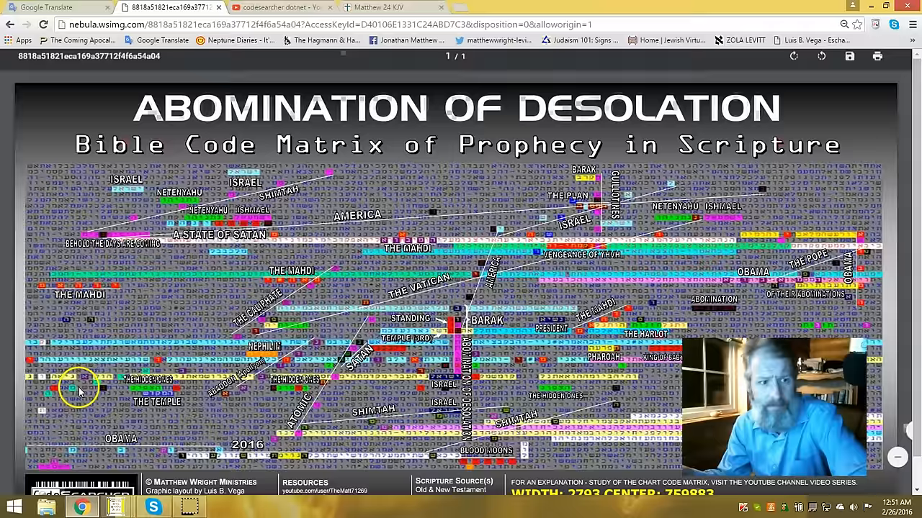
Show the King James Matthew 24 page at the top, with the Temple Destruction Foretold verses.
click(375, 7)
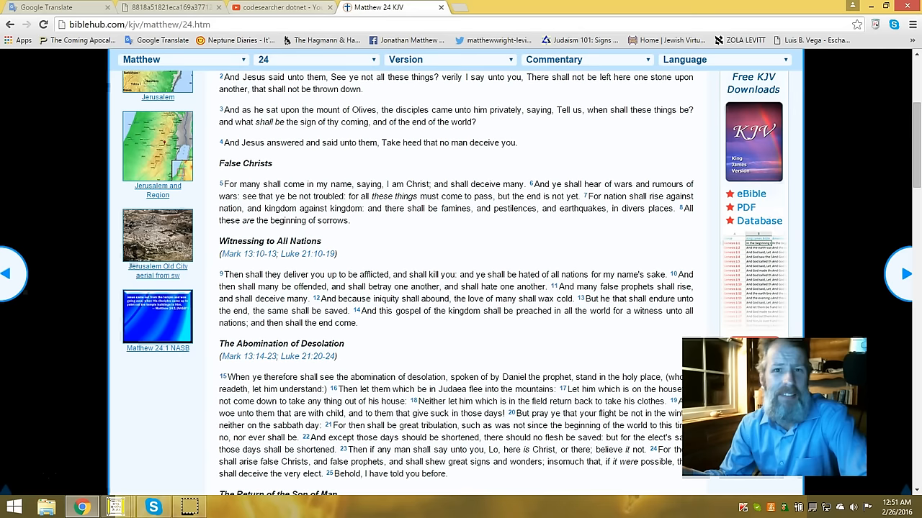
mouse_move(396, 260)
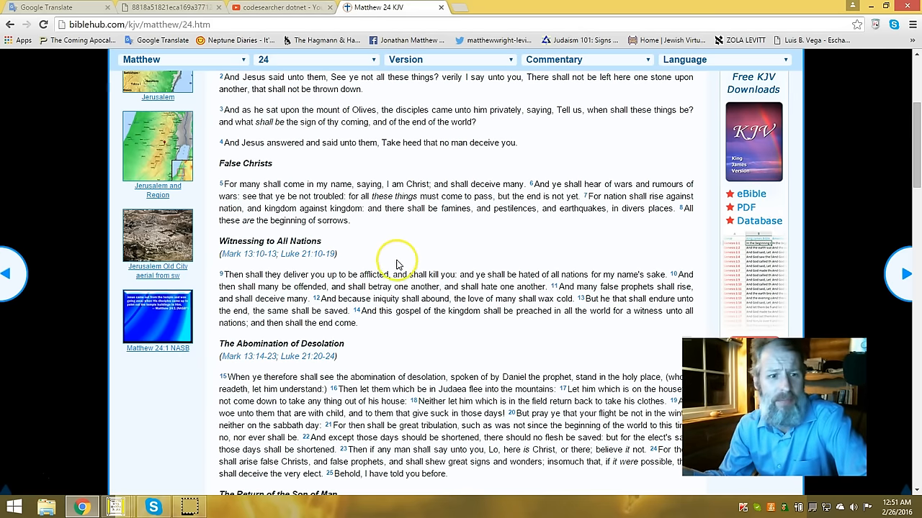
scroll(up, 3)
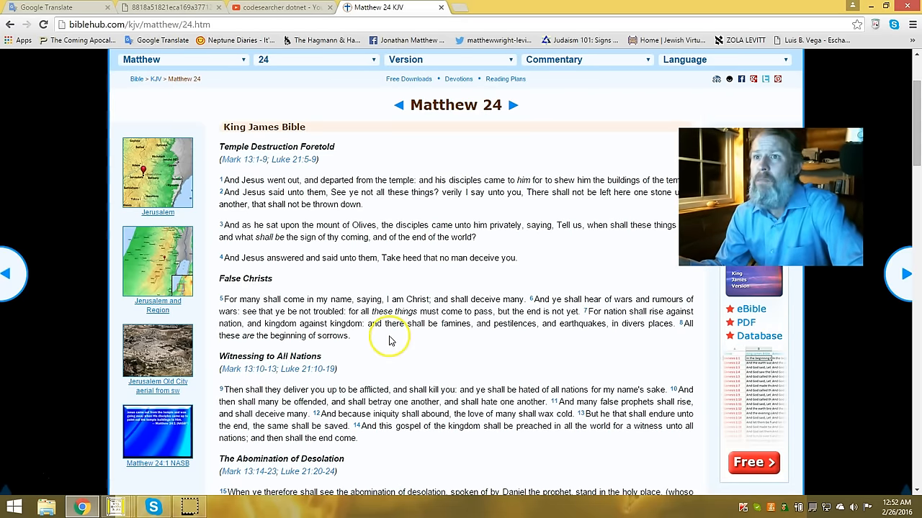
mouse_move(333, 363)
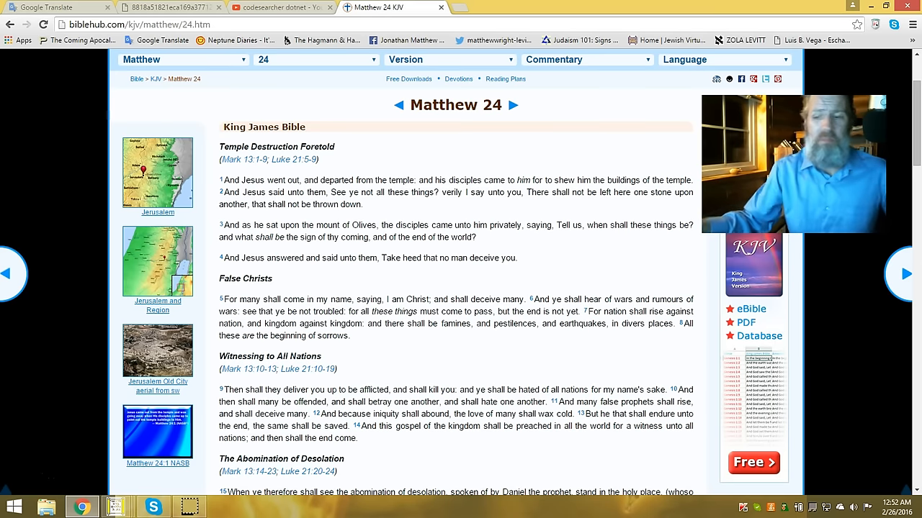
mouse_move(909, 151)
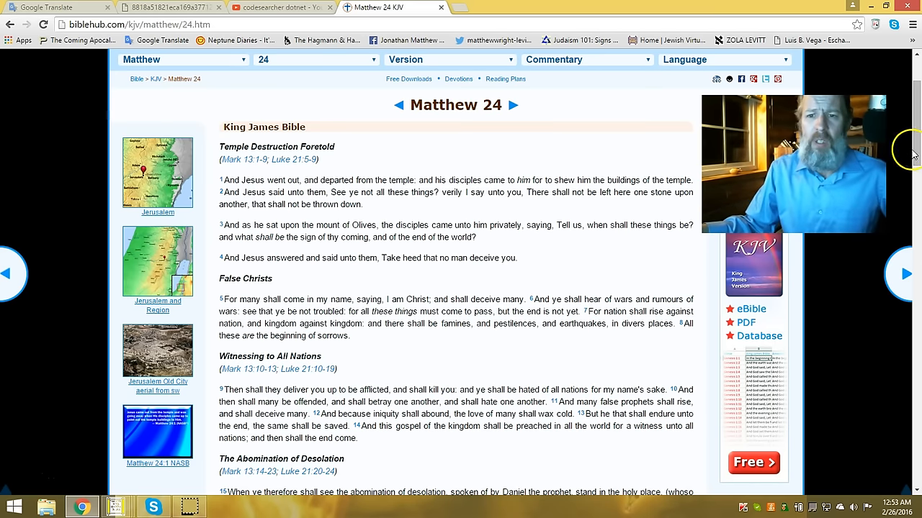
Move down the Matthew 24 page to the Abomination of Desolation passage, verses 15–28.
scroll(down, 3)
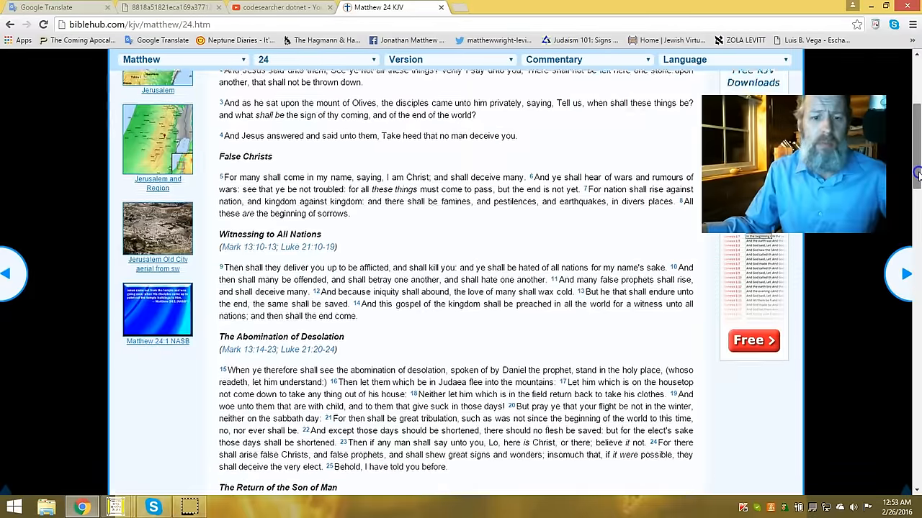
scroll(down, 3)
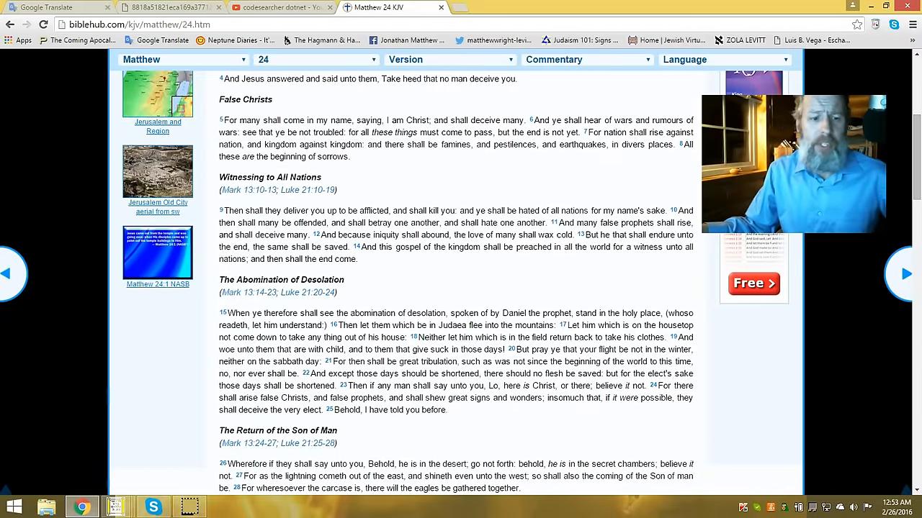
mouse_move(534, 288)
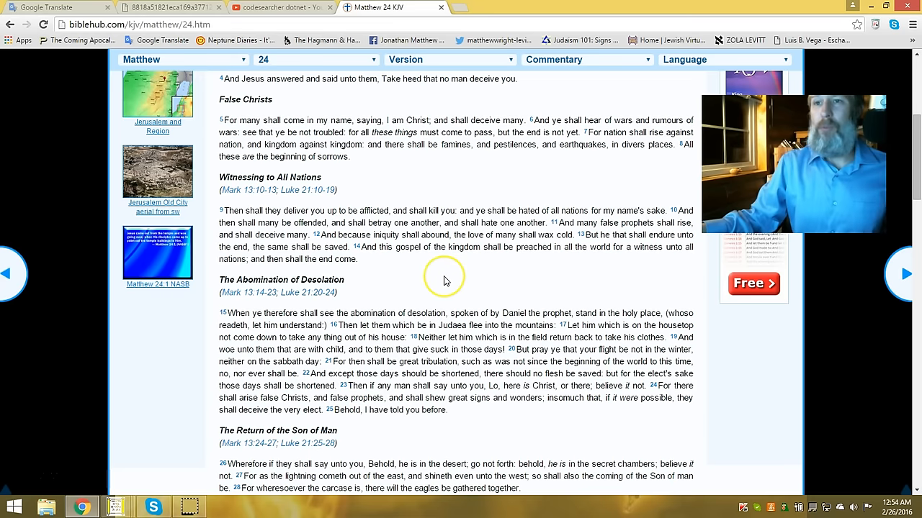
mouse_move(242, 306)
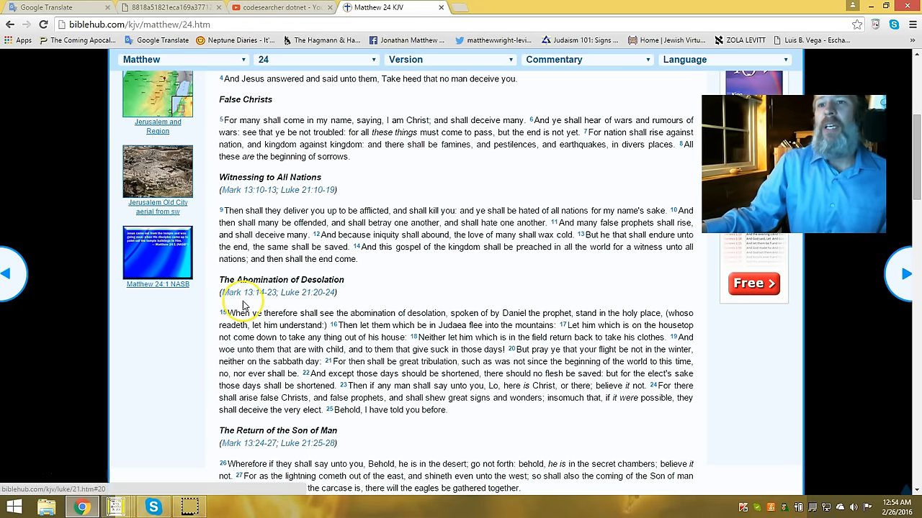
mouse_move(328, 290)
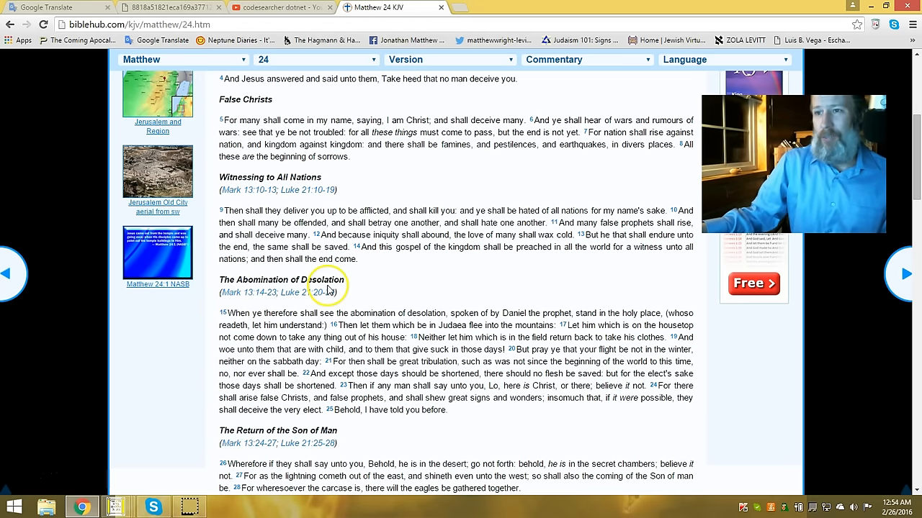
mouse_move(248, 330)
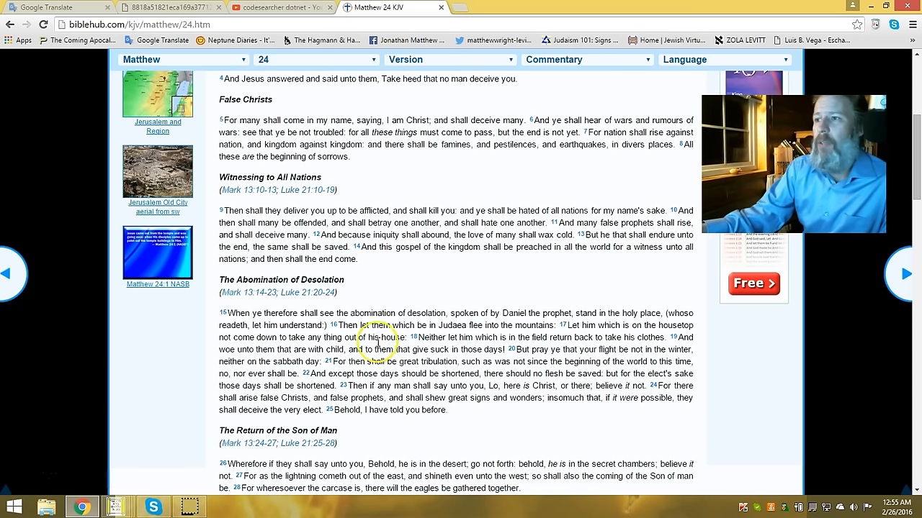
mouse_move(432, 322)
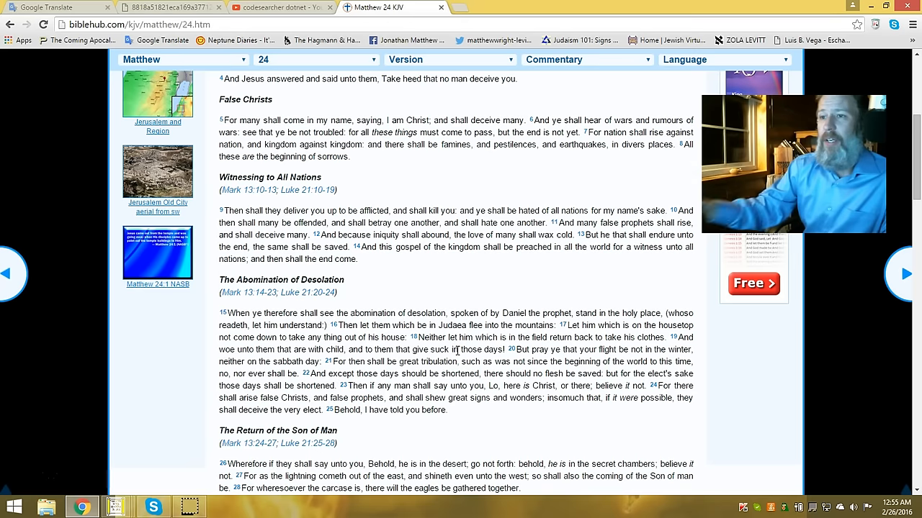
mouse_move(313, 351)
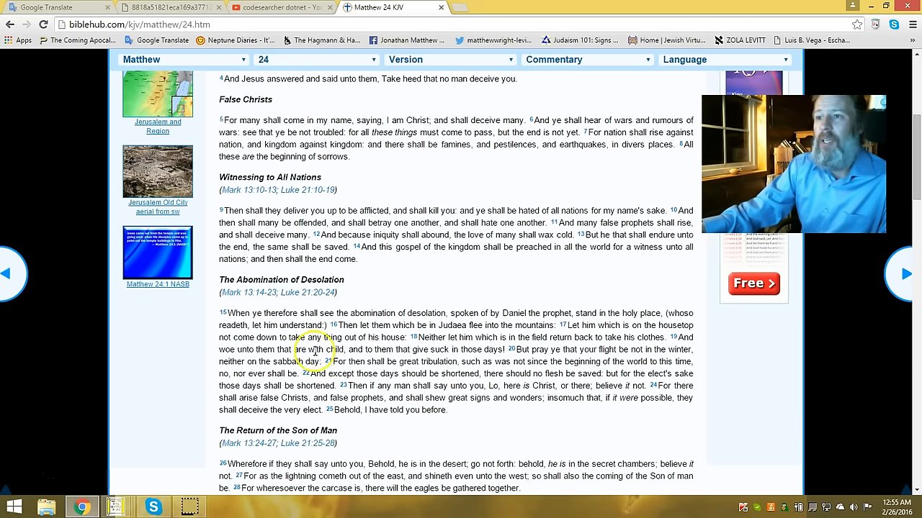
mouse_move(517, 334)
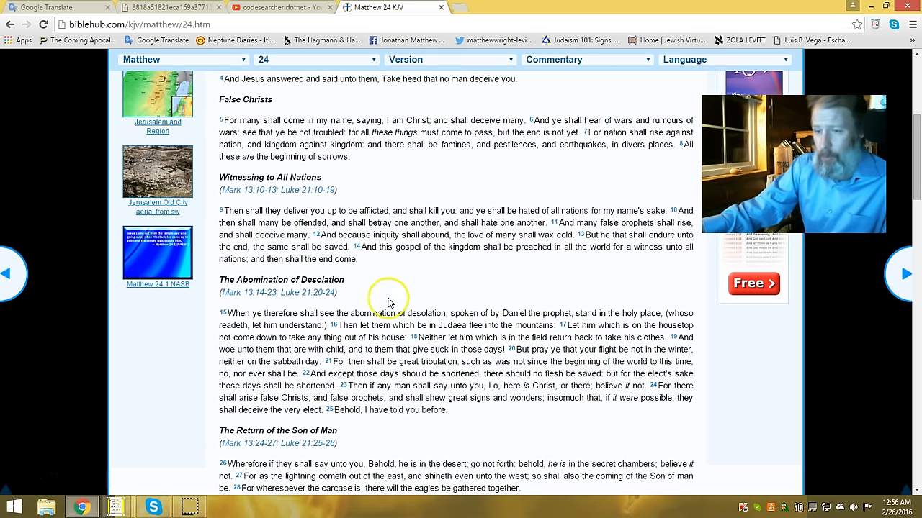
mouse_move(389, 301)
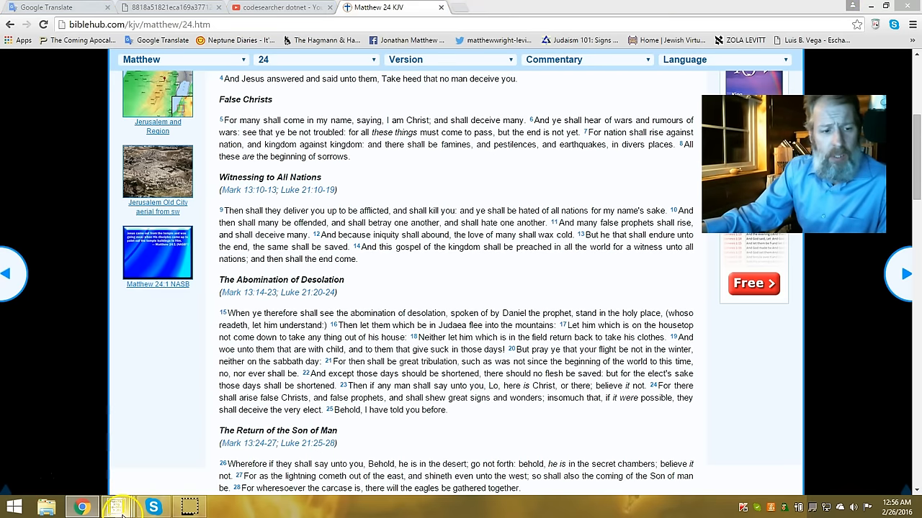
Bring the Bible code search matrix window to the front from the taskbar.
click(115, 507)
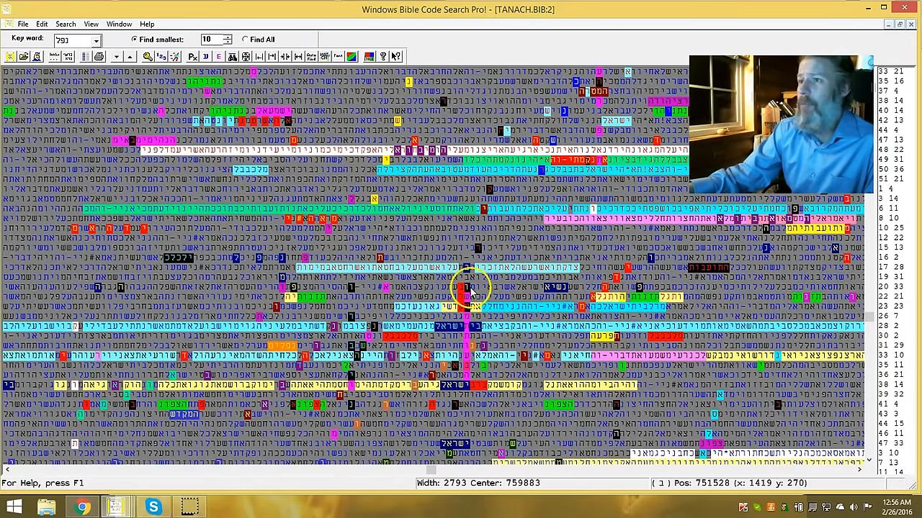
mouse_move(460, 363)
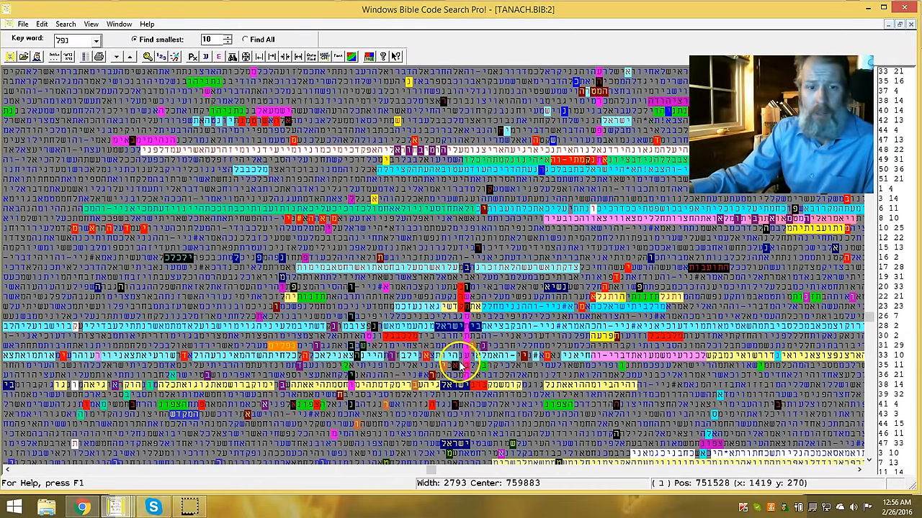
mouse_move(662, 175)
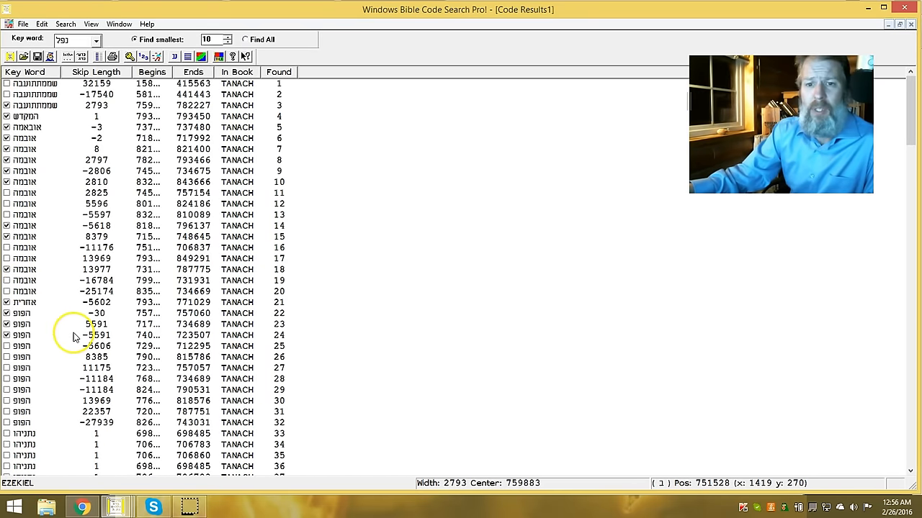
mouse_move(61, 152)
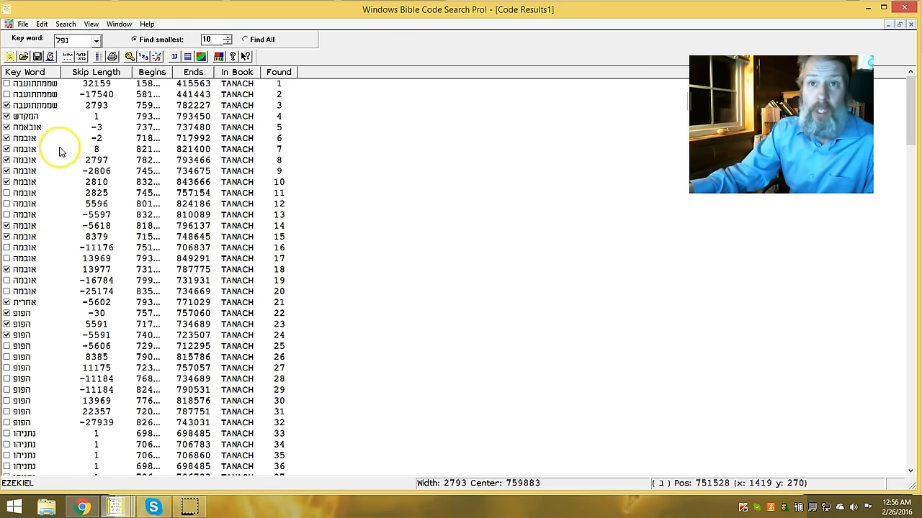
mouse_move(88, 114)
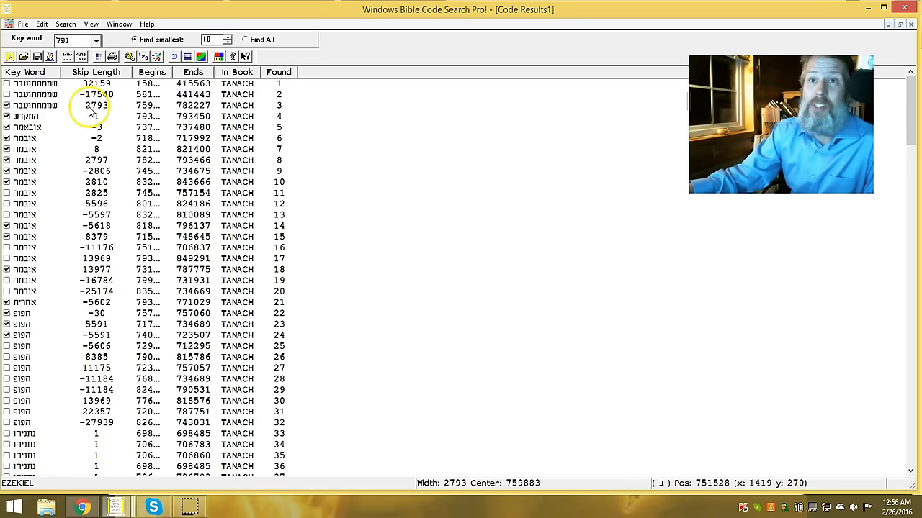
mouse_move(94, 115)
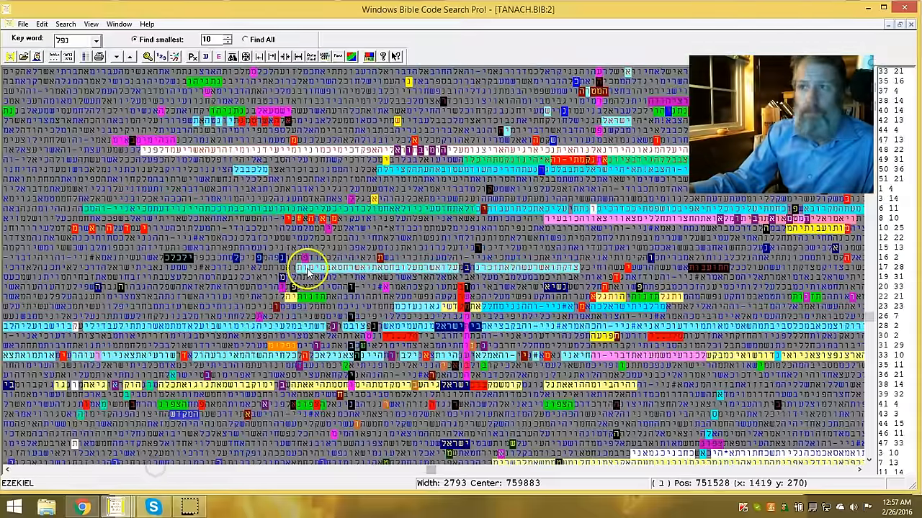
mouse_move(410, 511)
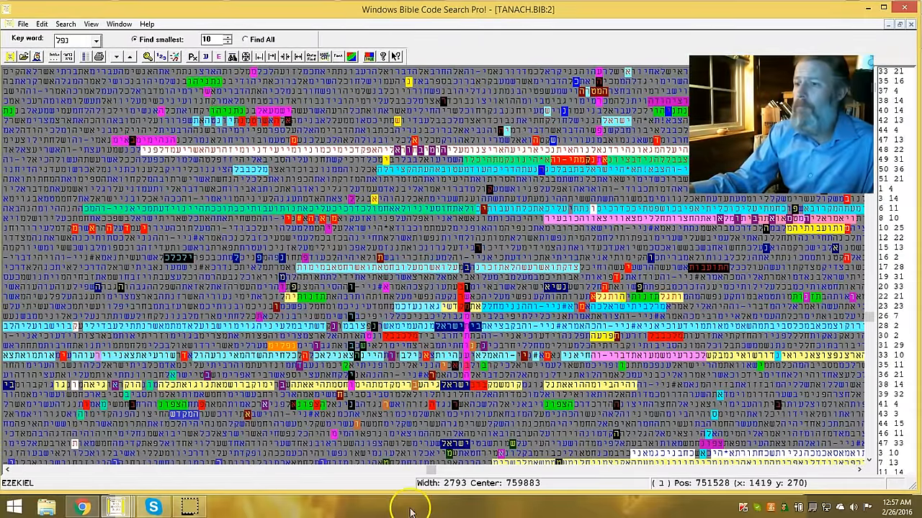
mouse_move(455, 227)
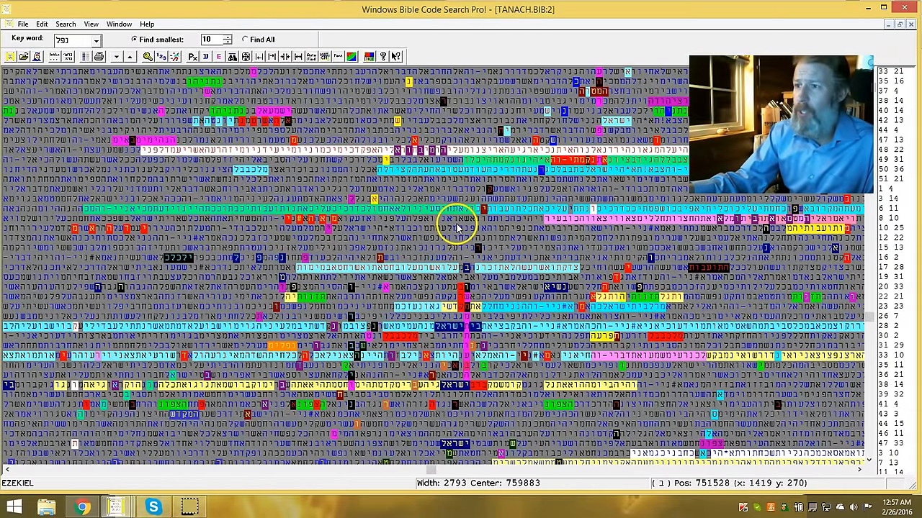
mouse_move(476, 357)
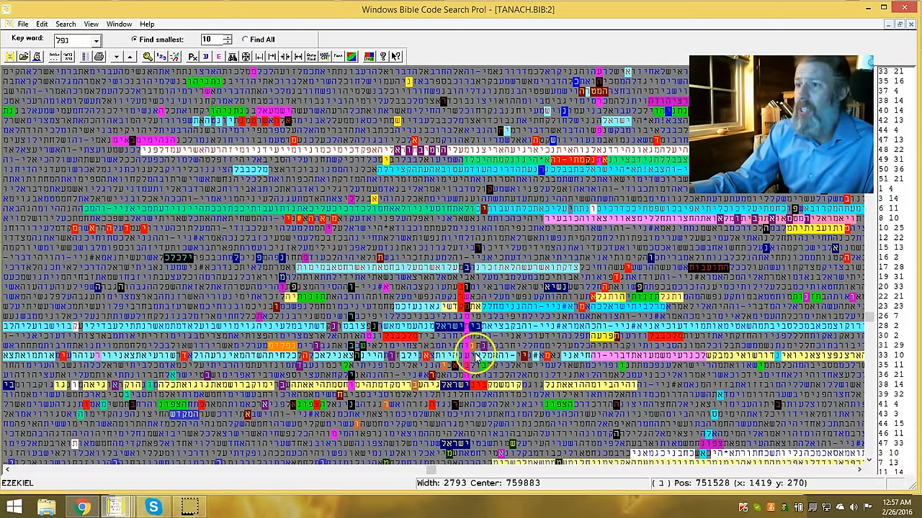
mouse_move(464, 386)
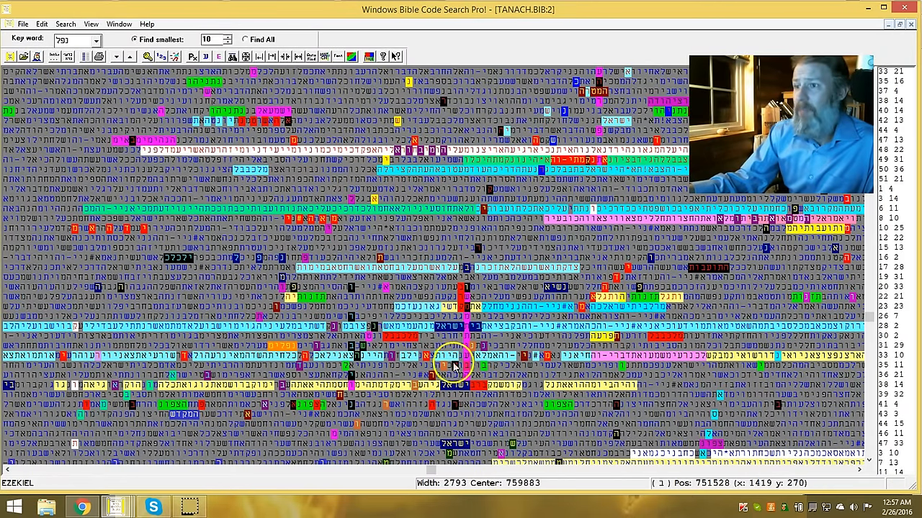
mouse_move(453, 375)
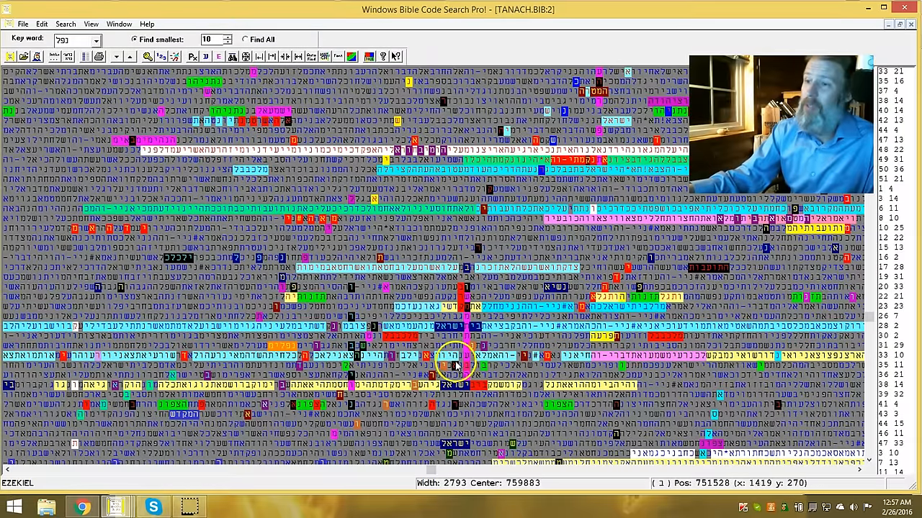
mouse_move(468, 317)
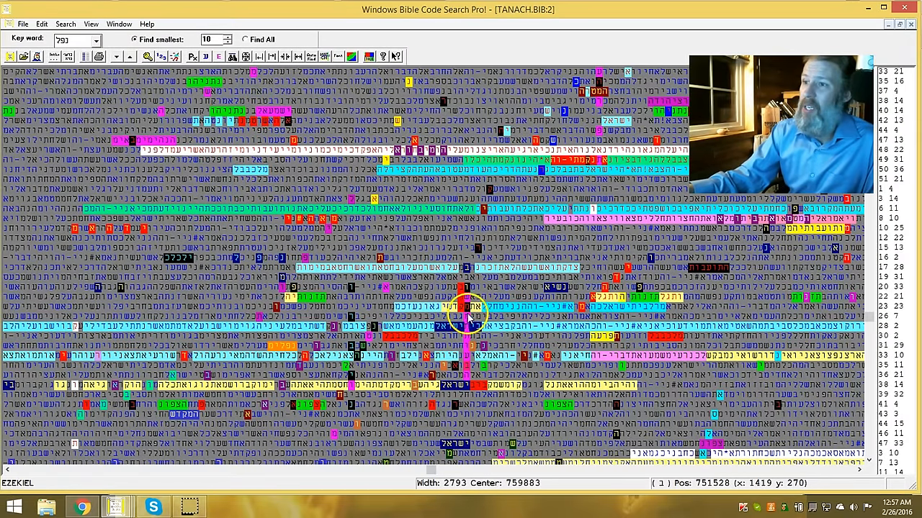
mouse_move(492, 167)
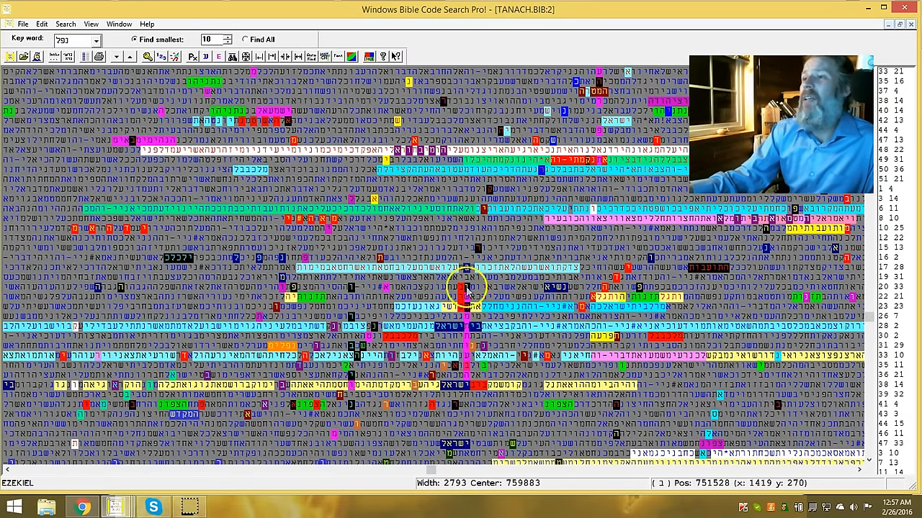
mouse_move(435, 382)
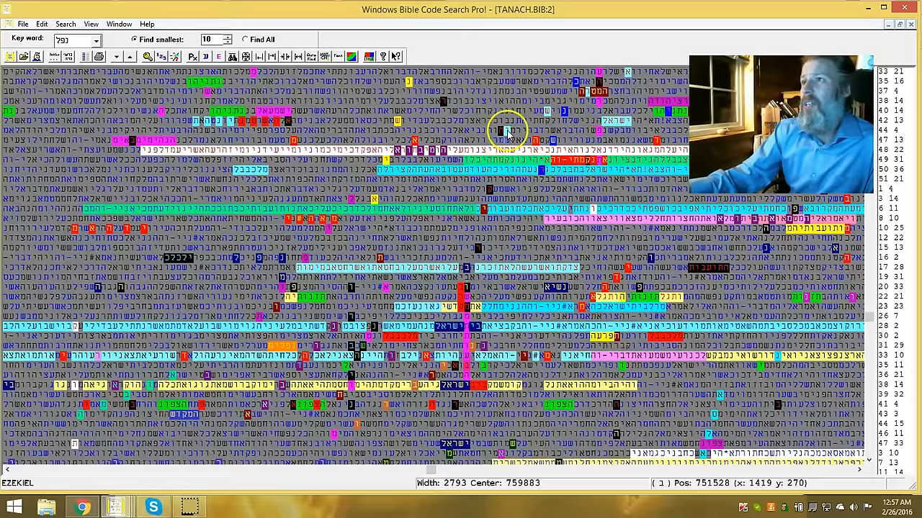
mouse_move(893, 50)
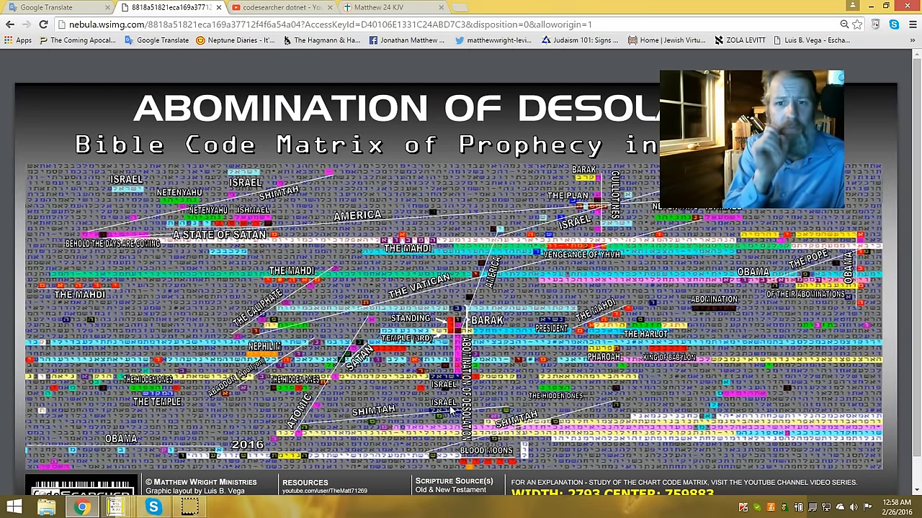
View the annotated Abomination of Desolation code matrix graphic on the nebula.wsimg.com page.
click(425, 389)
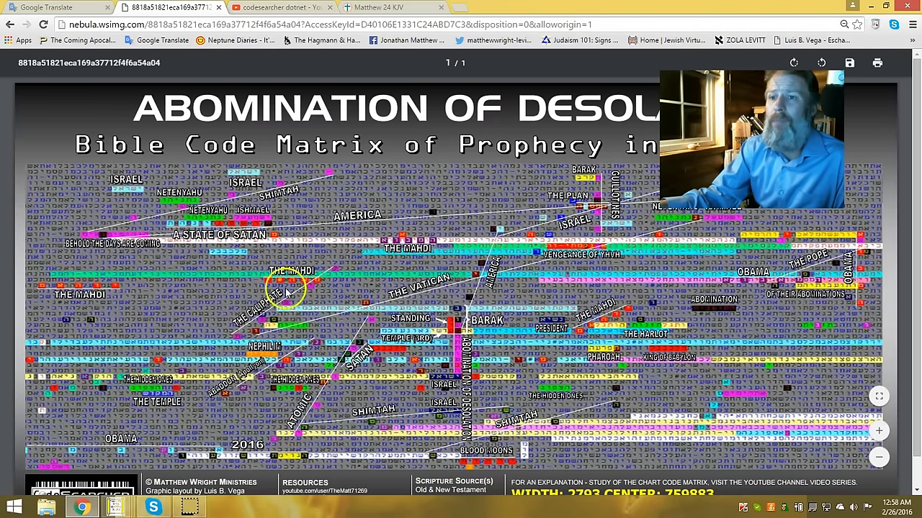
mouse_move(209, 473)
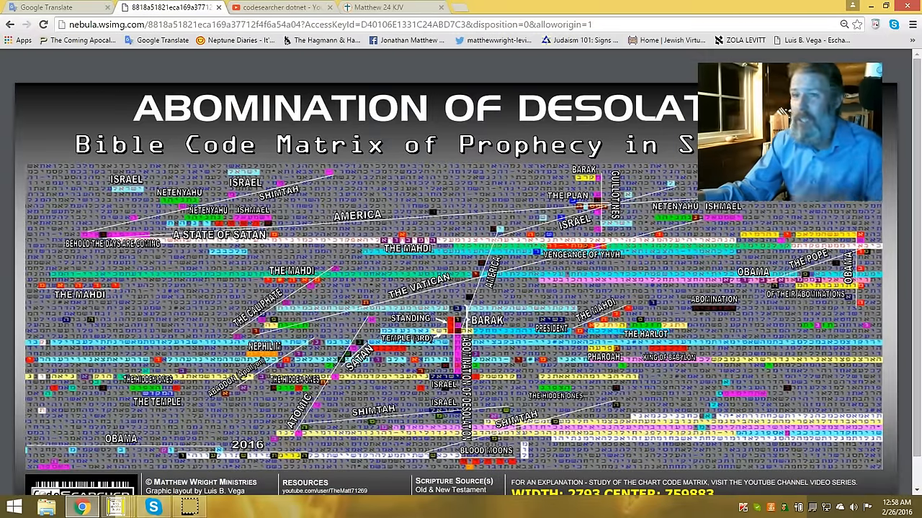
click(209, 229)
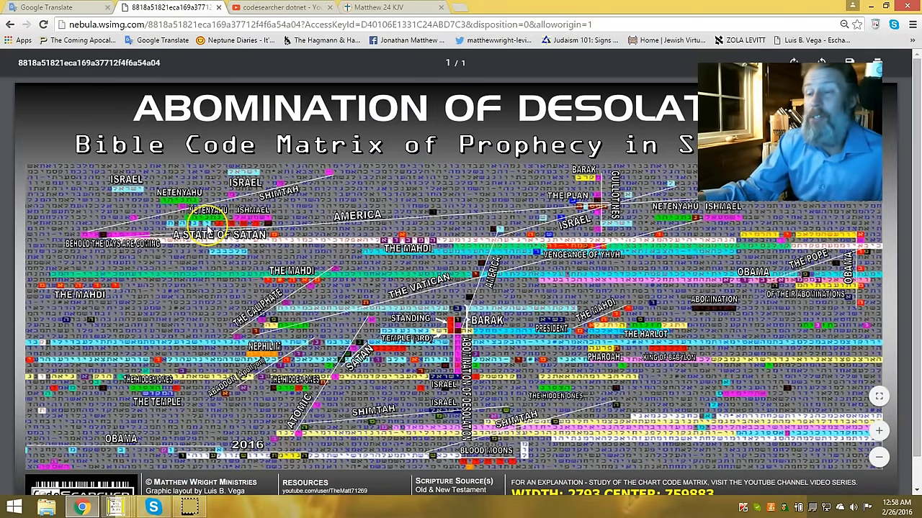
mouse_move(420, 274)
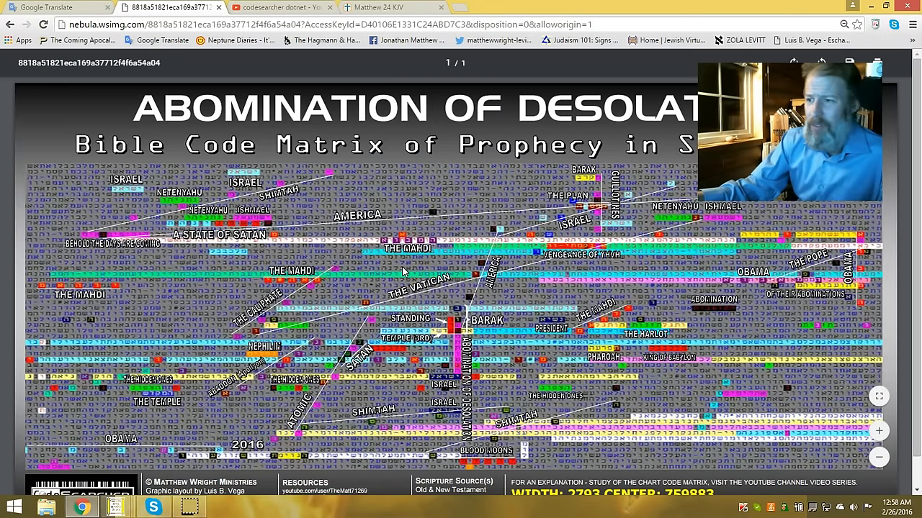
mouse_move(867, 238)
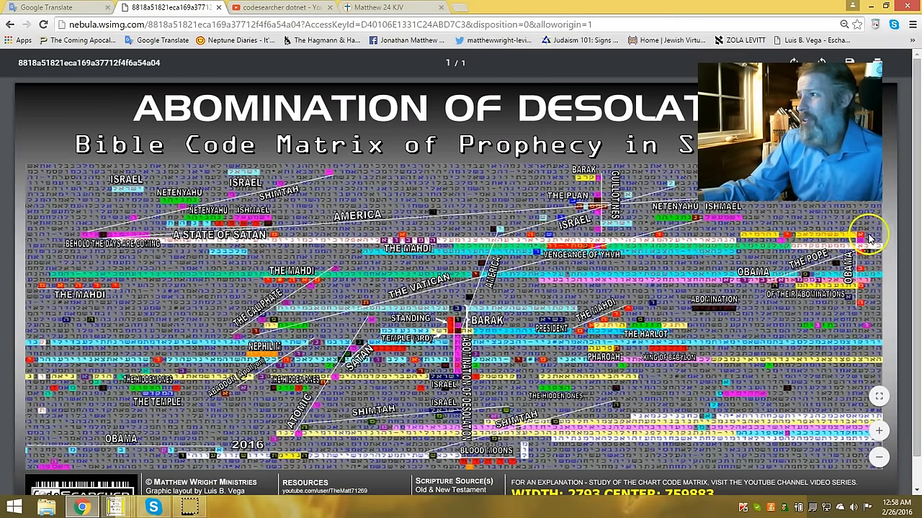
mouse_move(731, 279)
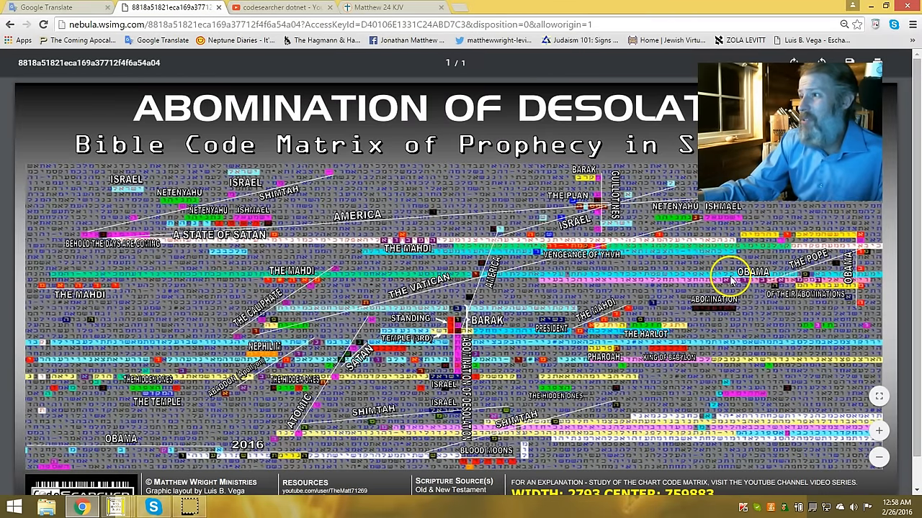
mouse_move(813, 276)
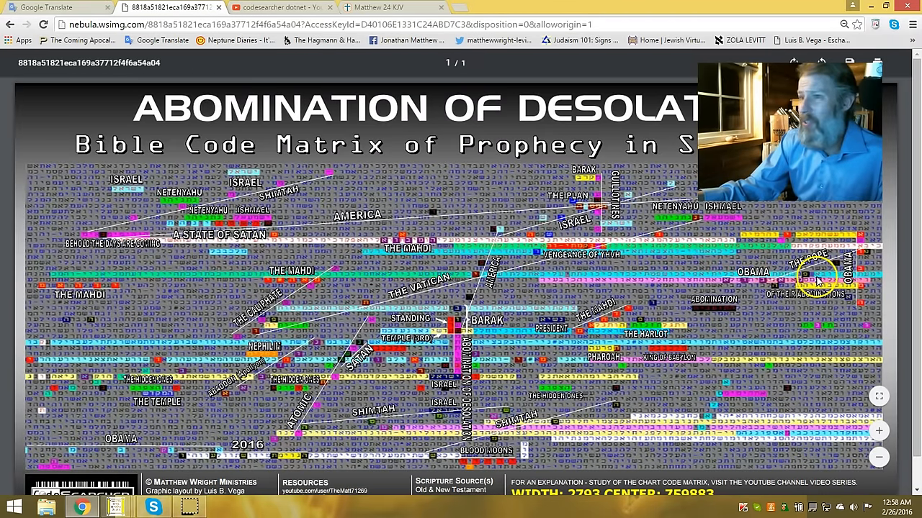
mouse_move(409, 245)
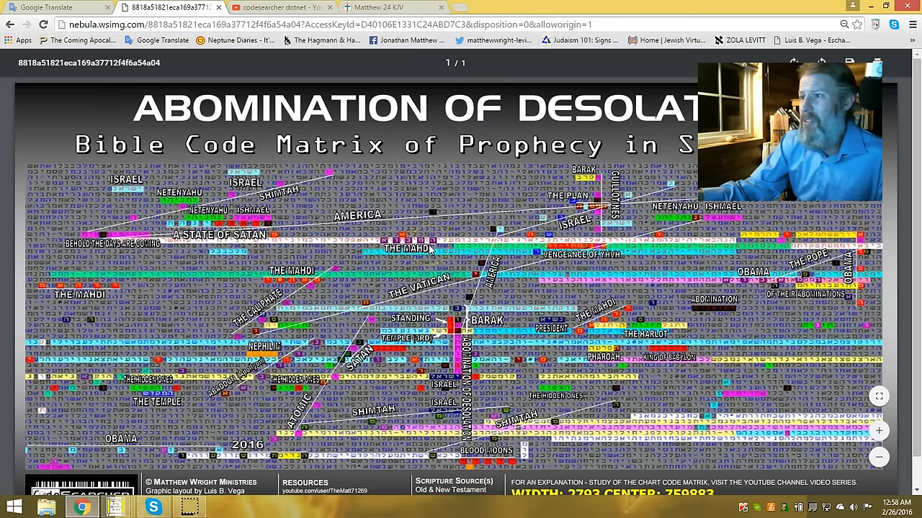
mouse_move(450, 288)
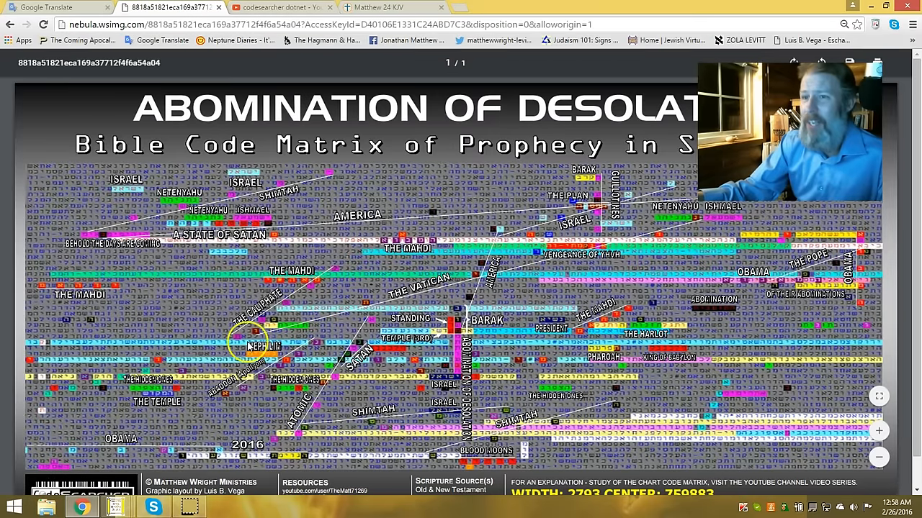
mouse_move(486, 314)
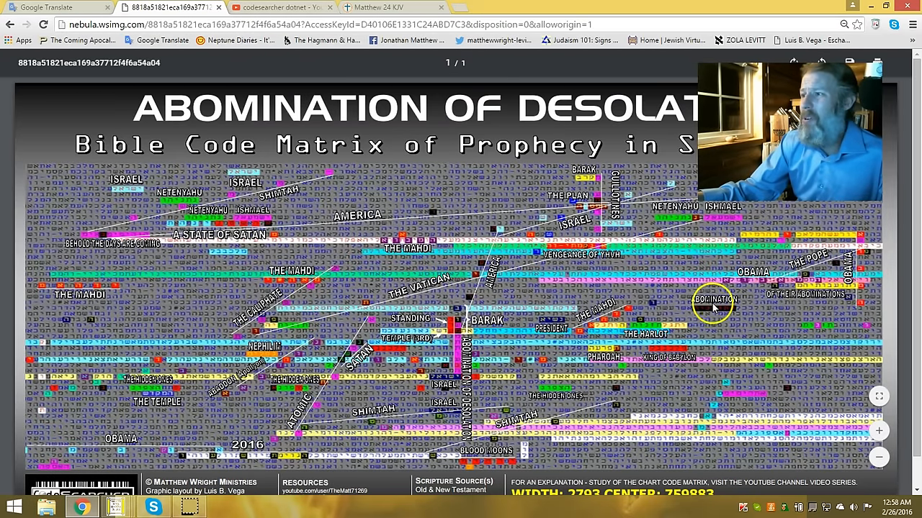
mouse_move(375, 281)
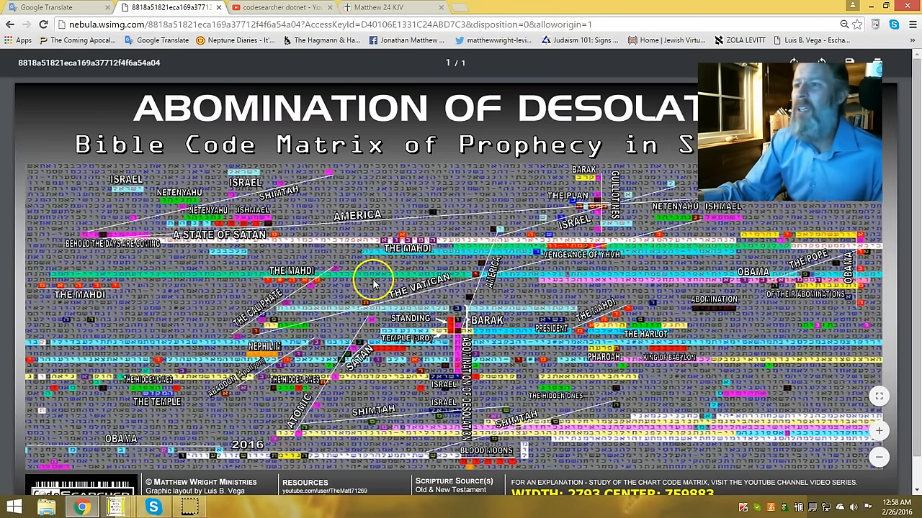
mouse_move(619, 323)
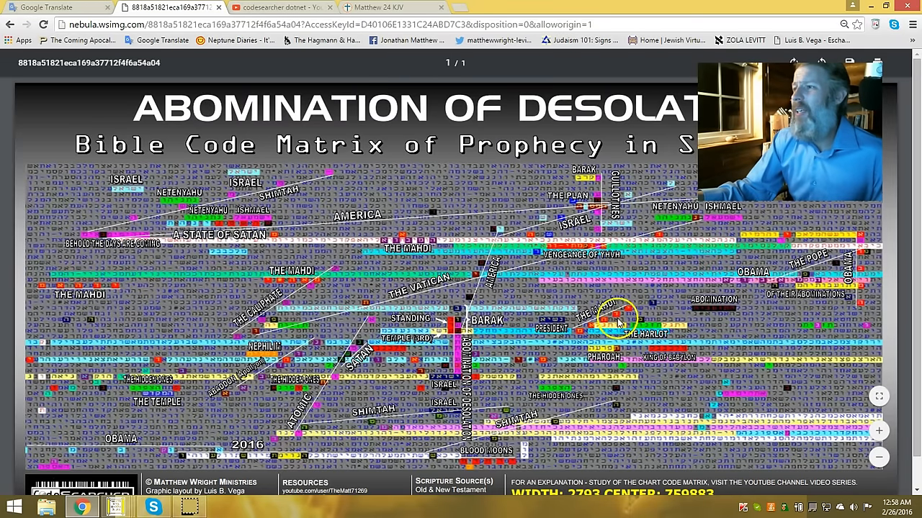
mouse_move(314, 314)
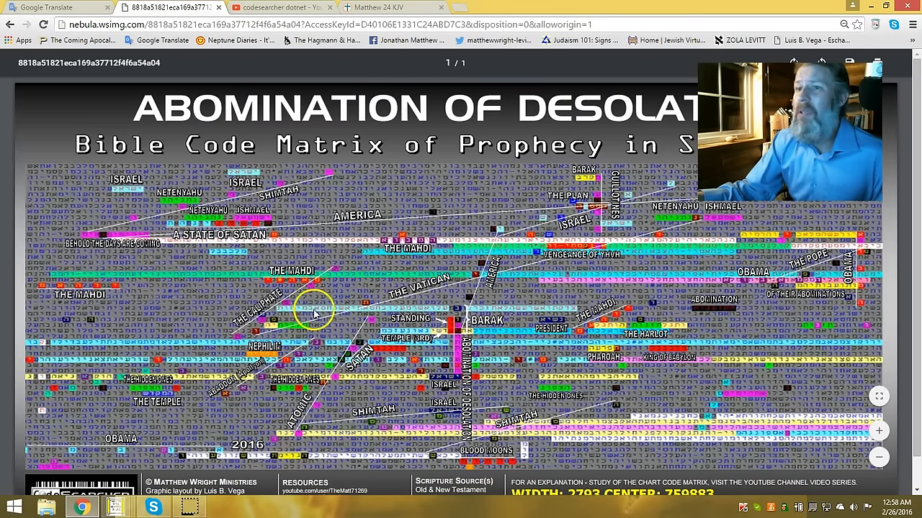
mouse_move(626, 323)
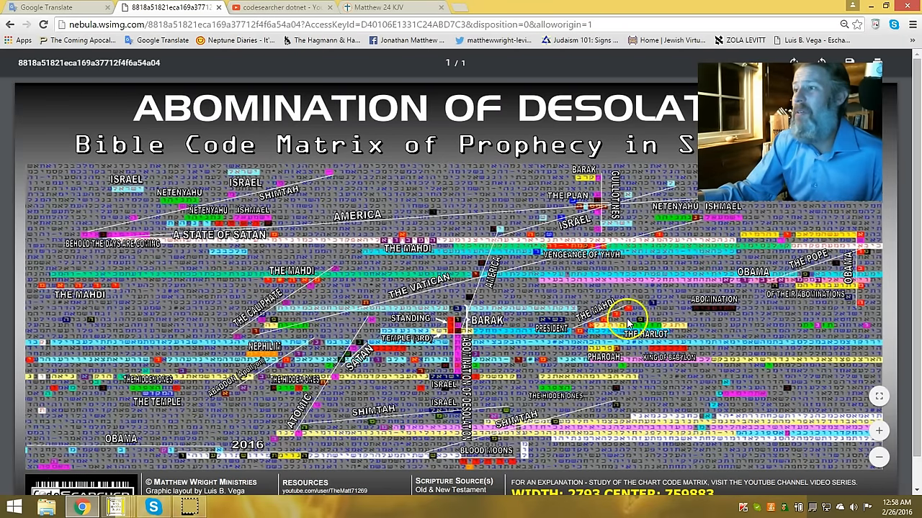
mouse_move(439, 322)
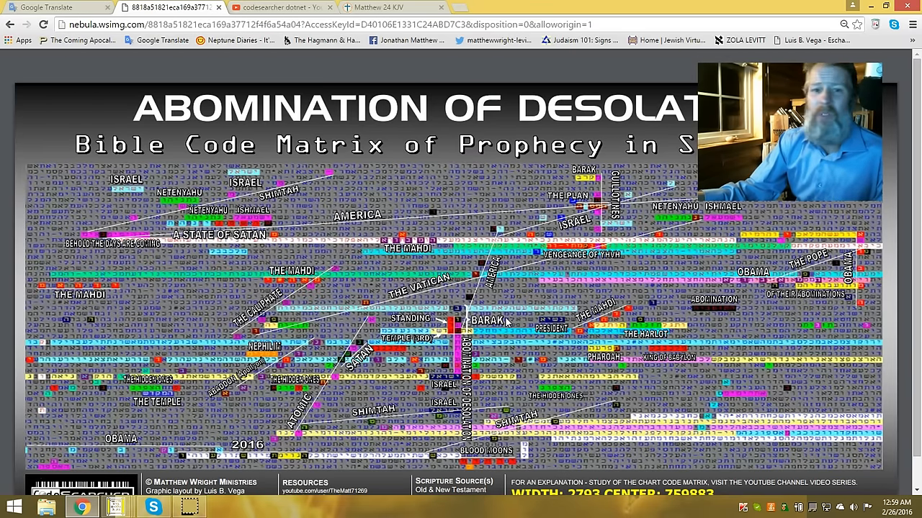
click(468, 310)
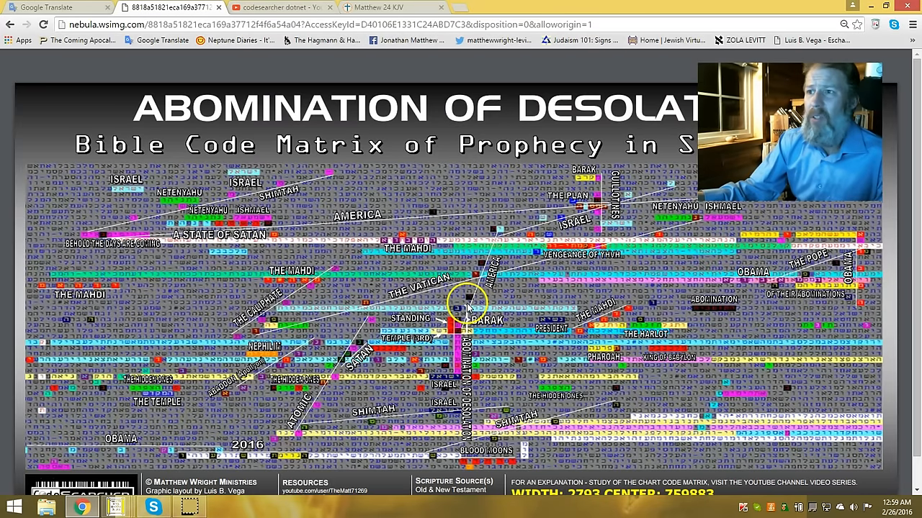
mouse_move(504, 351)
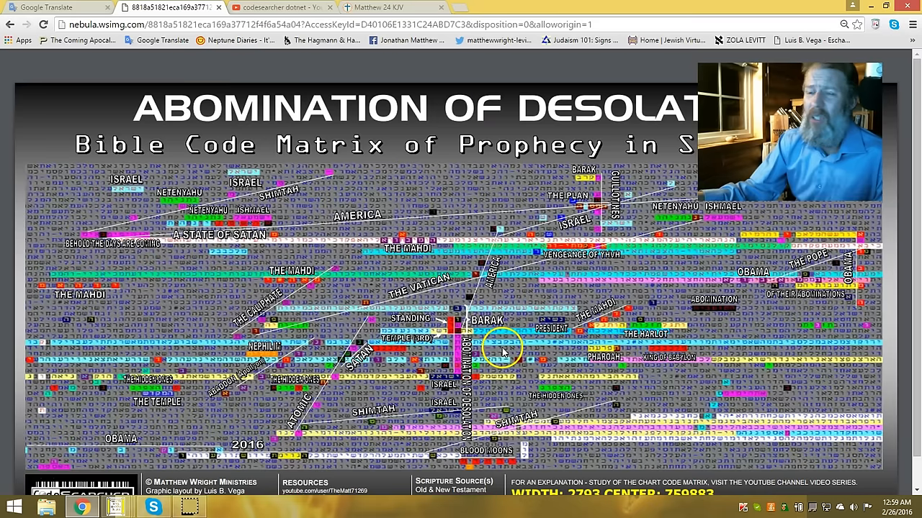
mouse_move(421, 339)
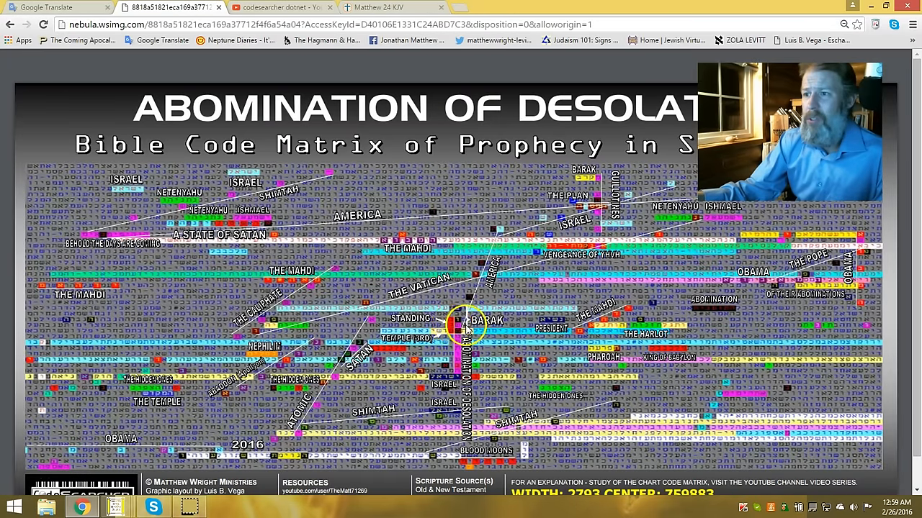
mouse_move(444, 319)
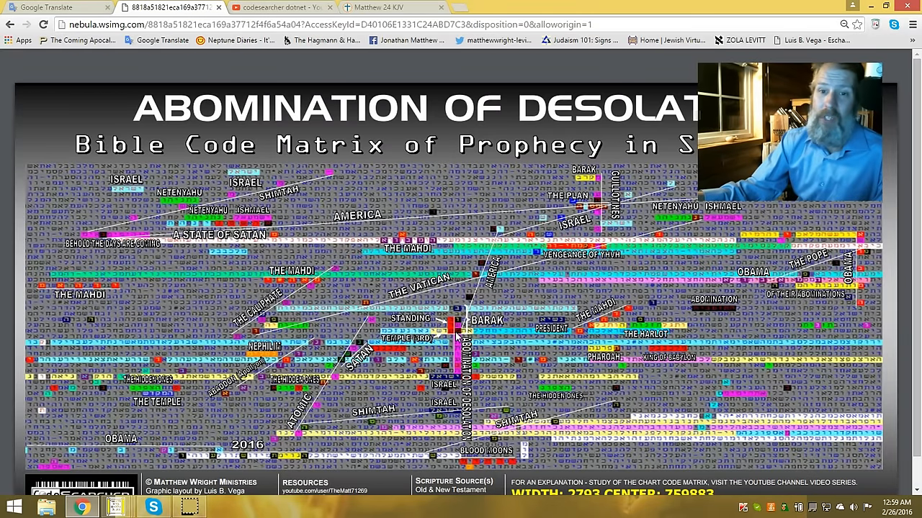
click(452, 334)
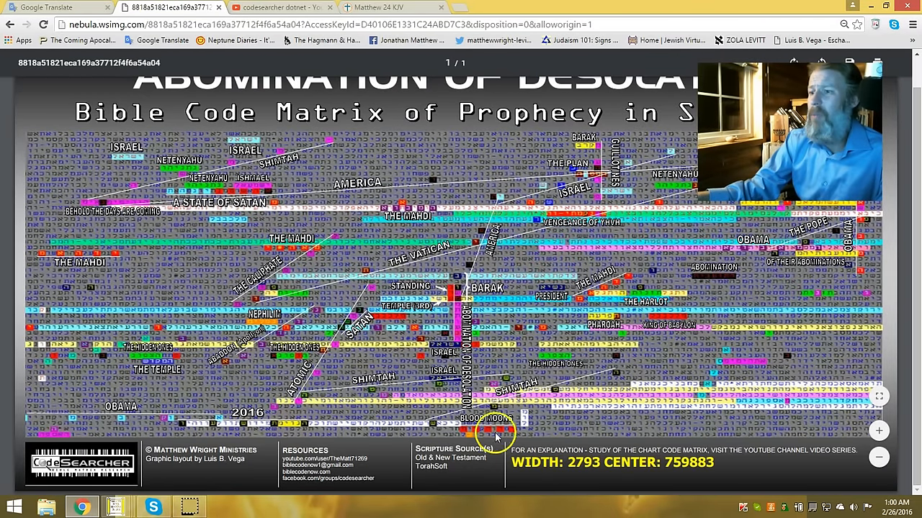
mouse_move(689, 345)
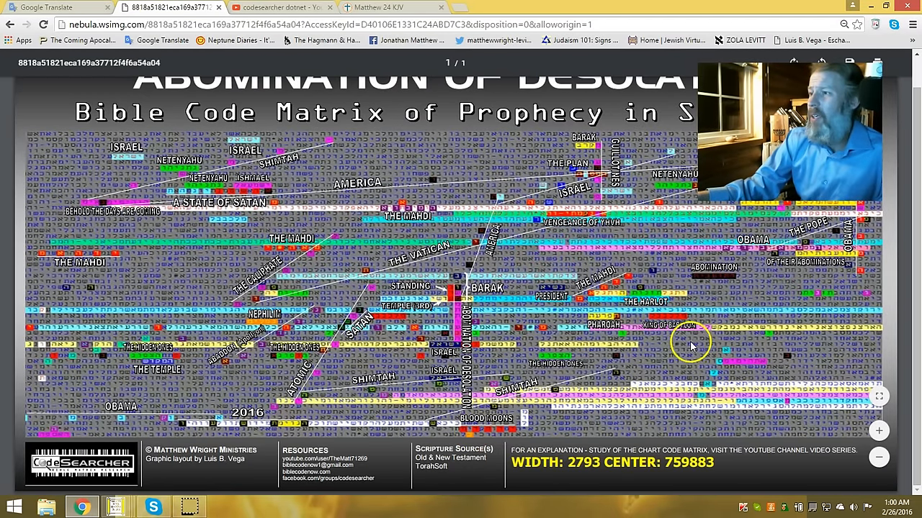
mouse_move(762, 369)
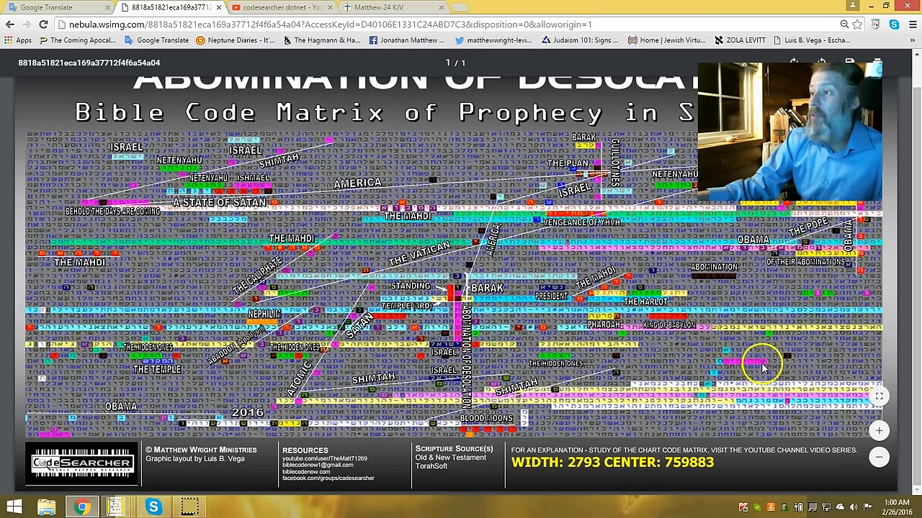
mouse_move(703, 402)
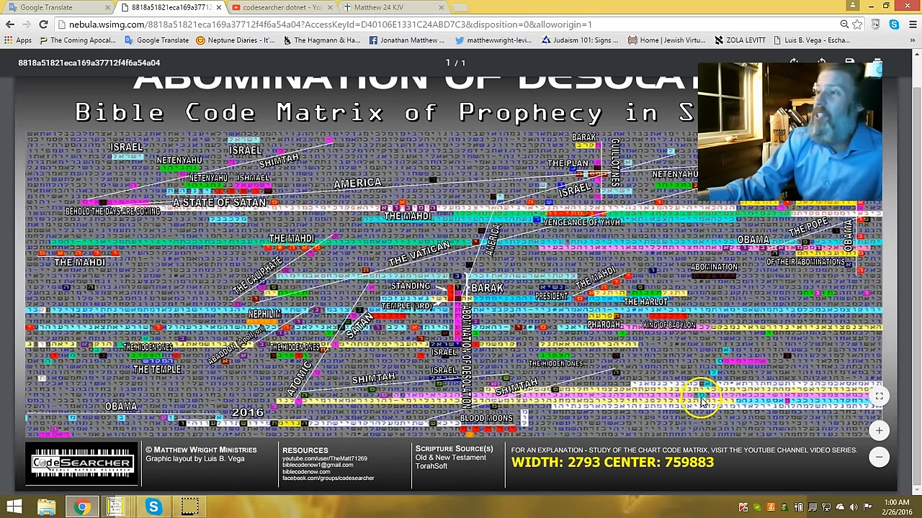
mouse_move(648, 346)
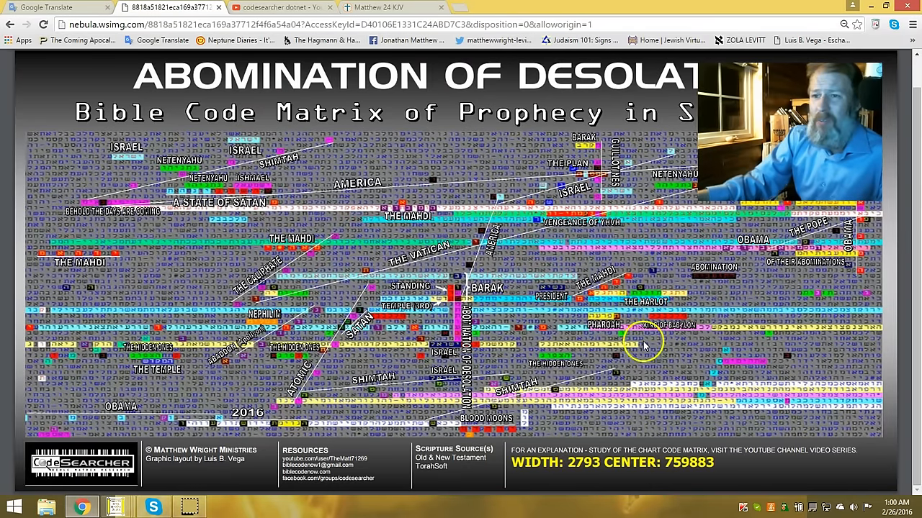
mouse_move(362, 317)
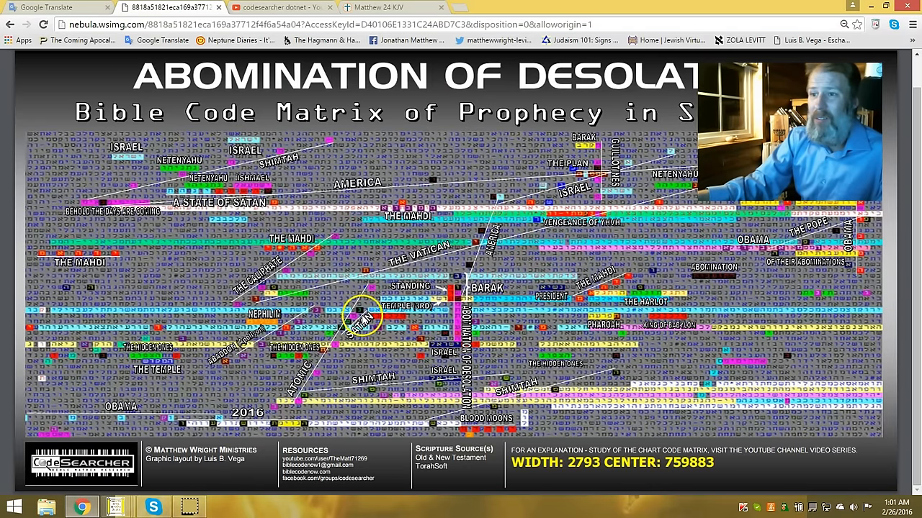
mouse_move(674, 328)
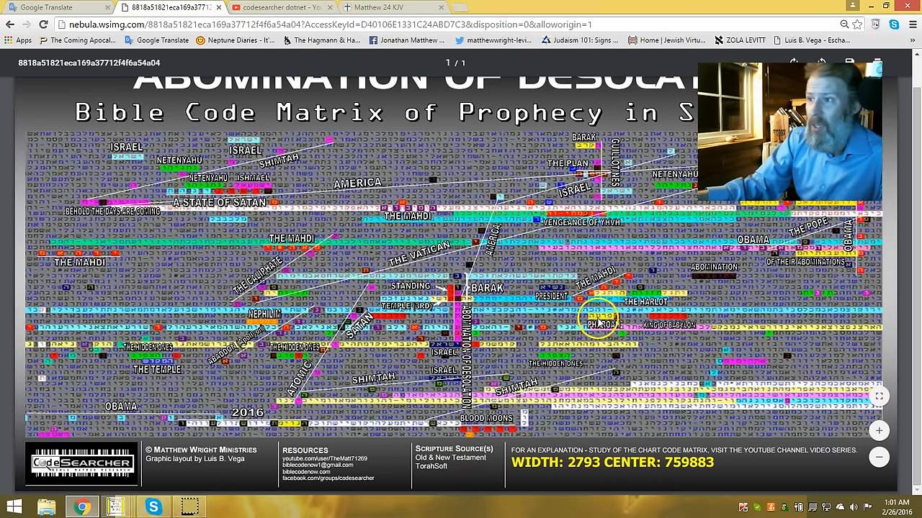
mouse_move(242, 372)
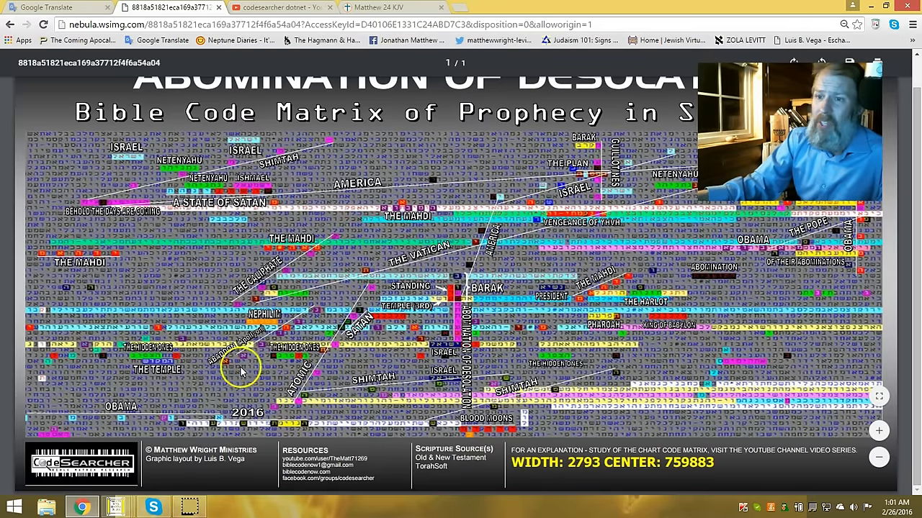
mouse_move(288, 357)
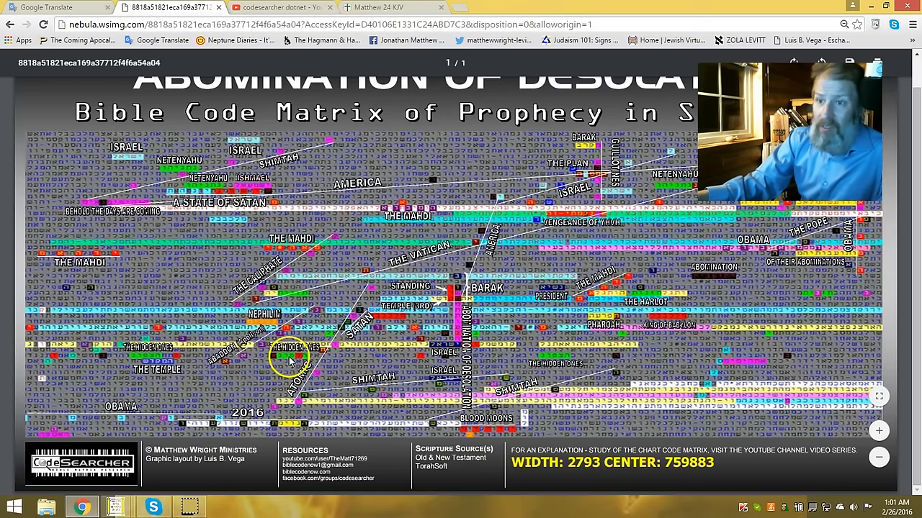
mouse_move(259, 352)
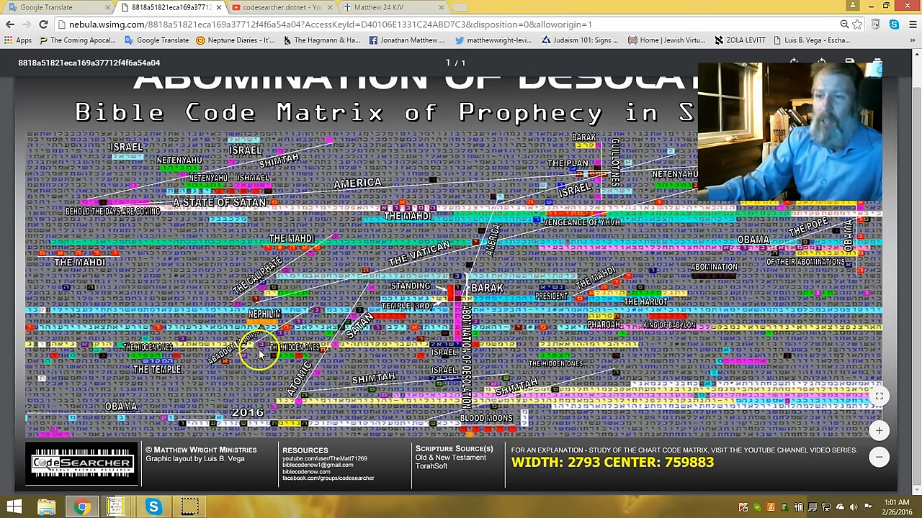
mouse_move(317, 320)
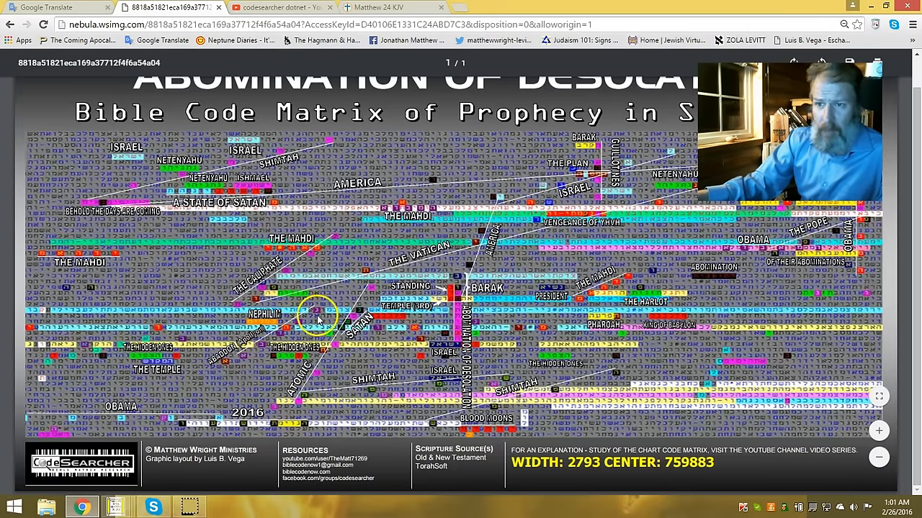
mouse_move(176, 360)
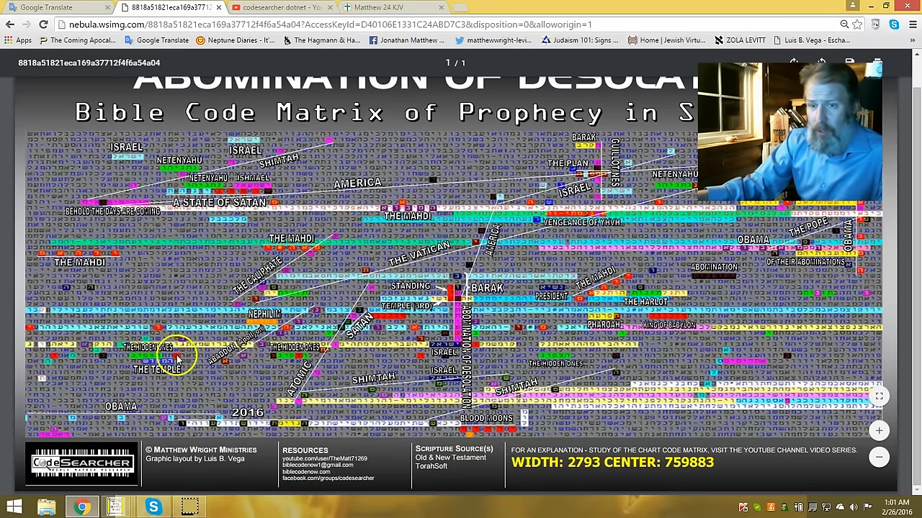
mouse_move(83, 354)
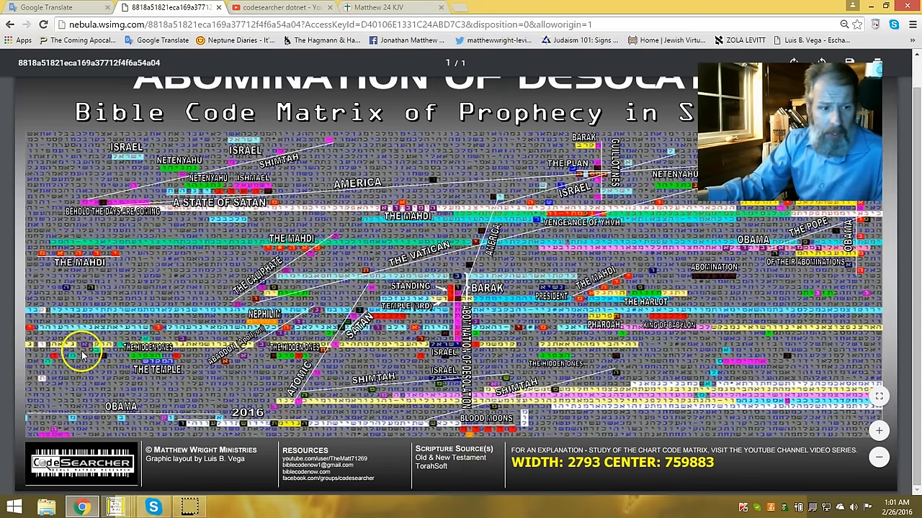
mouse_move(236, 350)
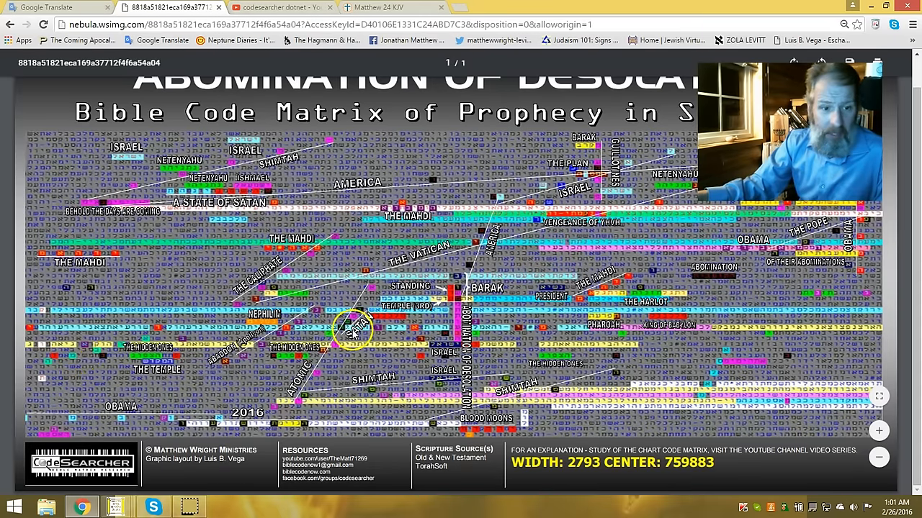
mouse_move(295, 336)
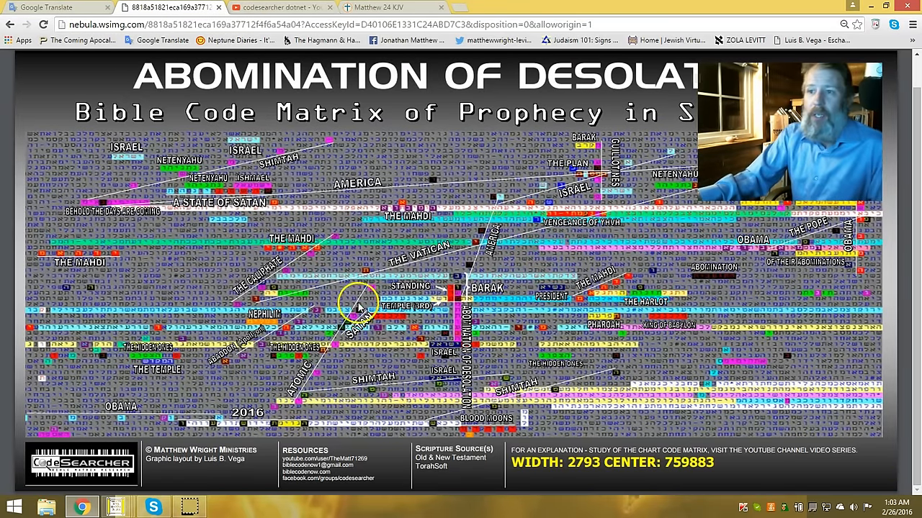
mouse_move(353, 330)
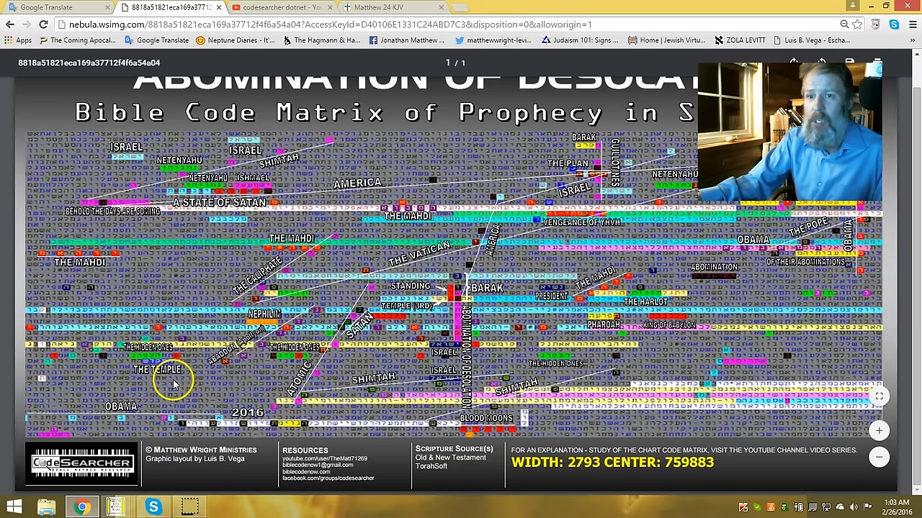
mouse_move(193, 400)
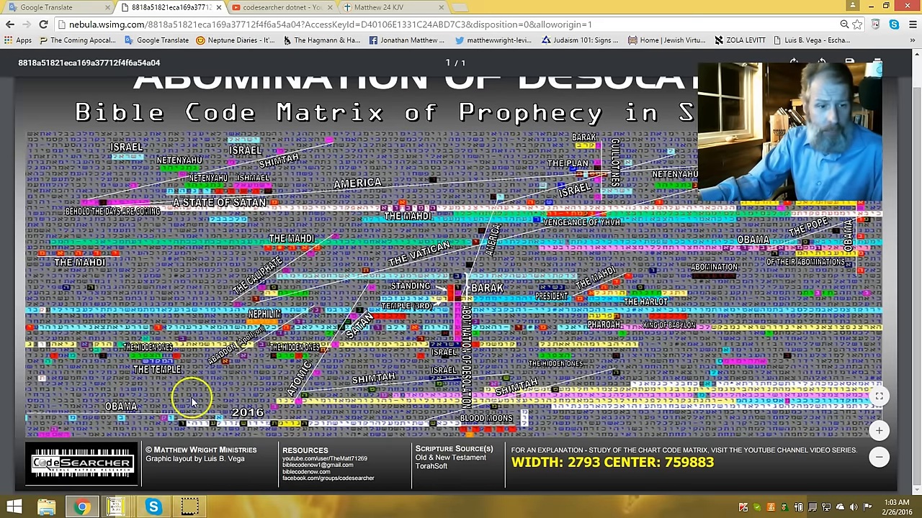
mouse_move(85, 316)
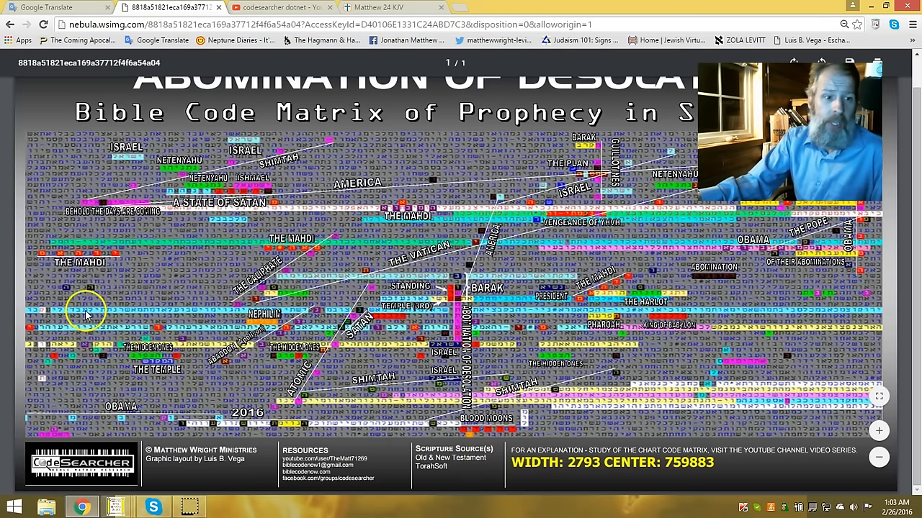
mouse_move(281, 238)
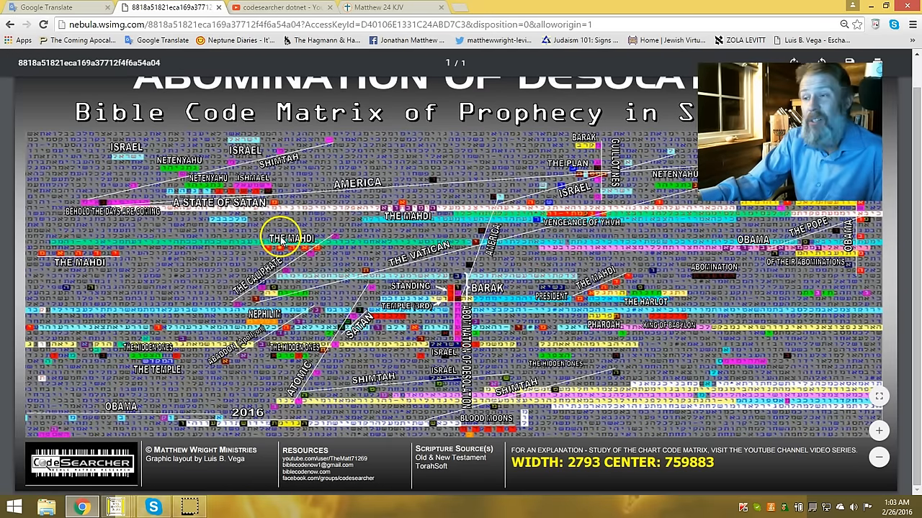
mouse_move(165, 173)
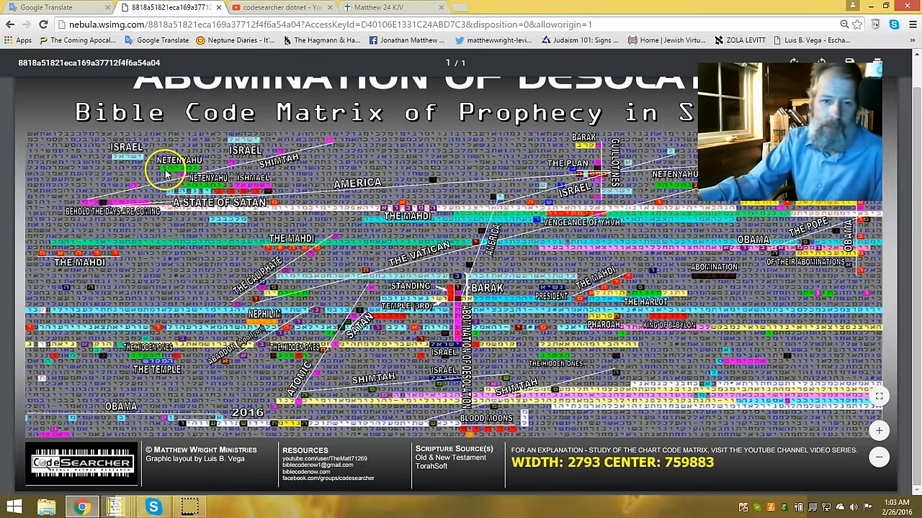
mouse_move(280, 190)
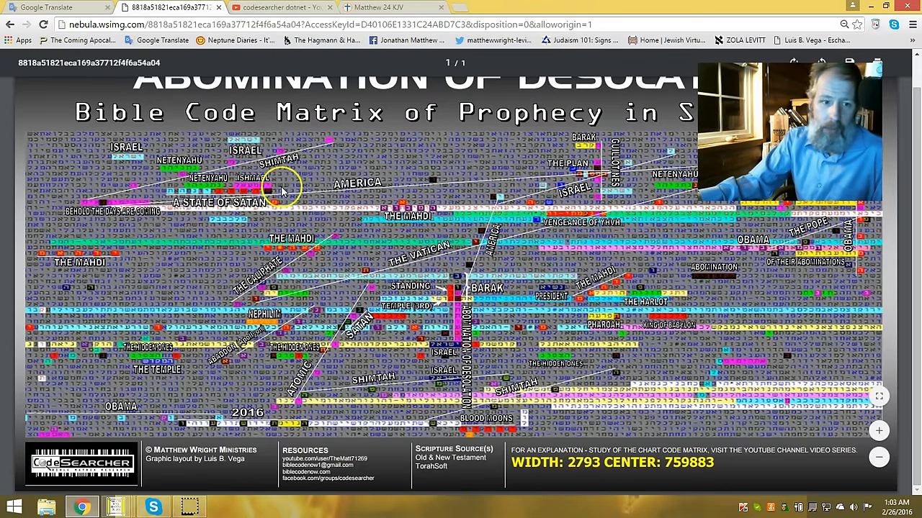
mouse_move(325, 208)
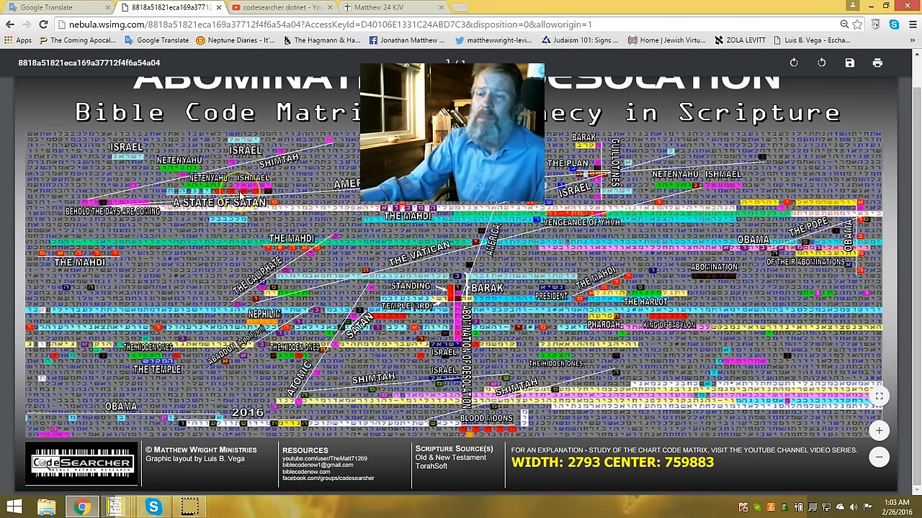
mouse_move(238, 381)
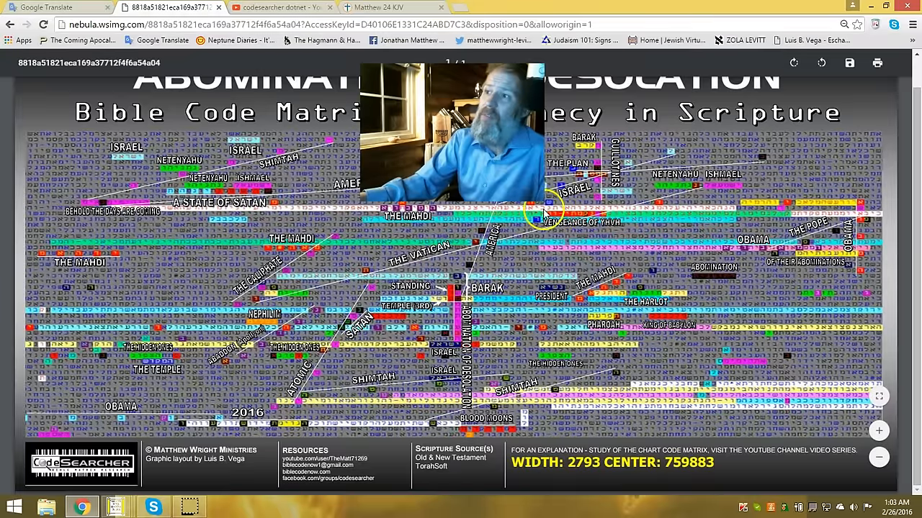
mouse_move(579, 173)
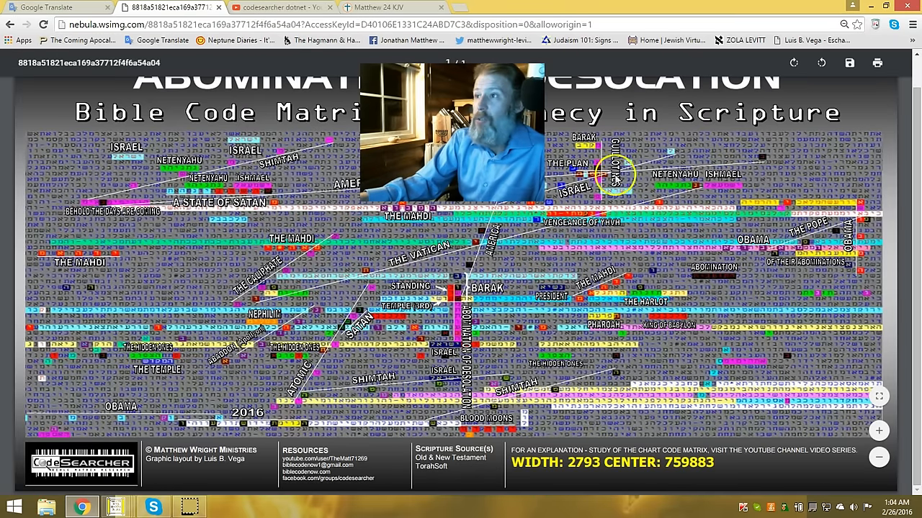
mouse_move(677, 151)
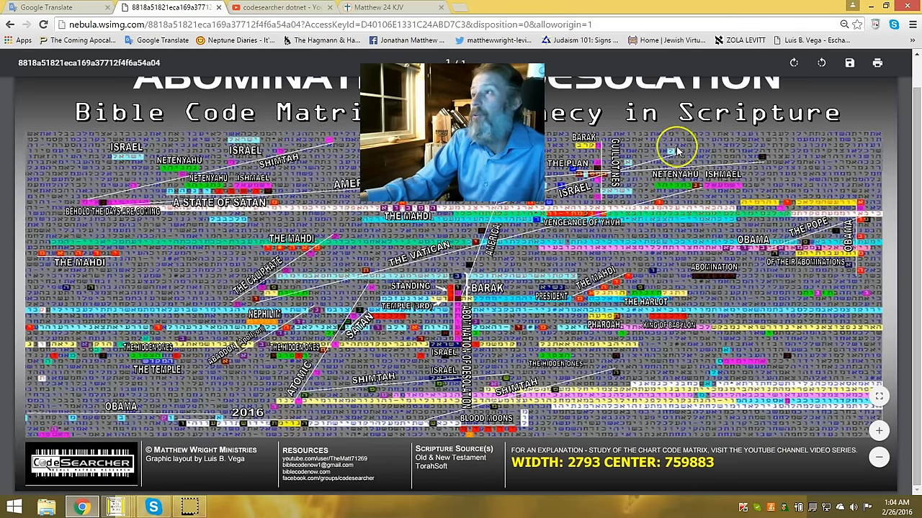
mouse_move(804, 230)
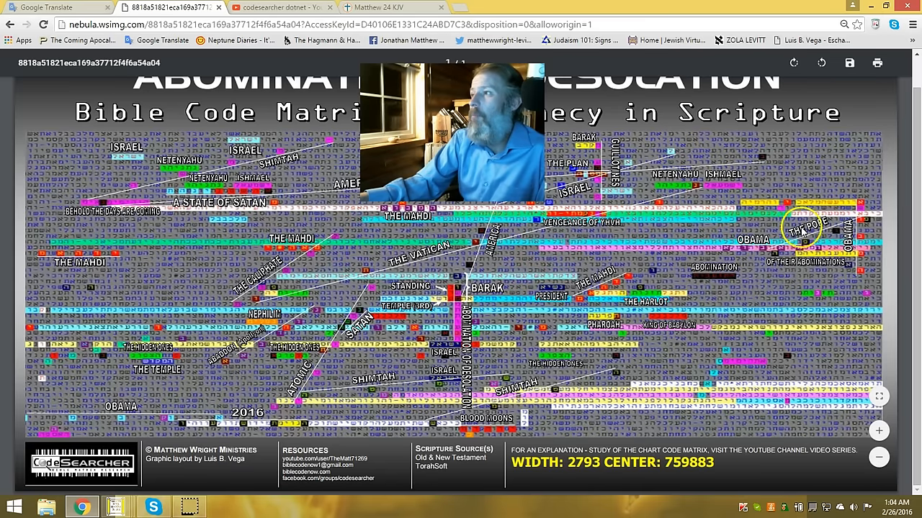
mouse_move(821, 262)
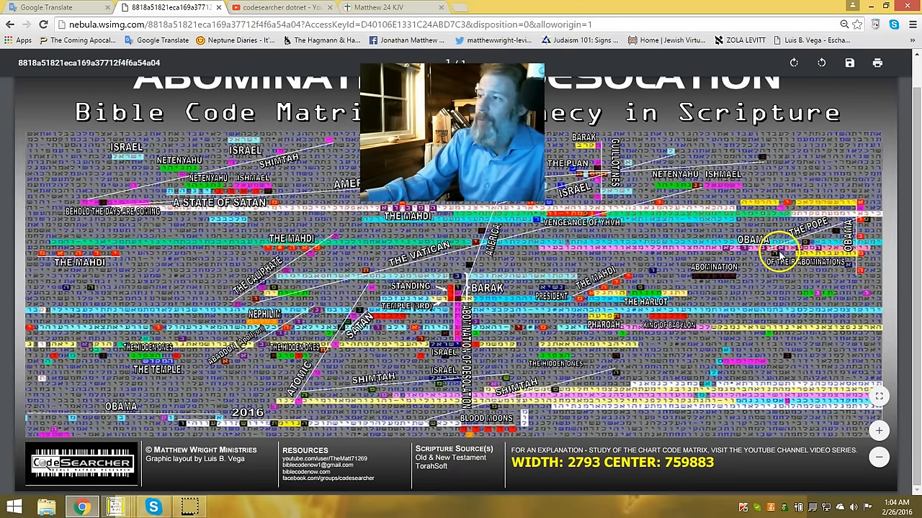
mouse_move(849, 228)
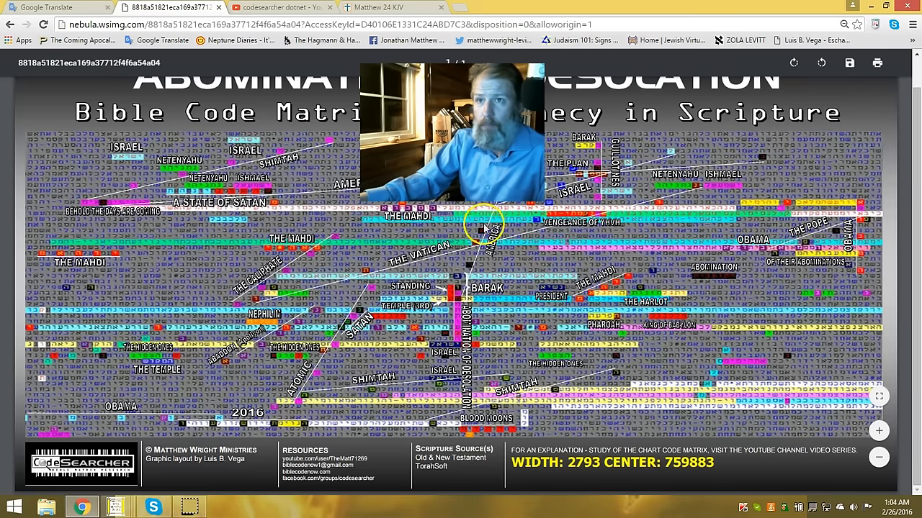
mouse_move(156, 186)
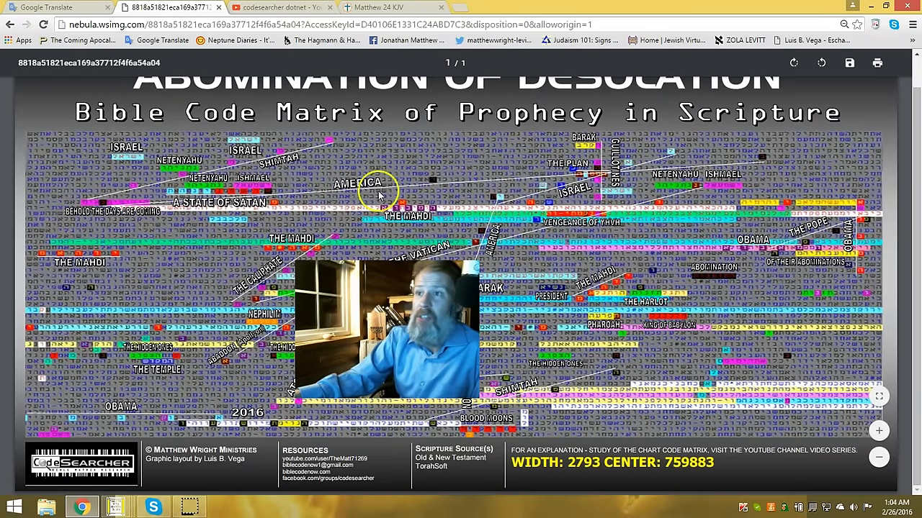
mouse_move(329, 181)
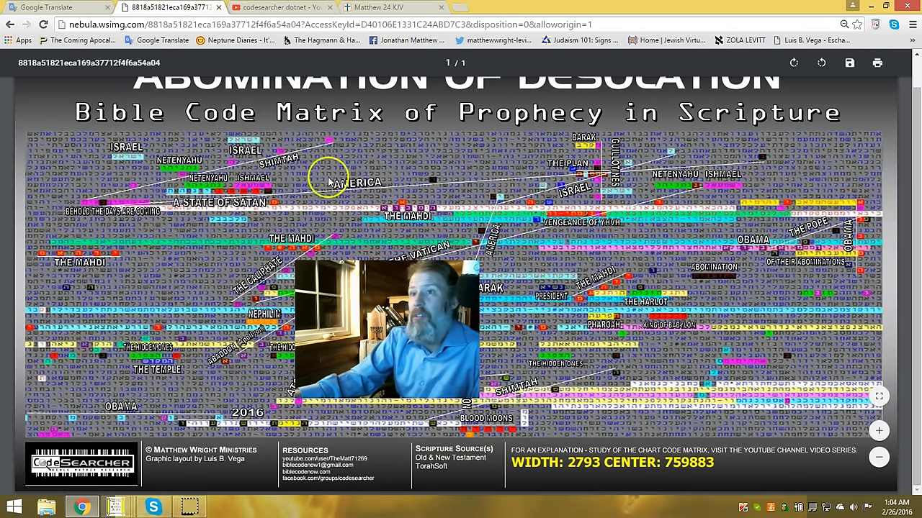
mouse_move(267, 190)
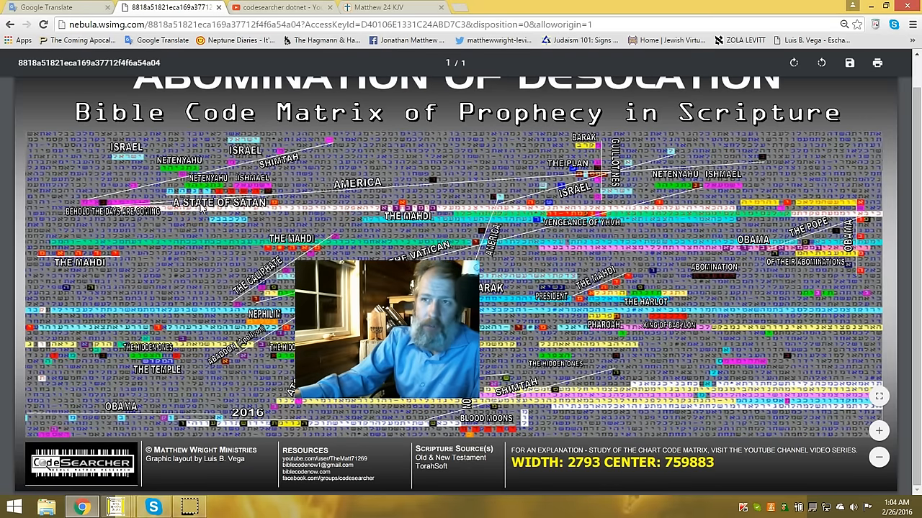
click(180, 199)
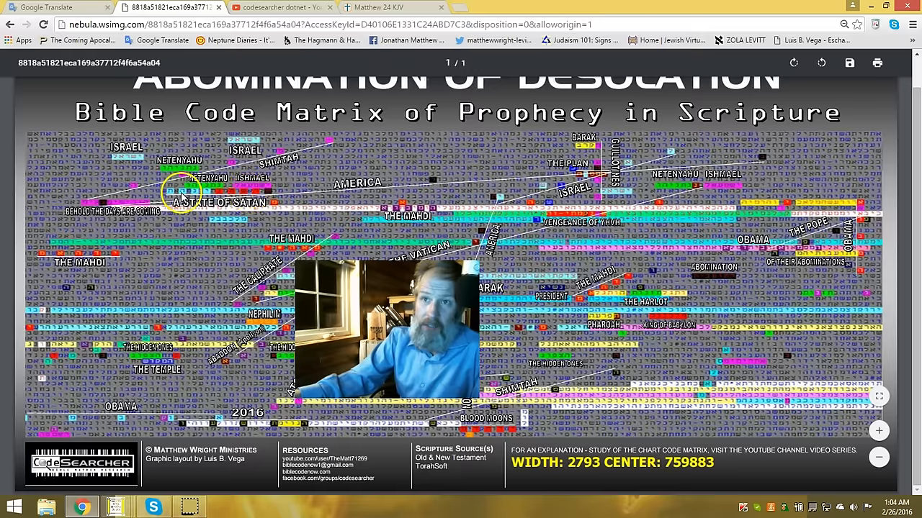
mouse_move(104, 201)
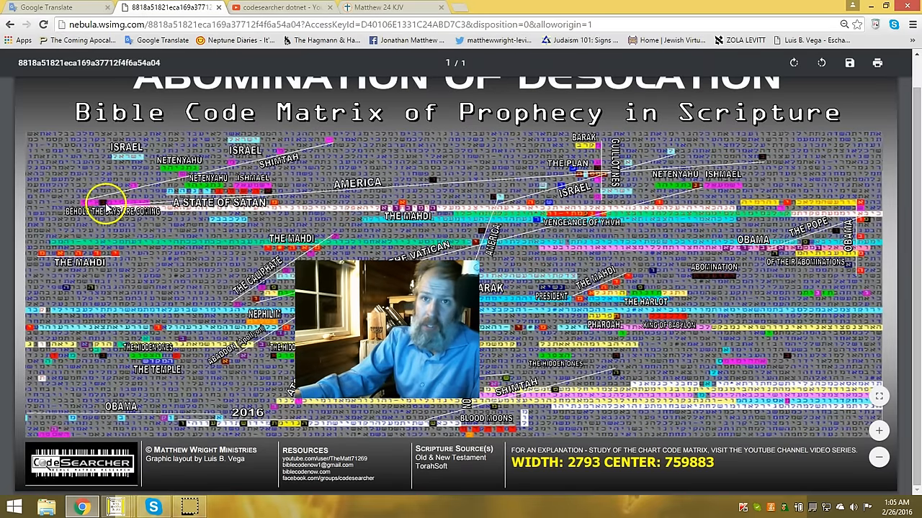
mouse_move(731, 155)
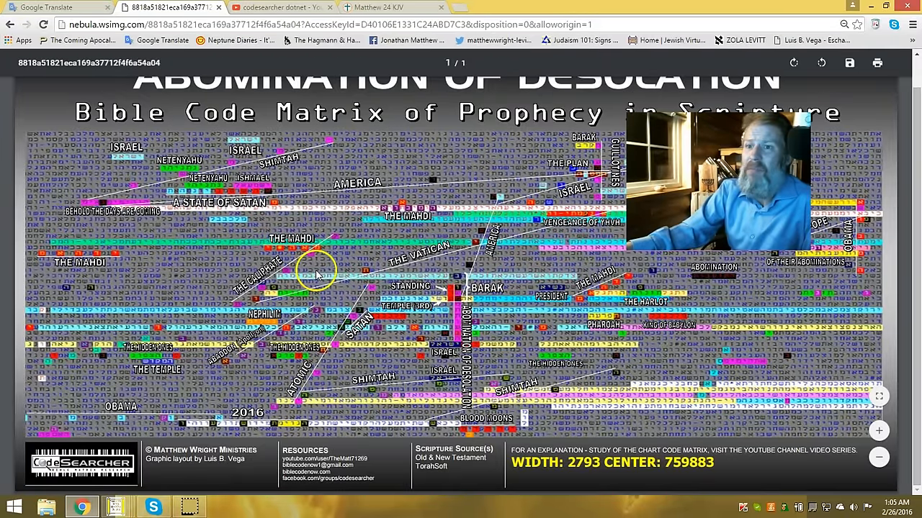
mouse_move(245, 298)
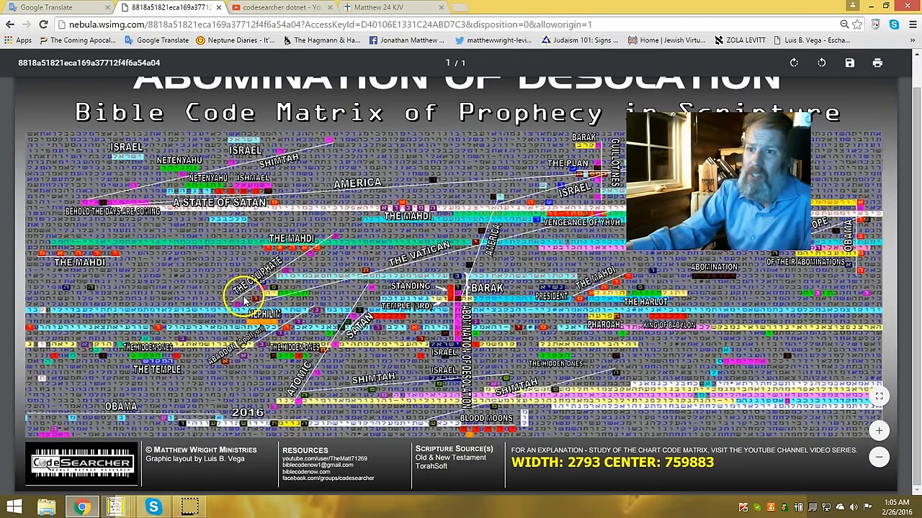
mouse_move(887, 274)
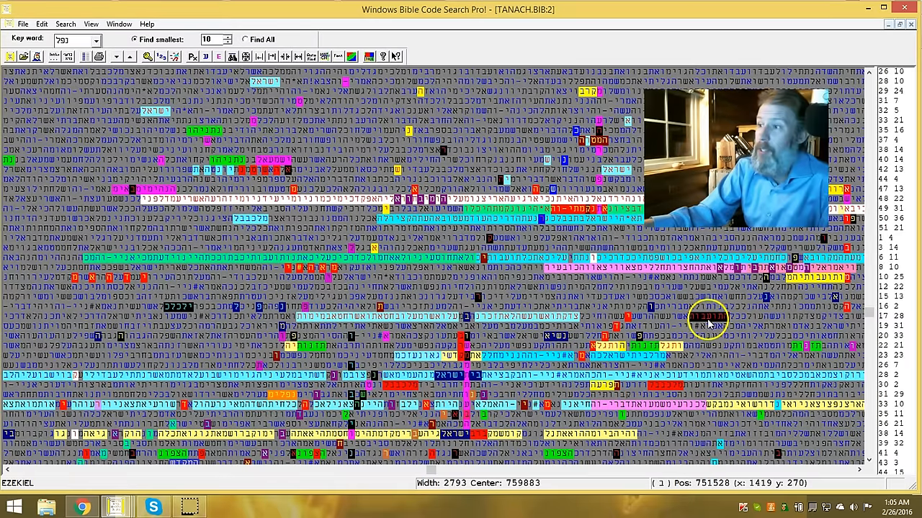
mouse_move(619, 346)
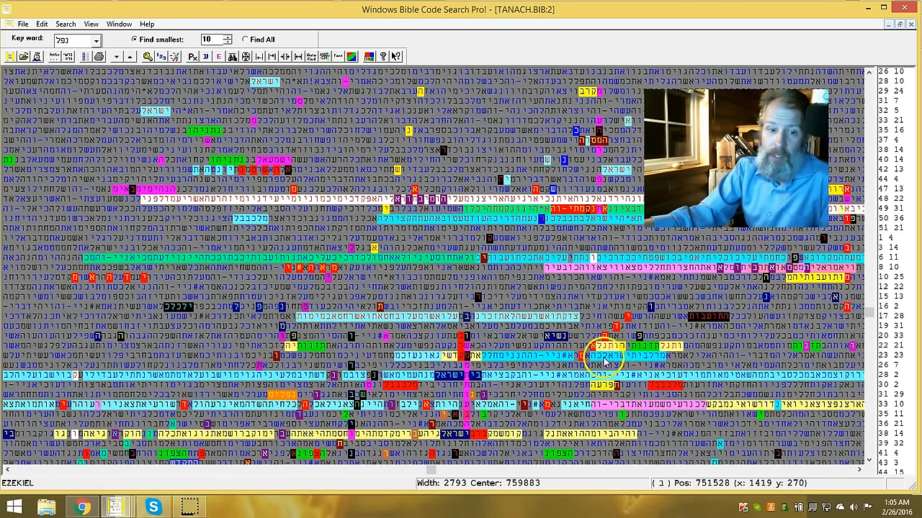
mouse_move(723, 444)
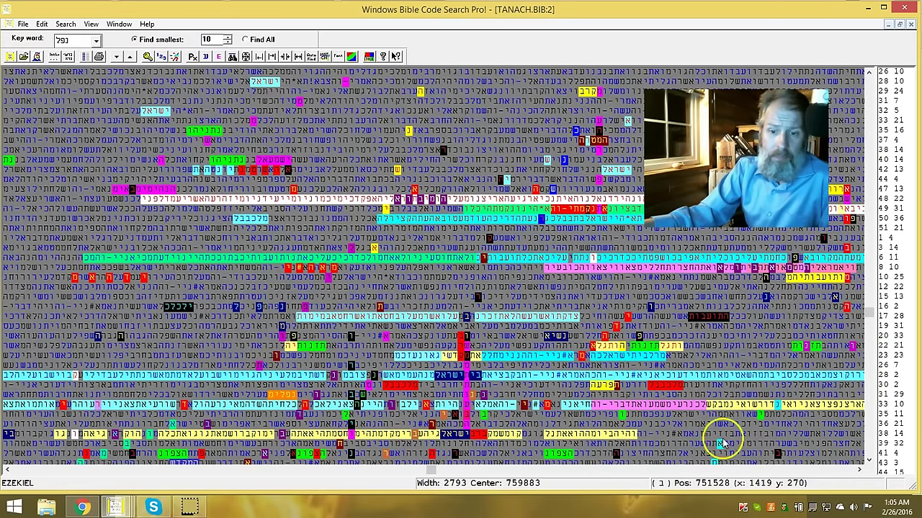
Show the lower rows of the TANACH.BIB2 Ezekiel letter matrix with its highlighted terms.
click(867, 461)
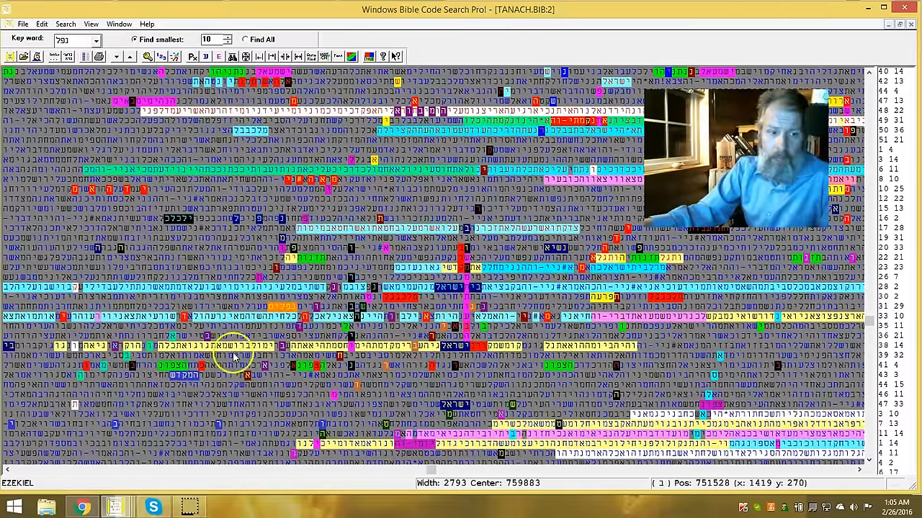
mouse_move(478, 306)
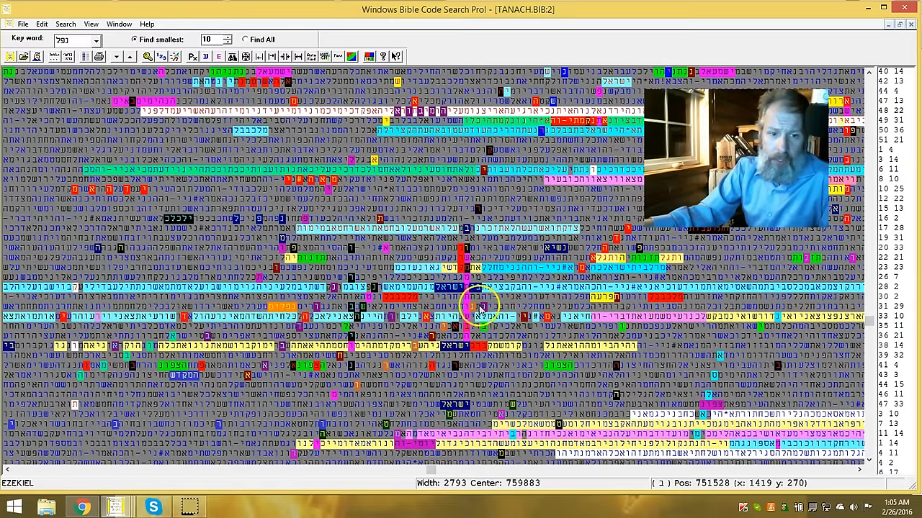
mouse_move(257, 372)
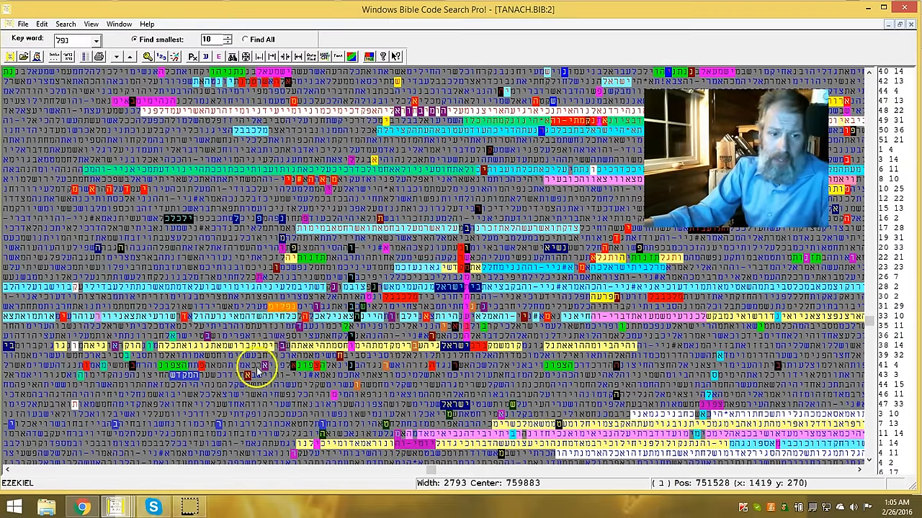
mouse_move(382, 276)
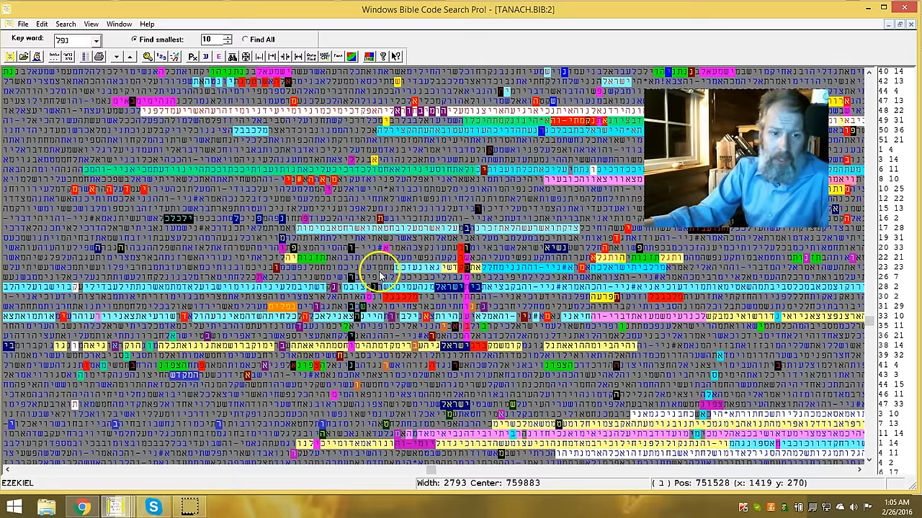
mouse_move(331, 402)
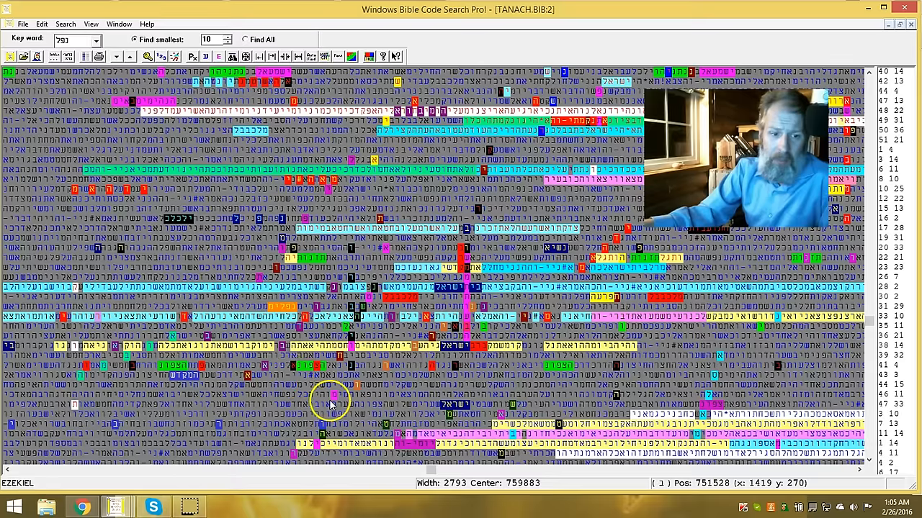
mouse_move(357, 353)
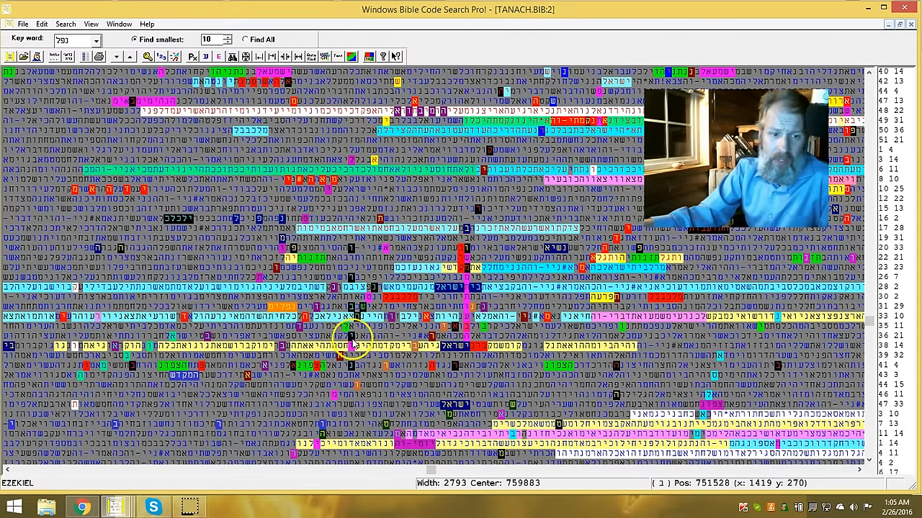
mouse_move(353, 291)
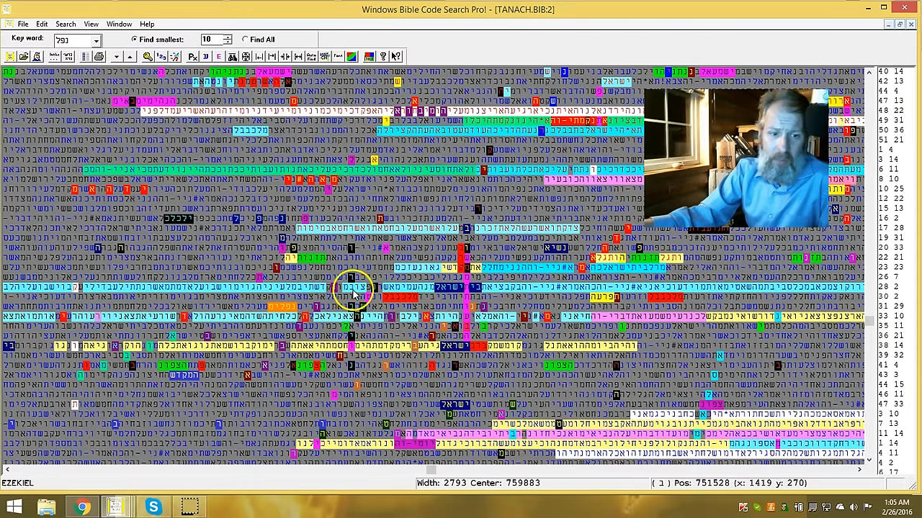
mouse_move(353, 353)
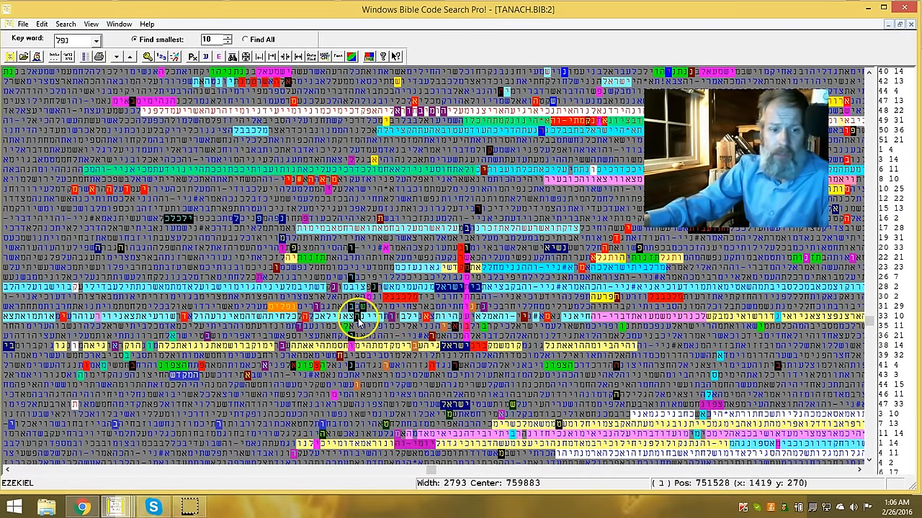
mouse_move(367, 380)
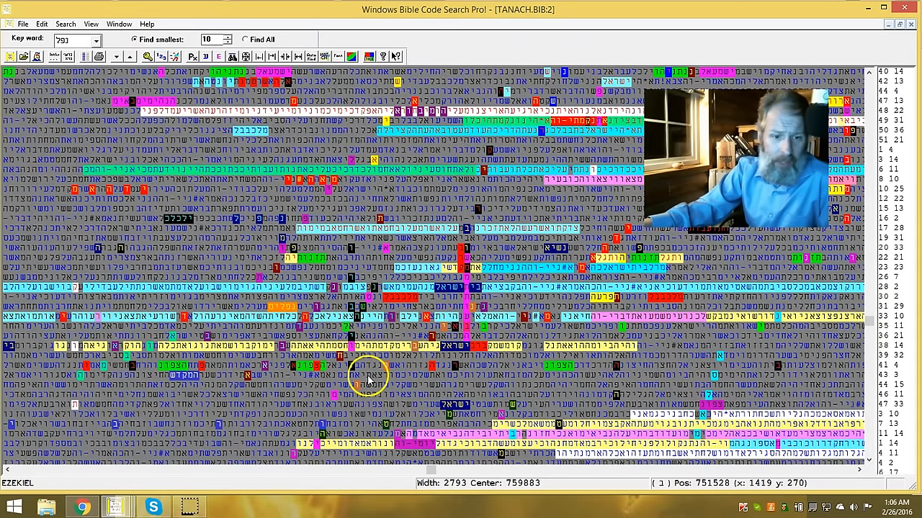
mouse_move(497, 291)
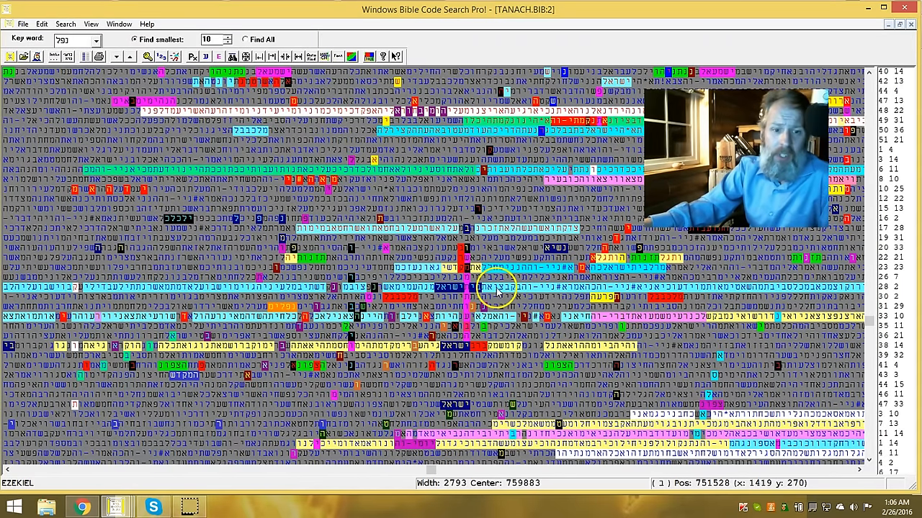
mouse_move(439, 331)
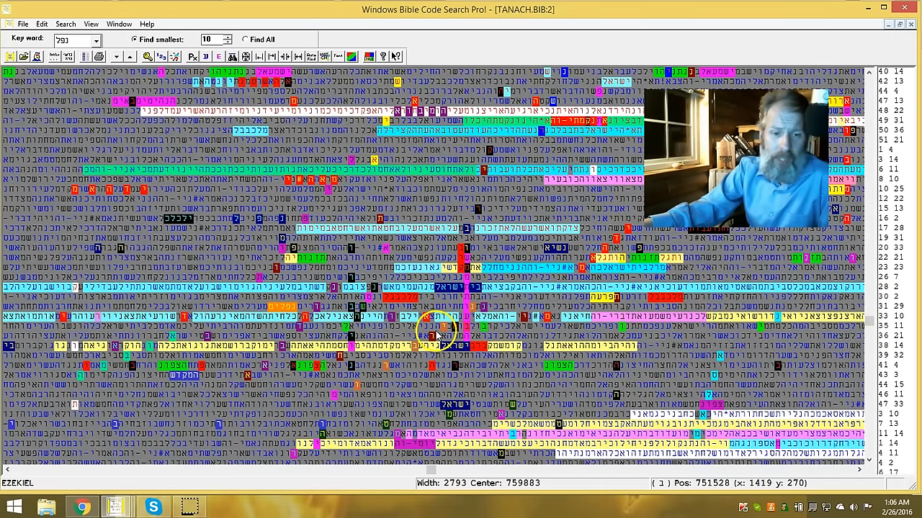
mouse_move(137, 371)
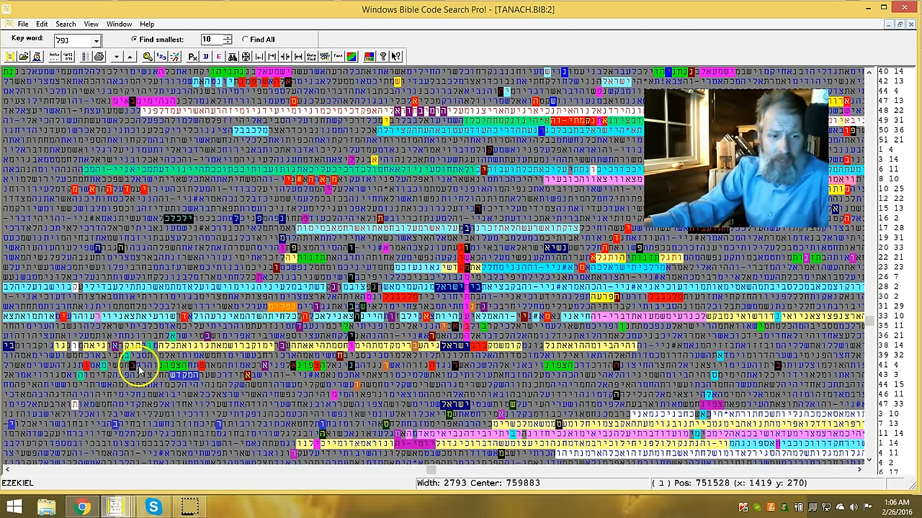
mouse_move(467, 366)
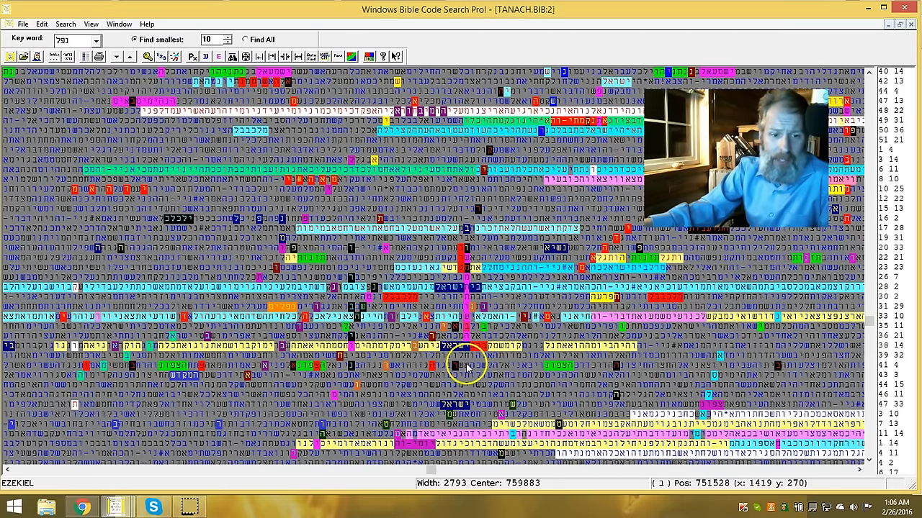
mouse_move(804, 367)
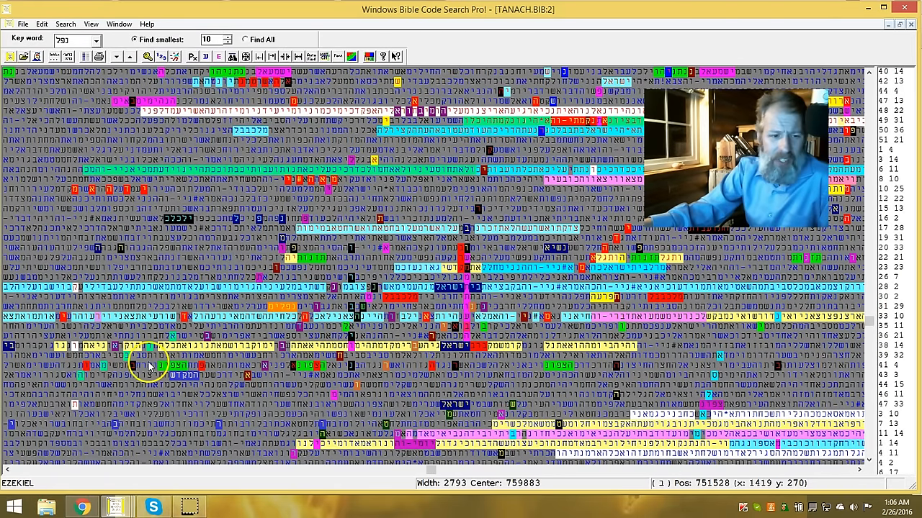
mouse_move(180, 334)
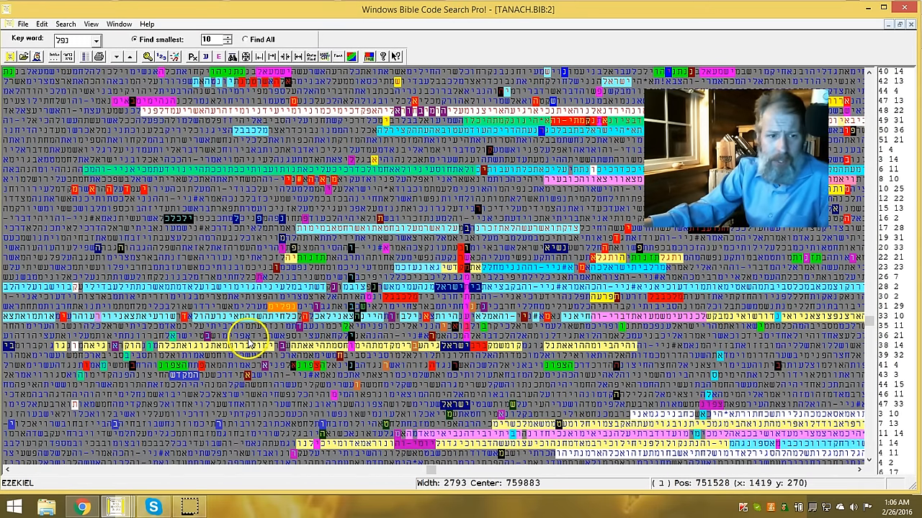
mouse_move(170, 219)
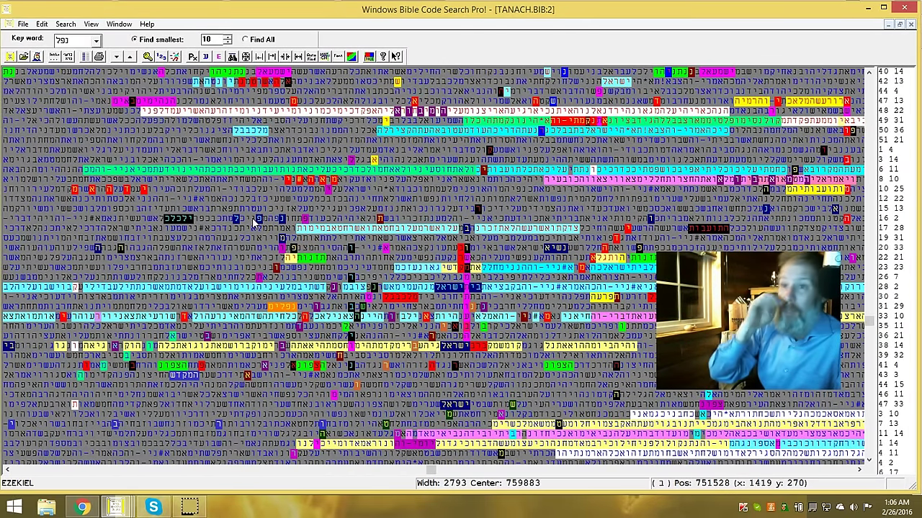
mouse_move(367, 151)
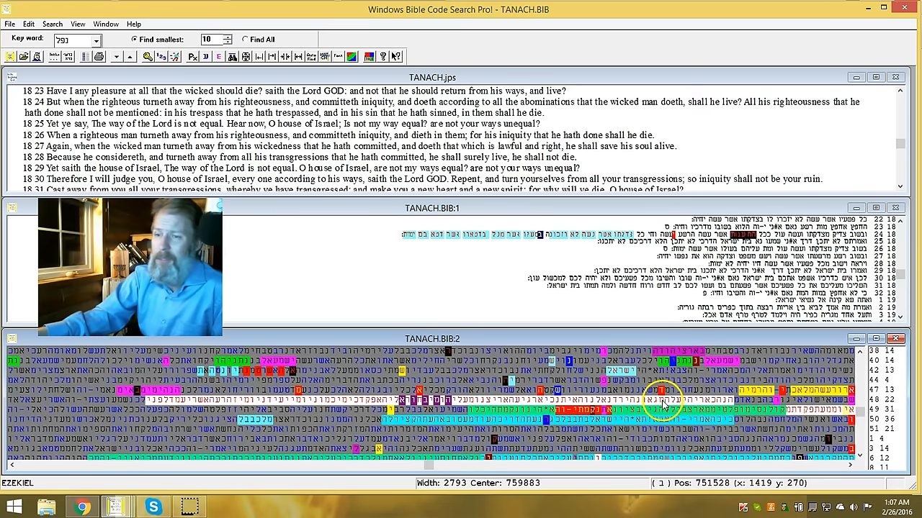
mouse_move(659, 402)
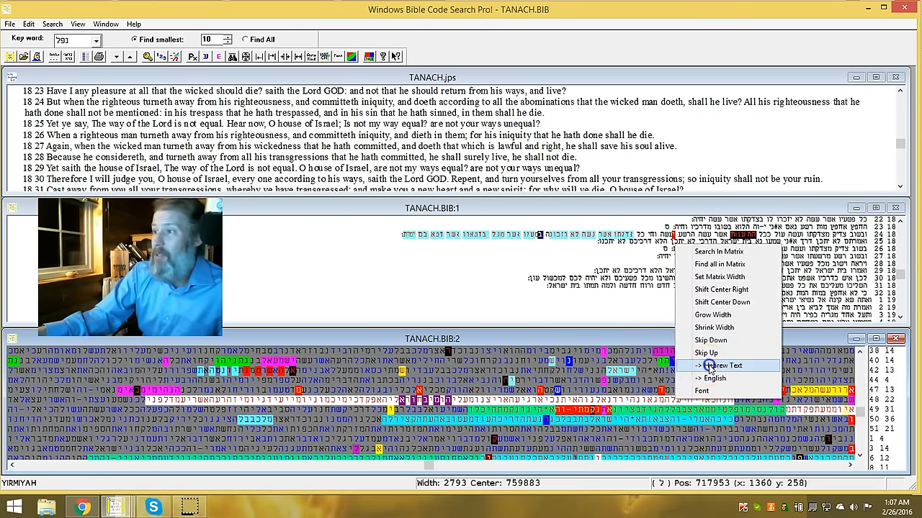
Sync the English pane to the matrix position, showing Jeremiah 49 on Edom and Damascus.
click(725, 366)
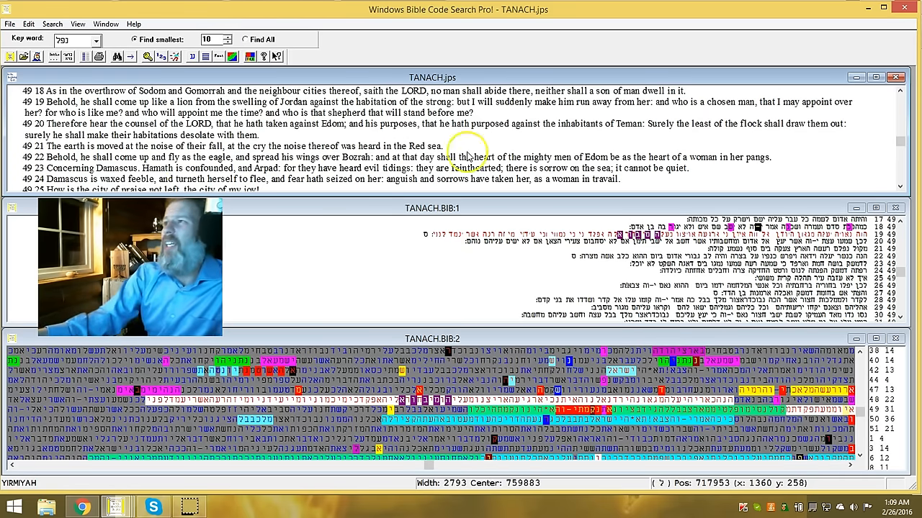
mouse_move(746, 166)
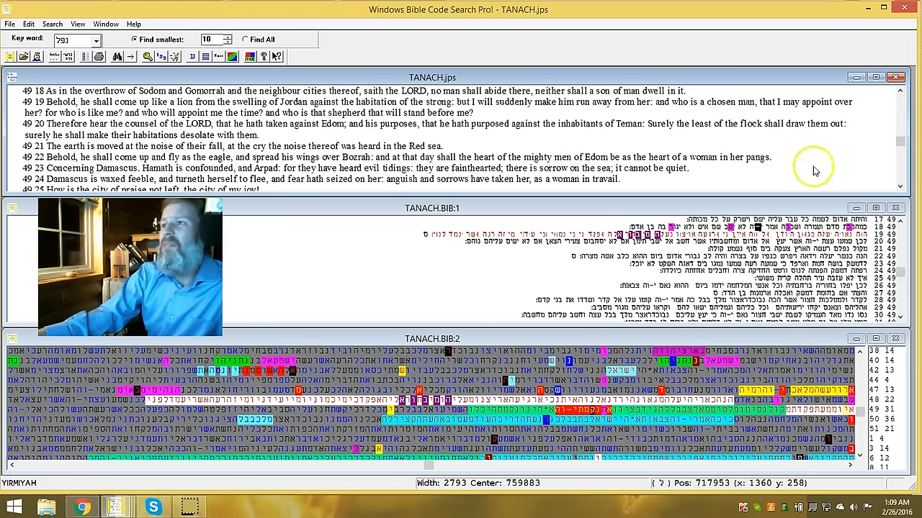
Move the TANACH.jps English pane on to Jeremiah 49 verses about Damascus, Kedar and Hazor.
scroll(down, 3)
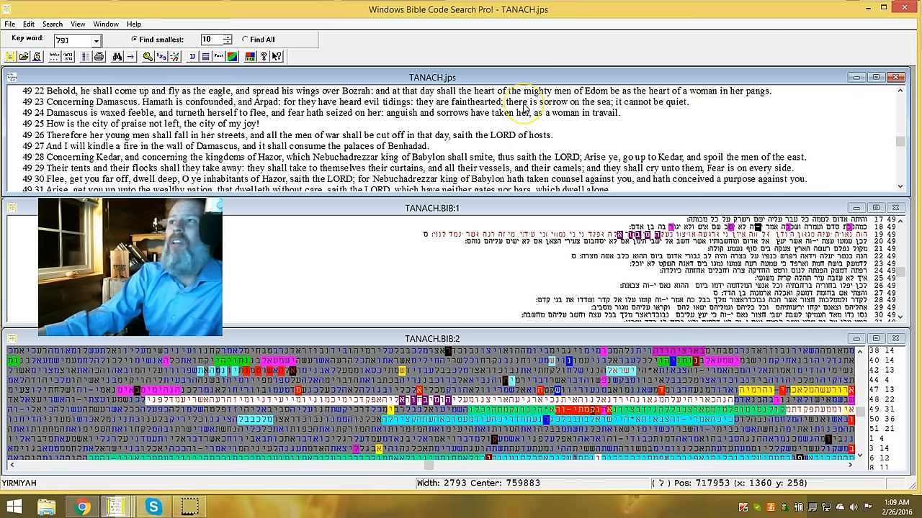
mouse_move(616, 115)
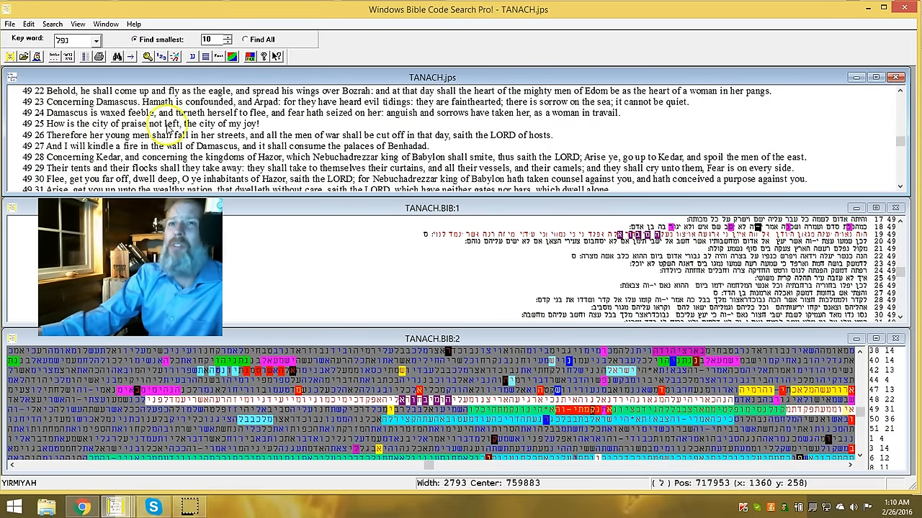
mouse_move(281, 127)
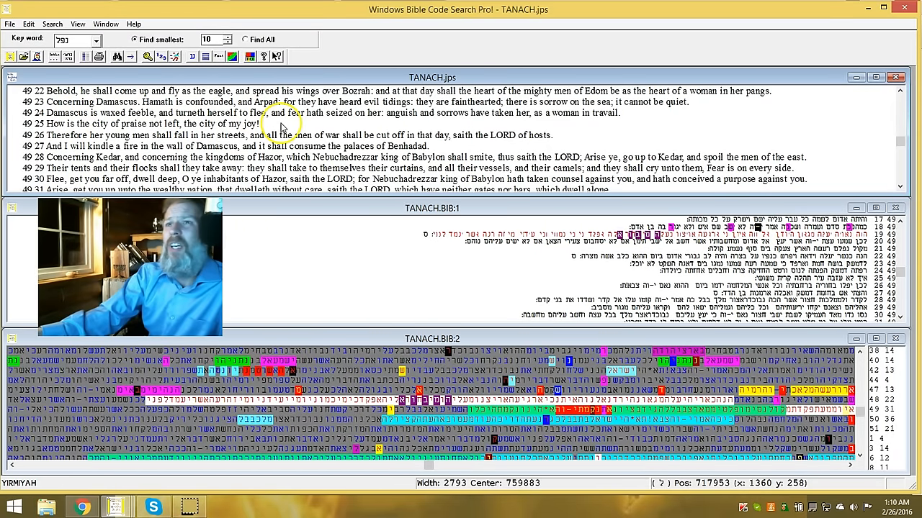
mouse_move(481, 117)
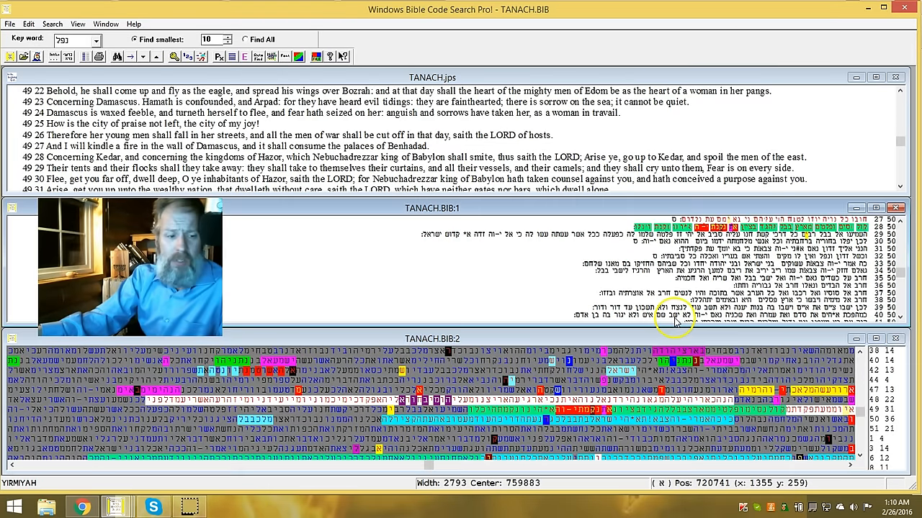
mouse_move(242, 56)
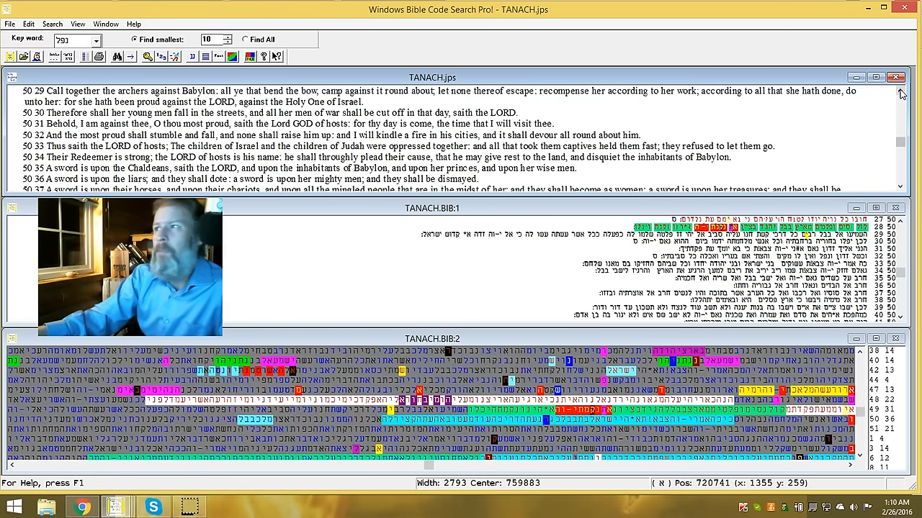
Show Jeremiah 50 verses against Babylon and select a new letter position in the matrix.
scroll(up, 3)
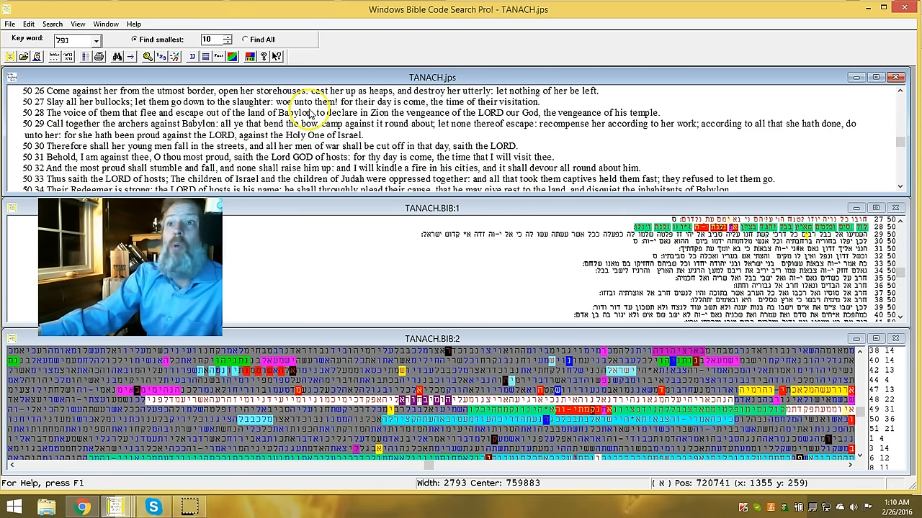
mouse_move(386, 108)
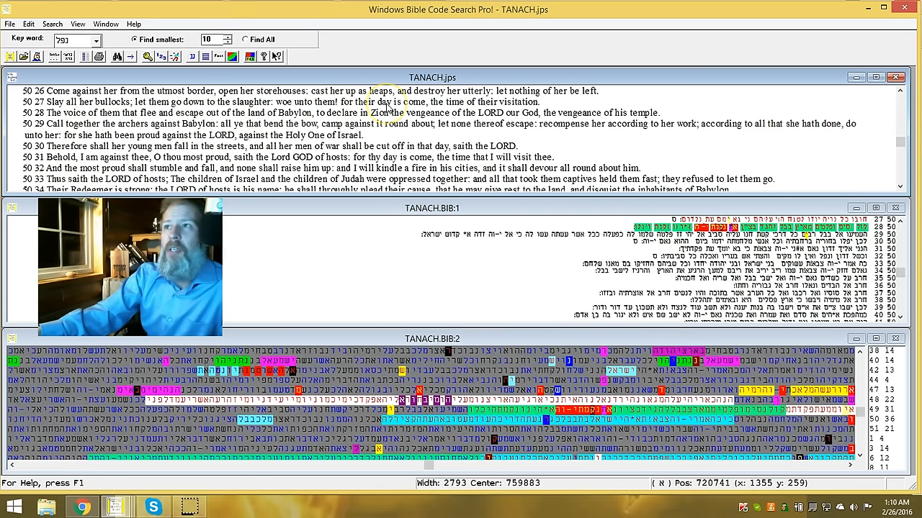
mouse_move(466, 117)
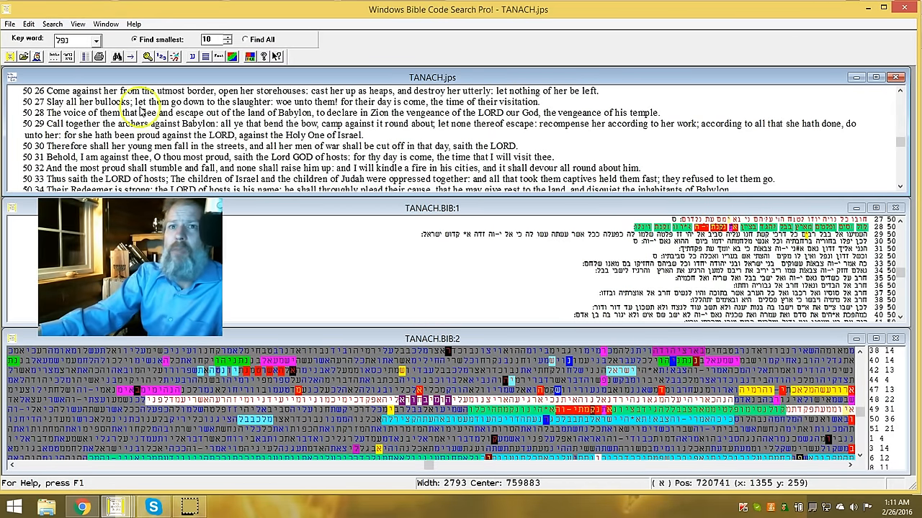
mouse_move(262, 122)
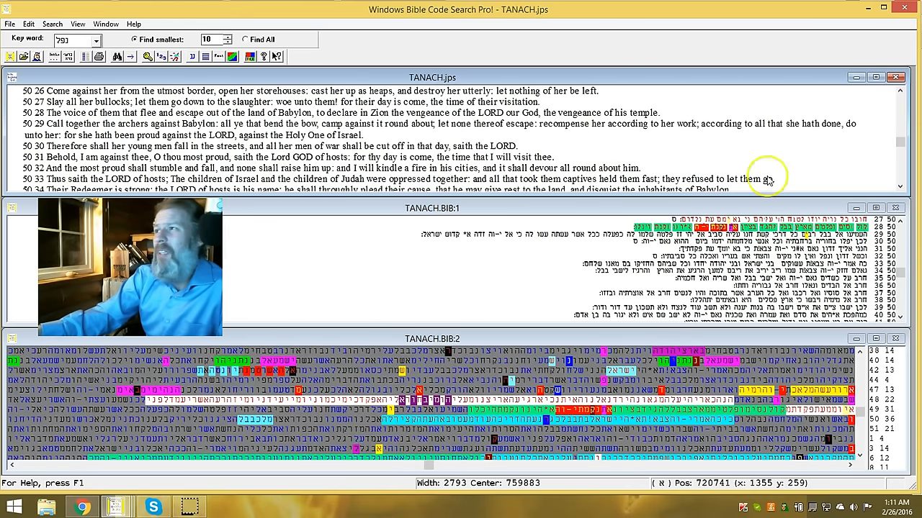
click(900, 187)
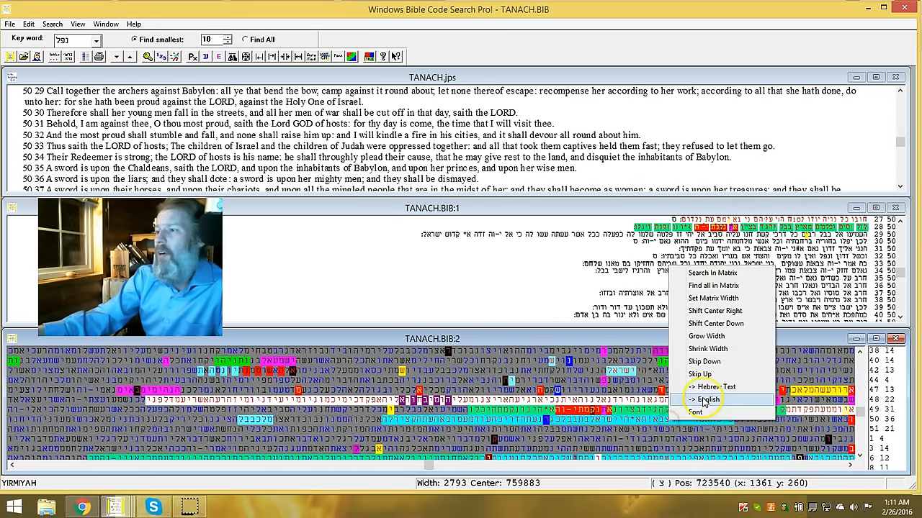
Jump the Hebrew text pane to the matrix position, highlighting the matching Jeremiah 50 passage.
click(705, 400)
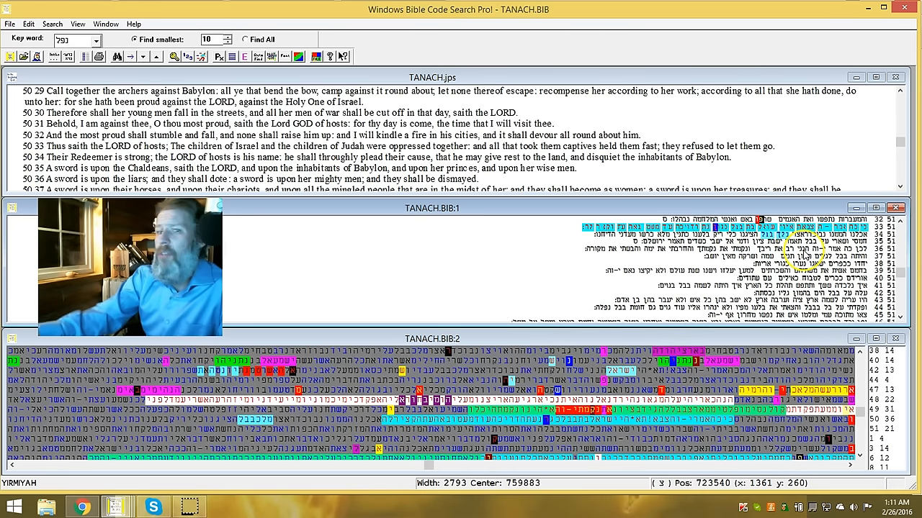
mouse_move(246, 56)
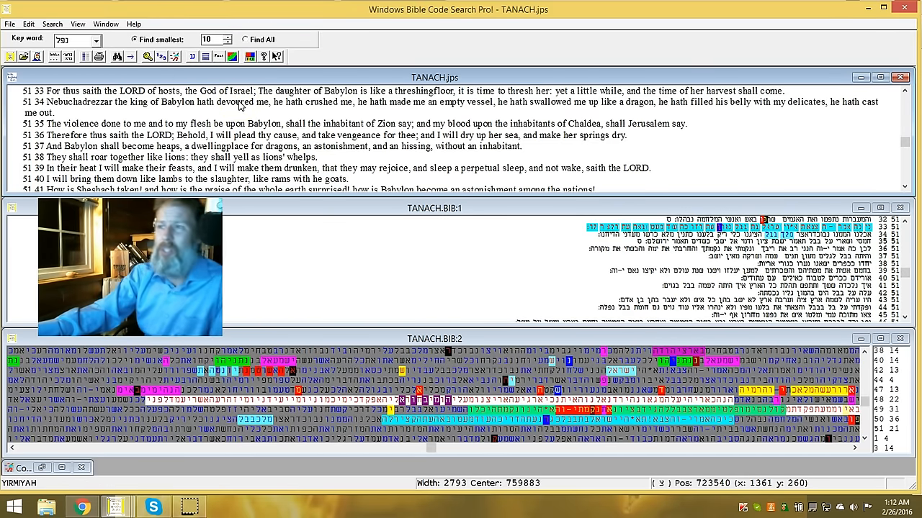
mouse_move(405, 79)
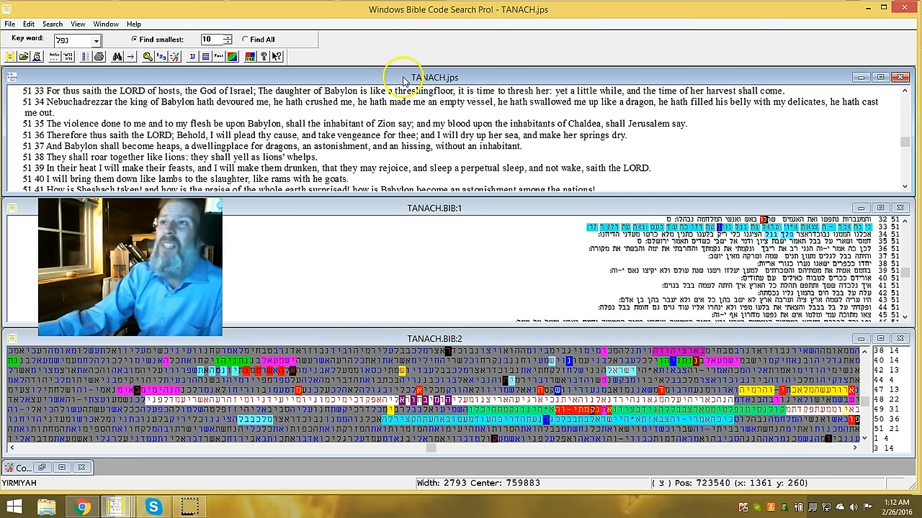
mouse_move(429, 110)
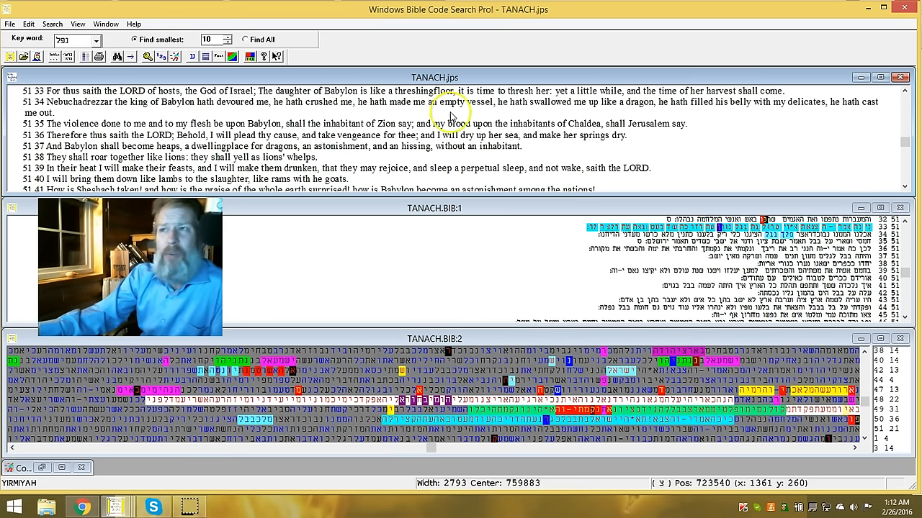
mouse_move(559, 121)
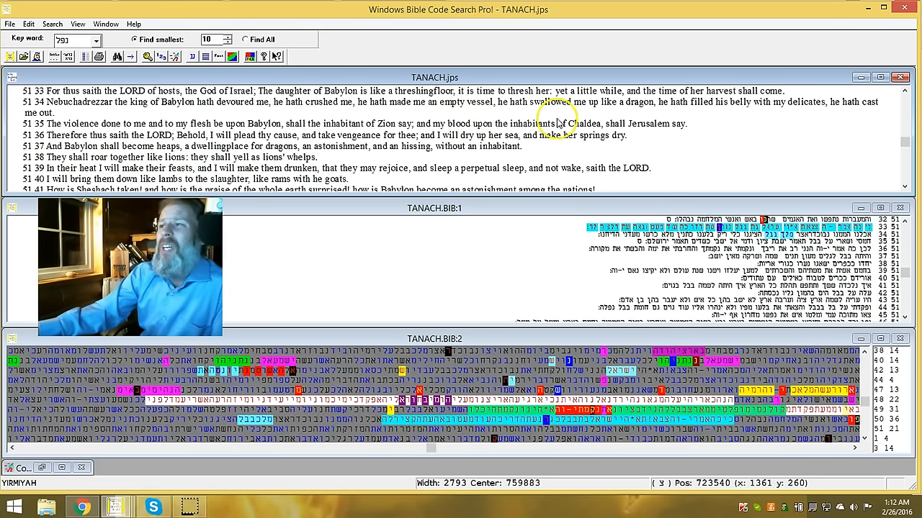
mouse_move(726, 99)
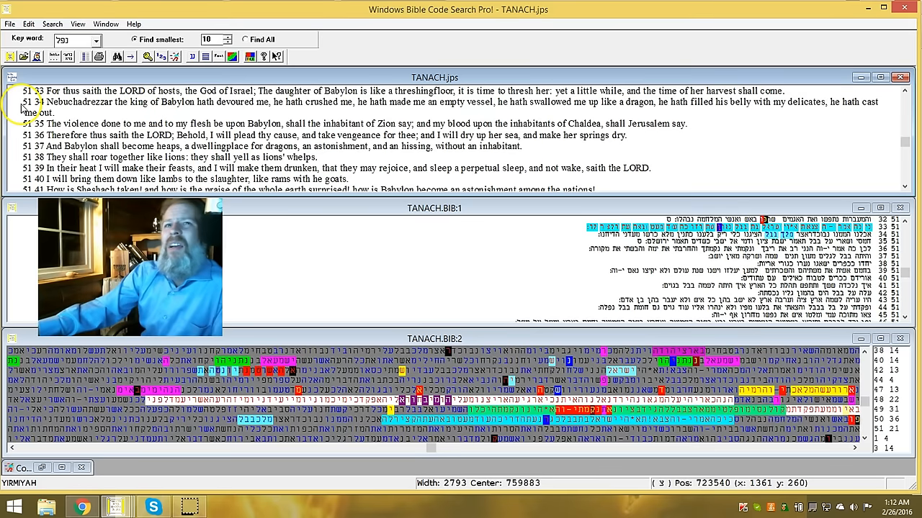
mouse_move(205, 112)
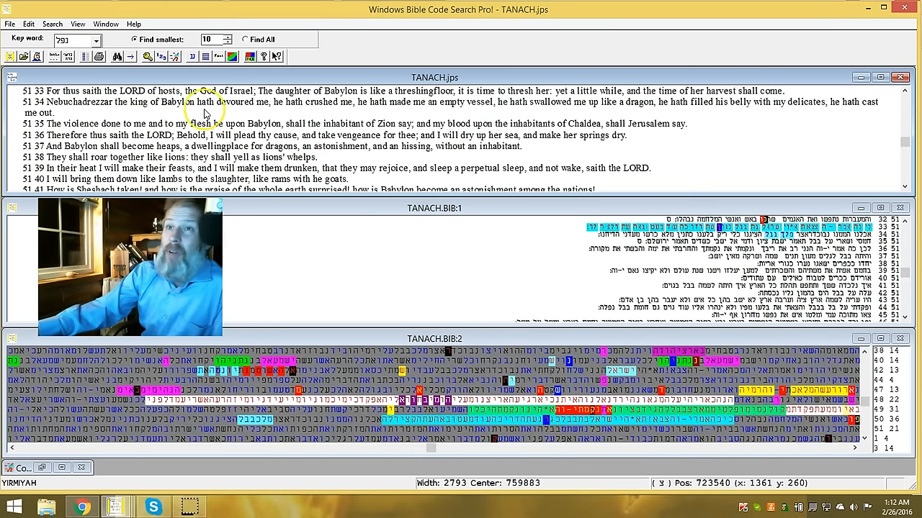
mouse_move(328, 122)
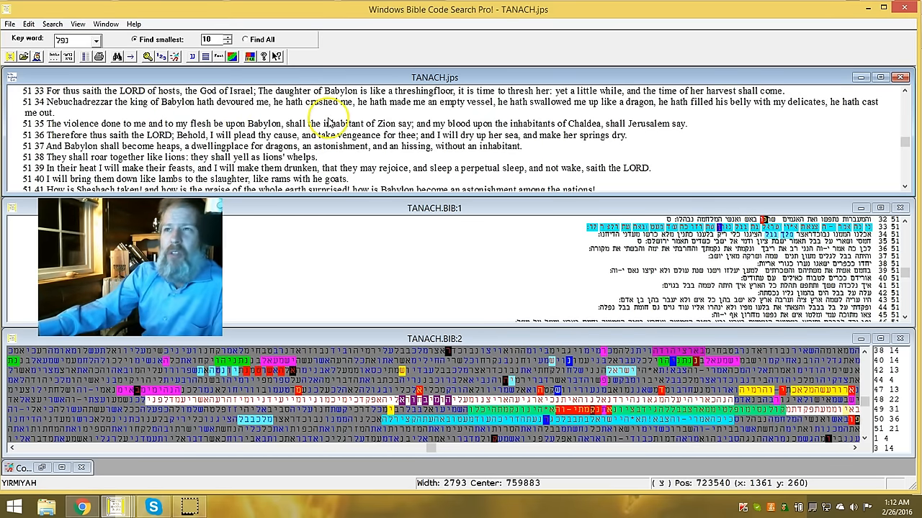
mouse_move(605, 131)
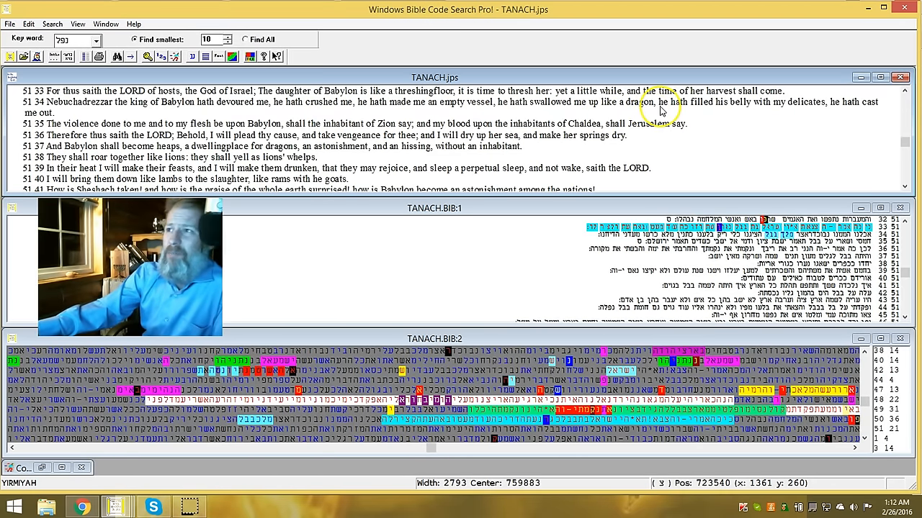
mouse_move(698, 113)
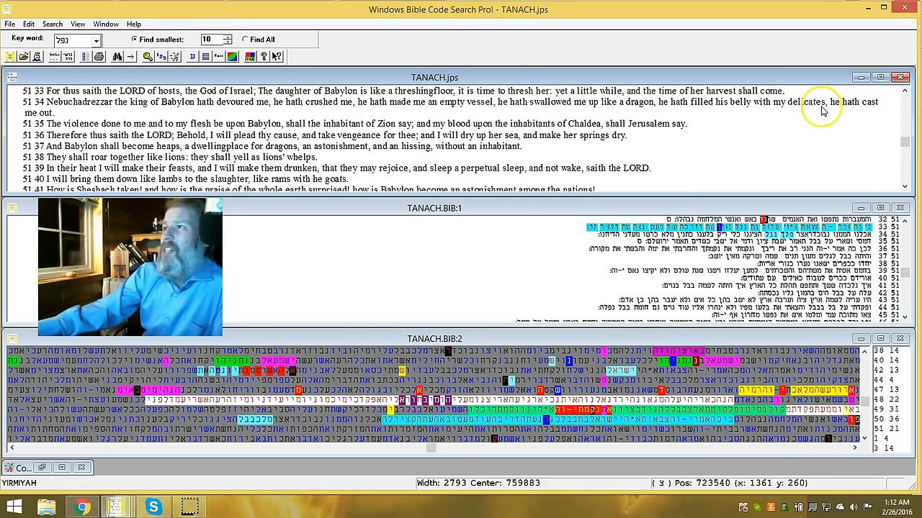
mouse_move(13, 113)
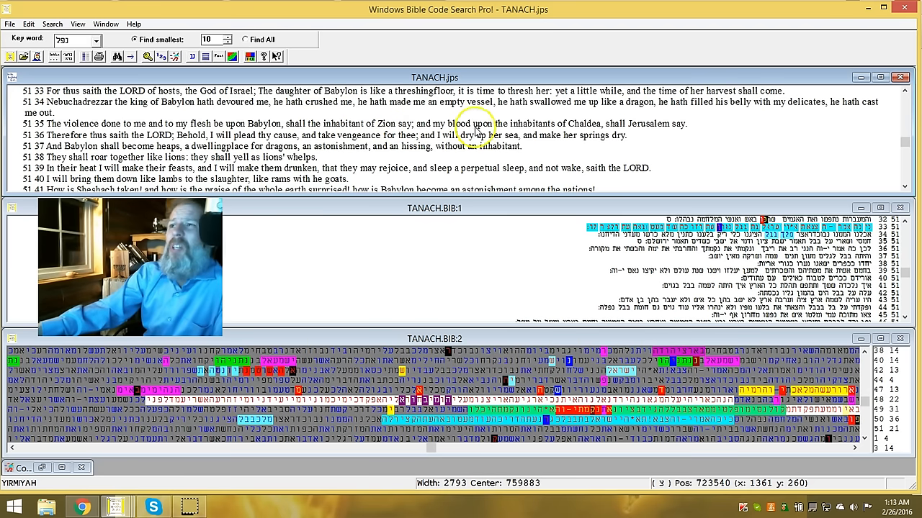
mouse_move(570, 141)
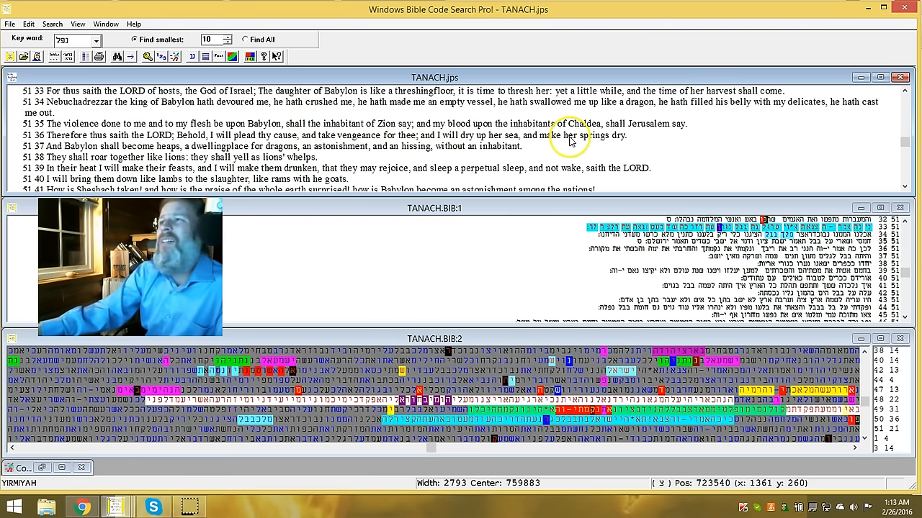
mouse_move(575, 170)
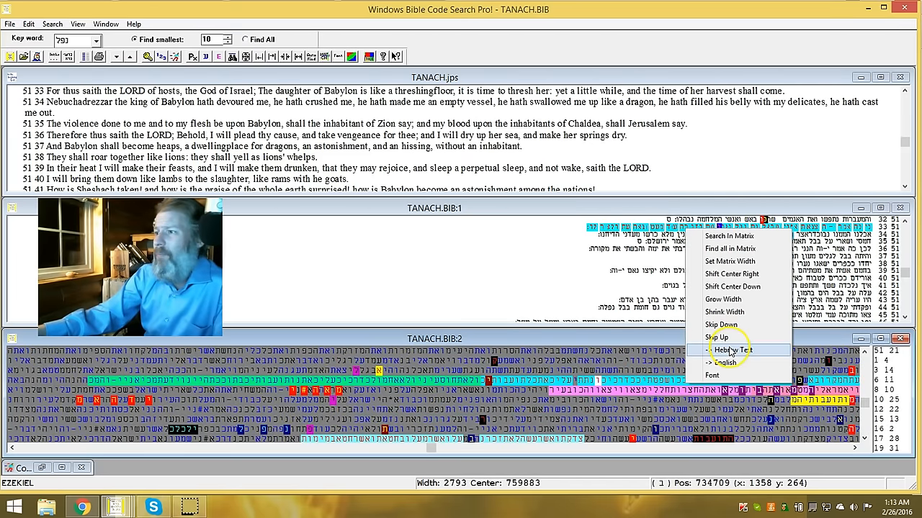
Sync the text panes to the Ezekiel position, showing the Ezekiel 7 'an end is come' verses.
click(733, 350)
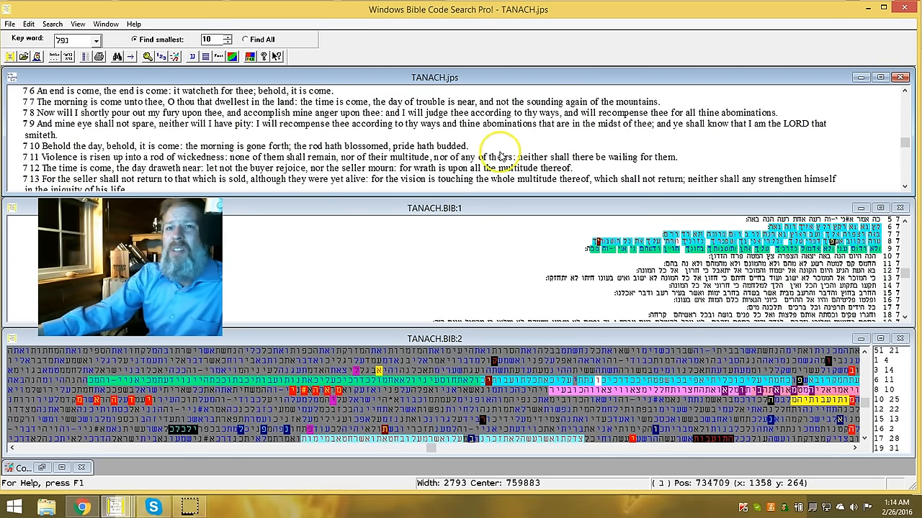
mouse_move(222, 180)
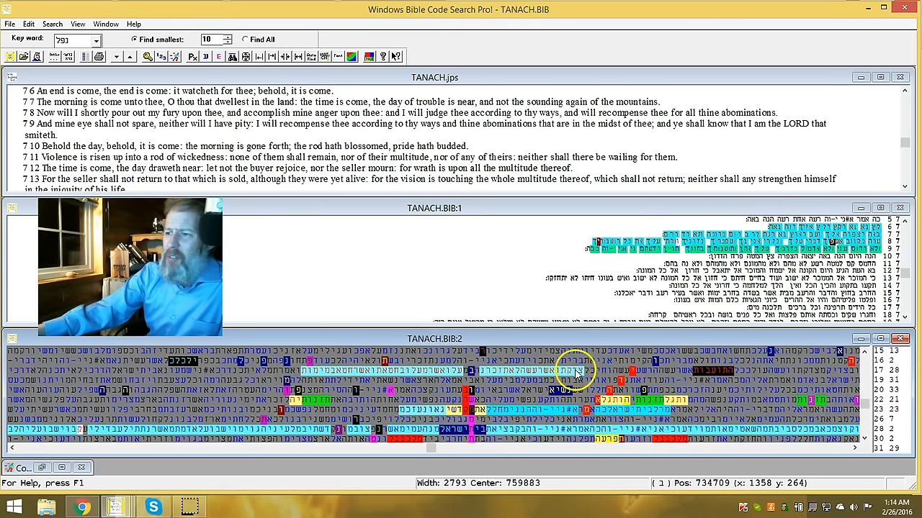
Show the Hebrew text around the chosen matrix letter, landing in Ezekiel 18.
right_click(468, 378)
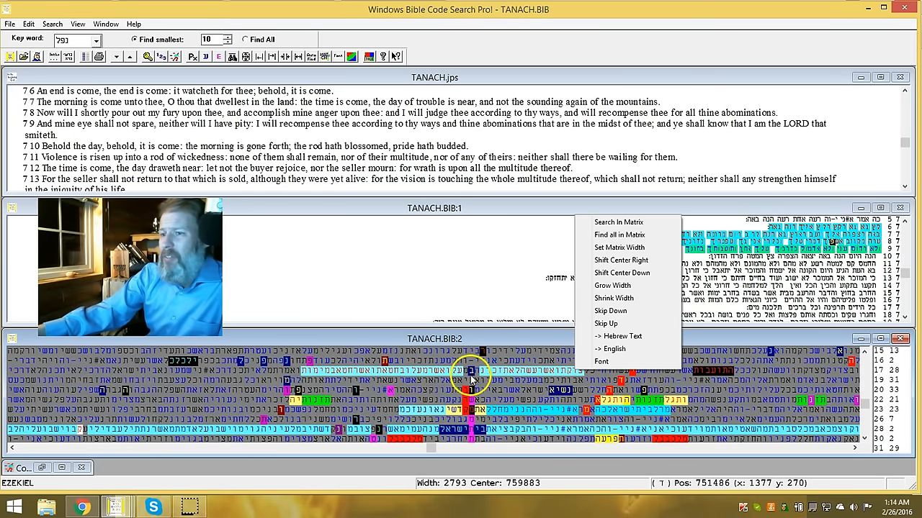
click(622, 337)
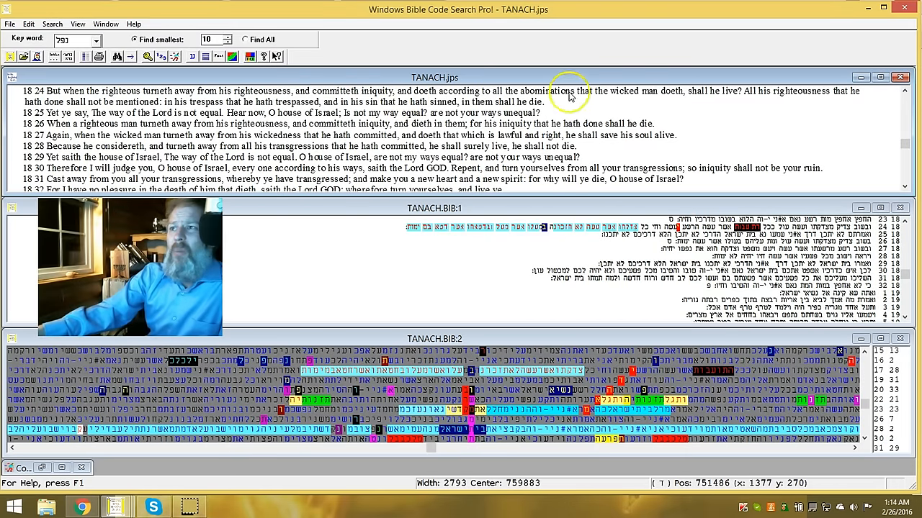
mouse_move(665, 98)
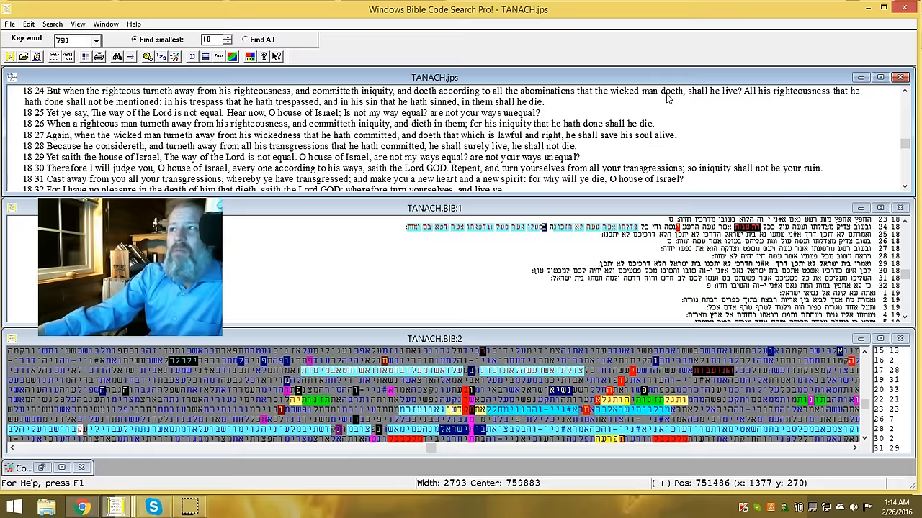
mouse_move(853, 93)
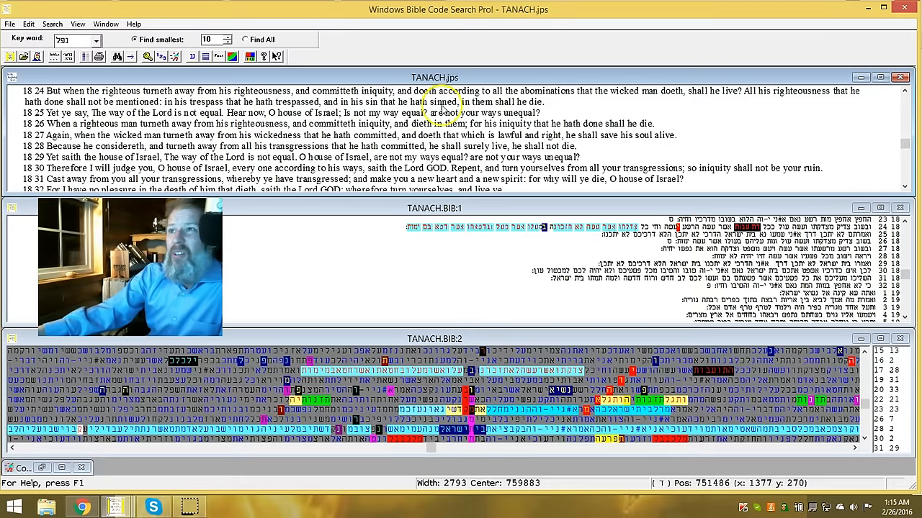
mouse_move(504, 110)
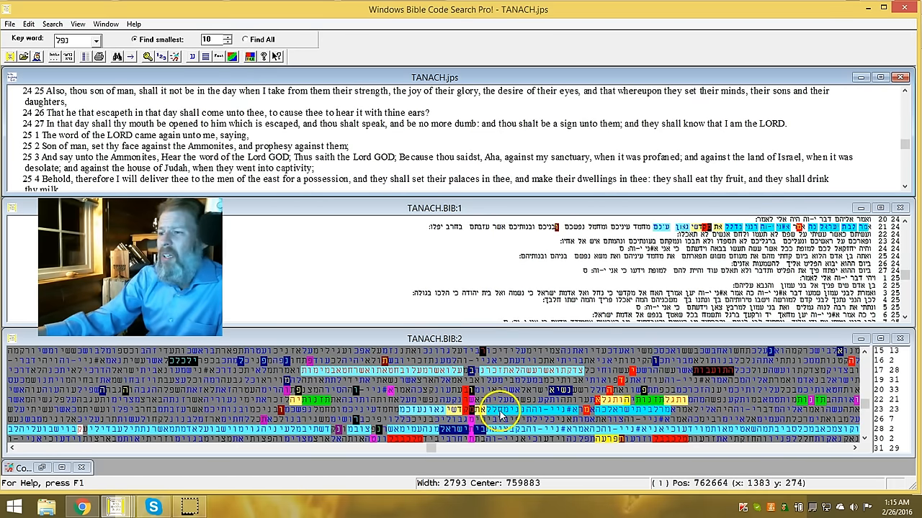
Sync the English pane and scroll it up to Ezekiel 24:21–27.
click(232, 56)
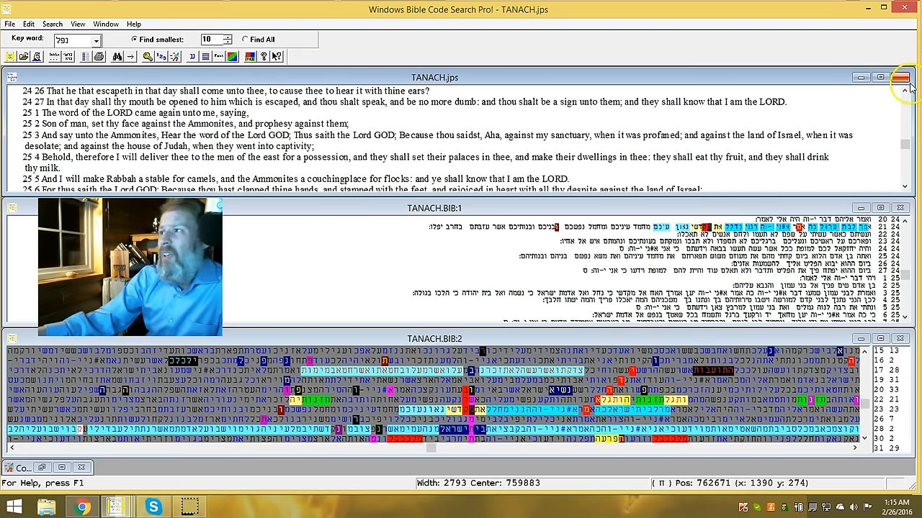
click(905, 91)
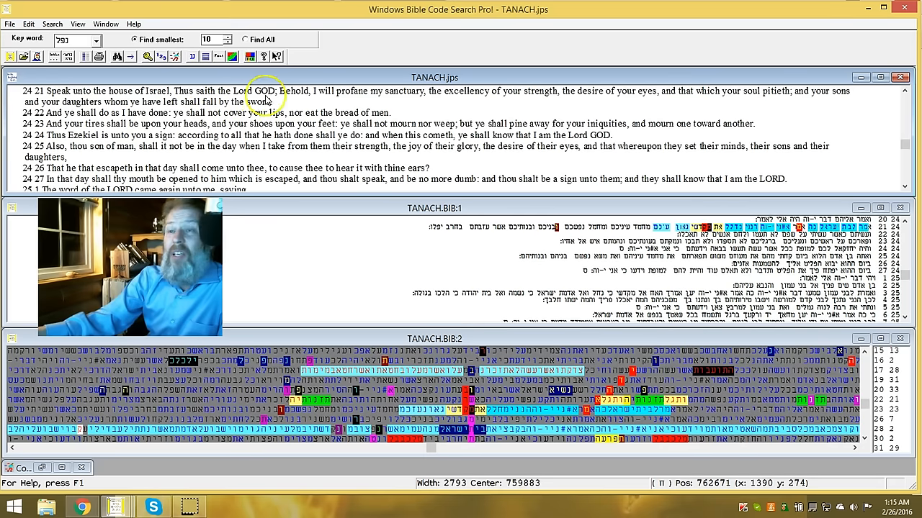
mouse_move(301, 100)
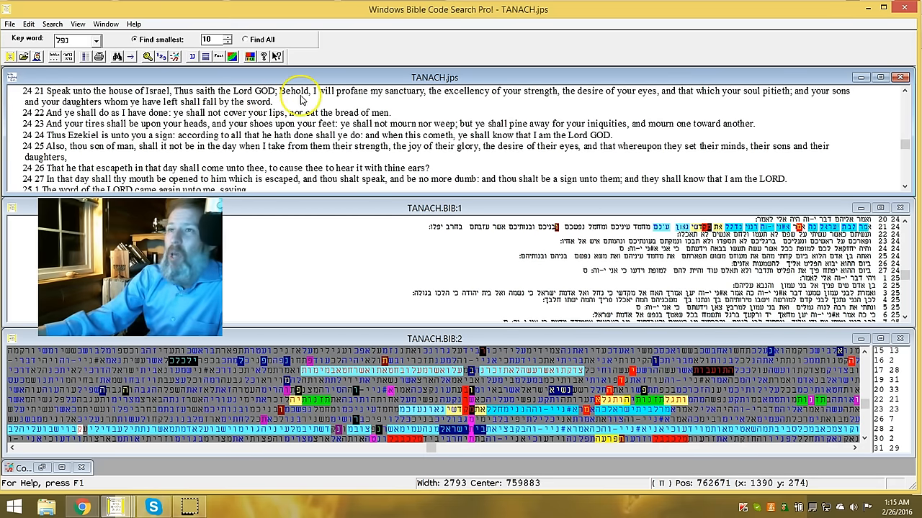
mouse_move(374, 99)
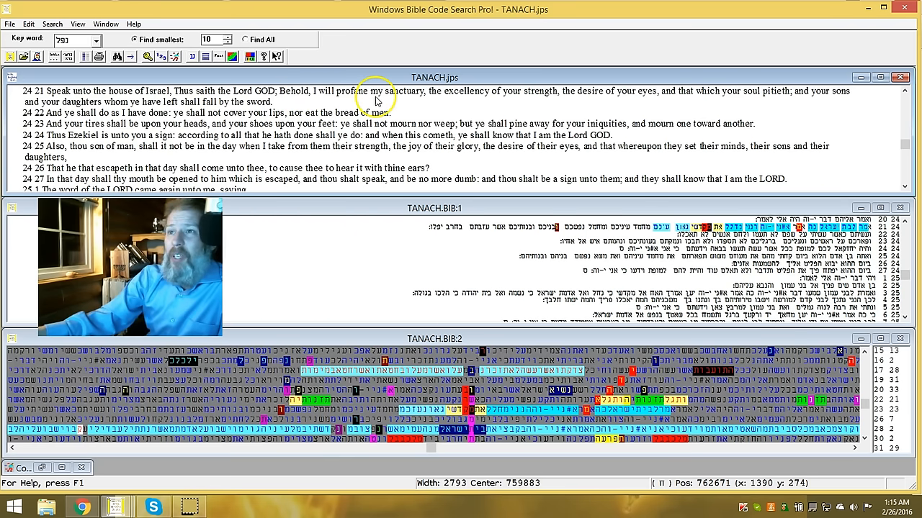
mouse_move(400, 279)
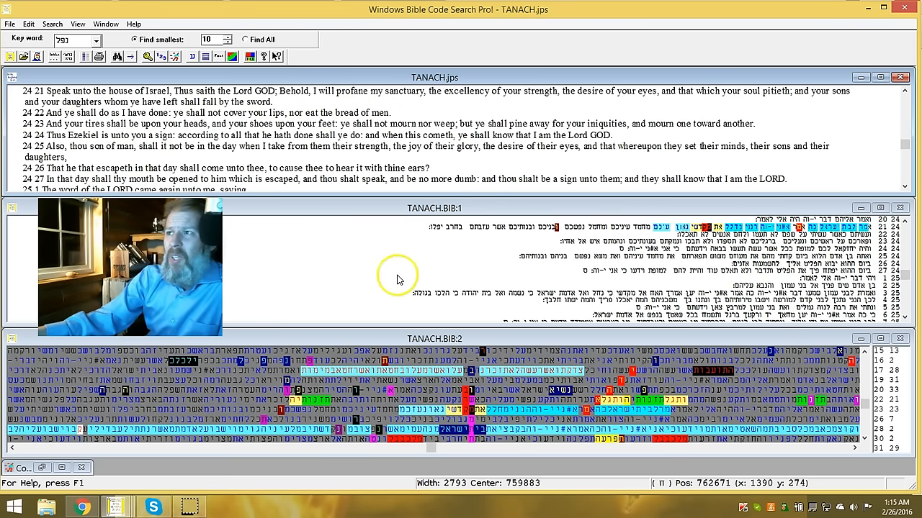
mouse_move(544, 400)
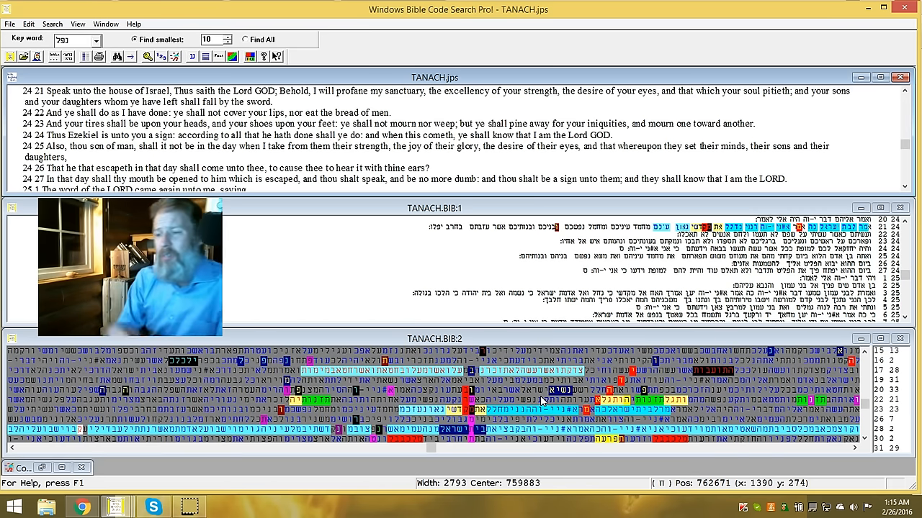
mouse_move(416, 250)
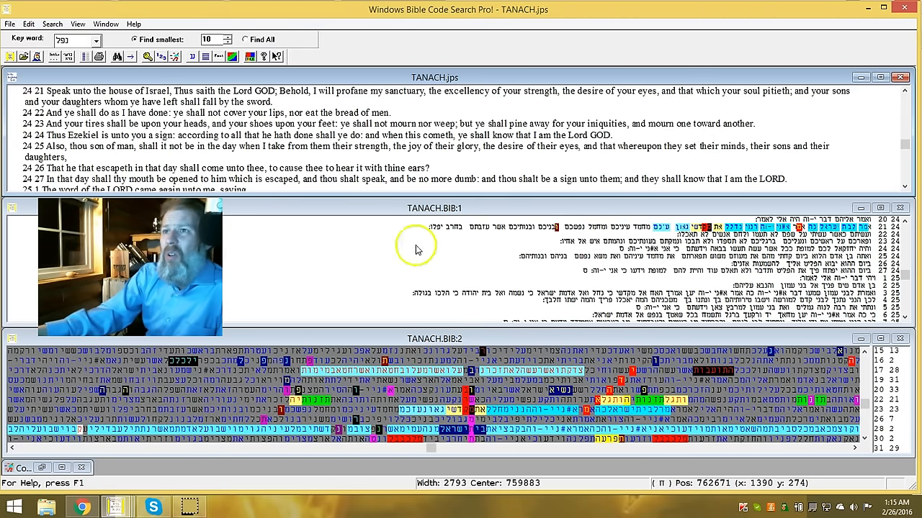
mouse_move(282, 104)
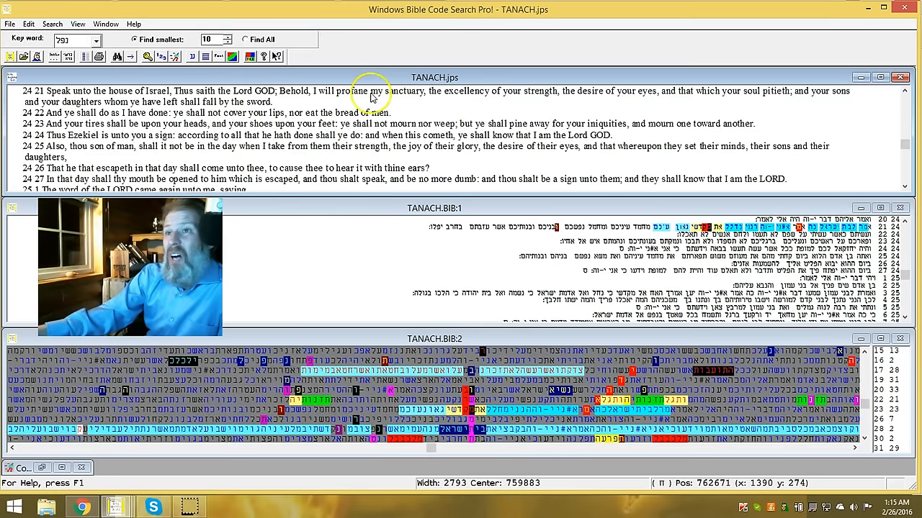
mouse_move(502, 115)
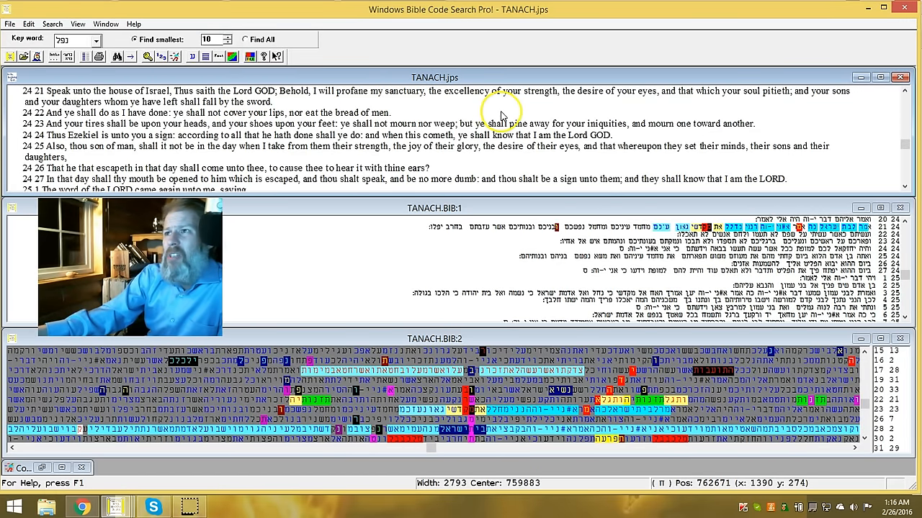
mouse_move(636, 108)
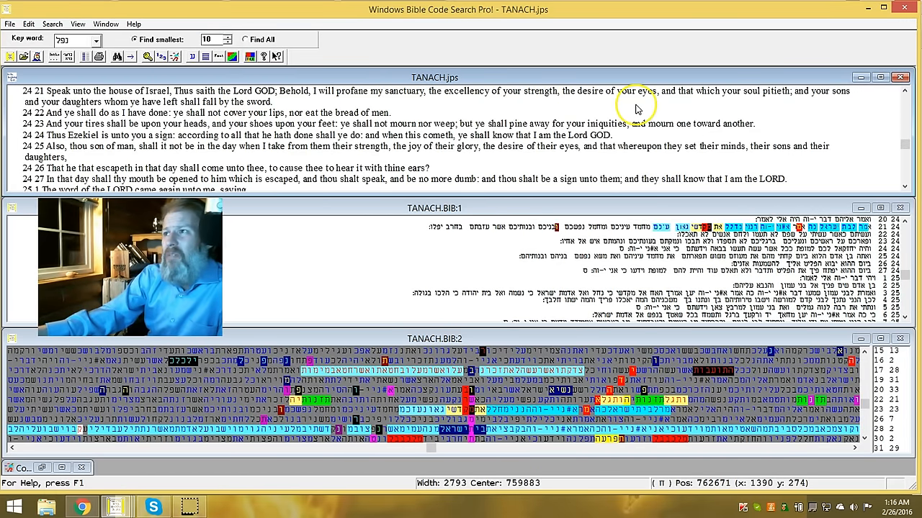
mouse_move(801, 101)
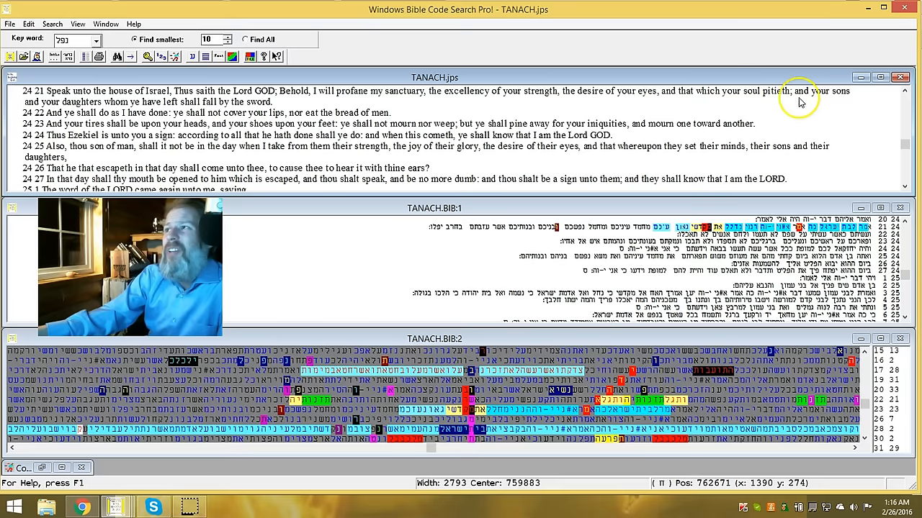
mouse_move(166, 100)
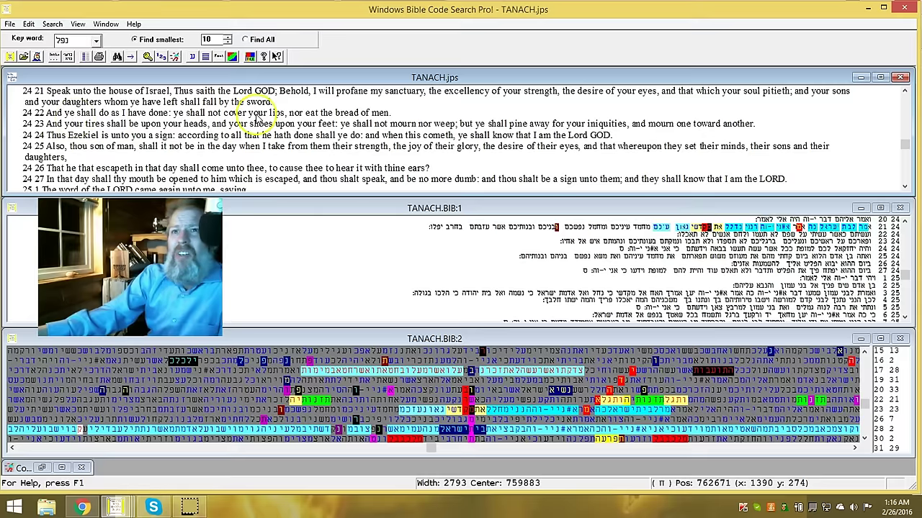
mouse_move(363, 127)
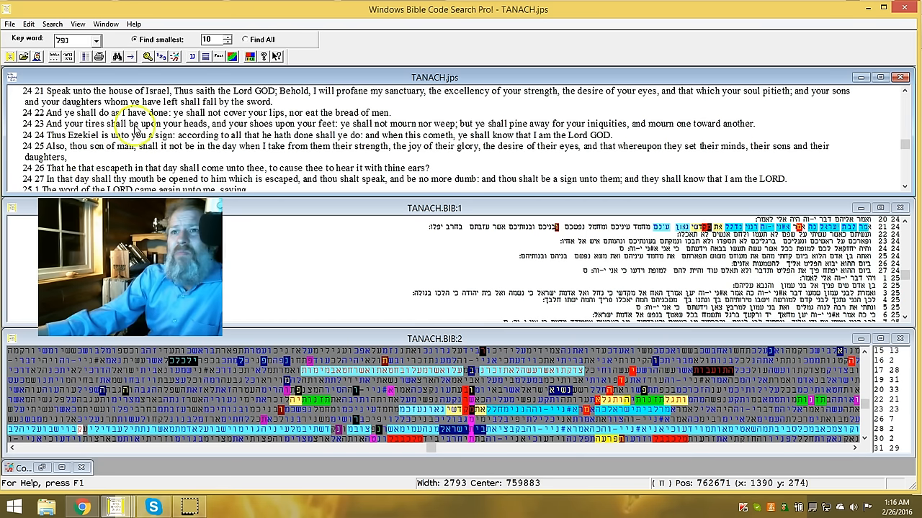
mouse_move(360, 118)
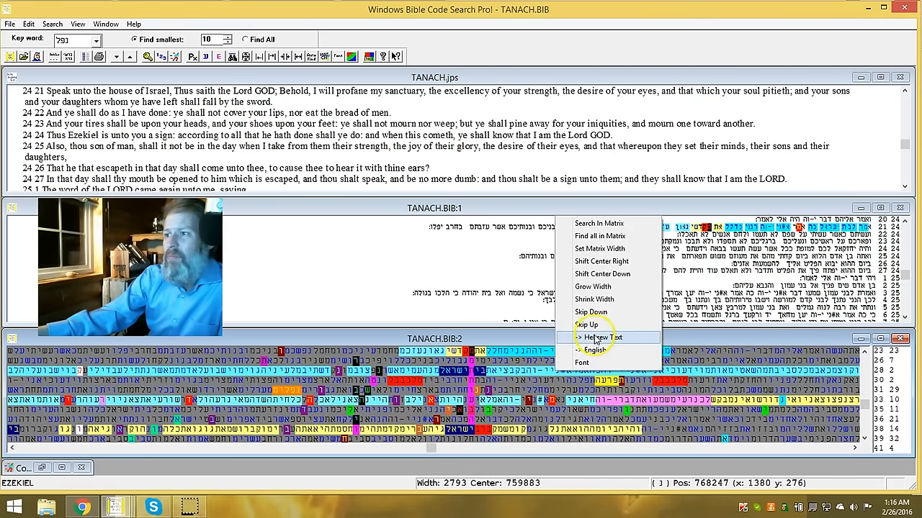
Jump to the chapter 28 matrix position and scroll the English pane to 28:20 onward.
click(599, 337)
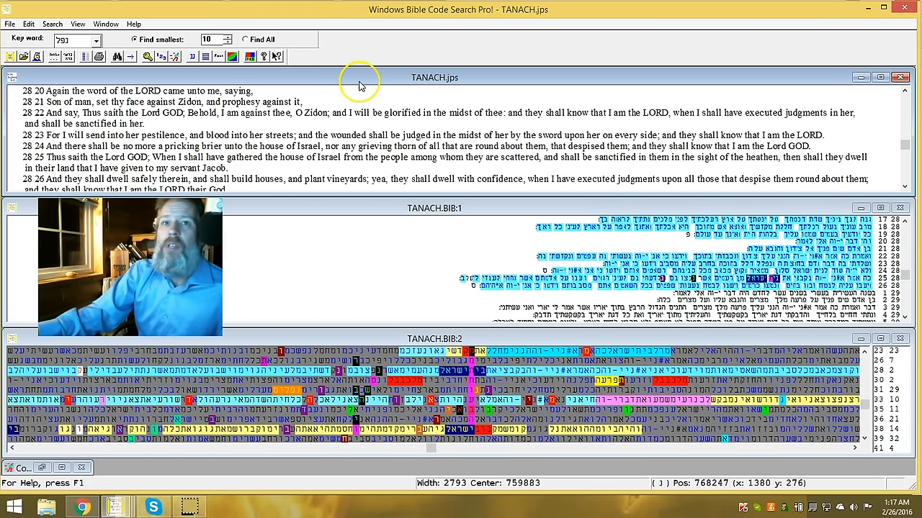
click(904, 91)
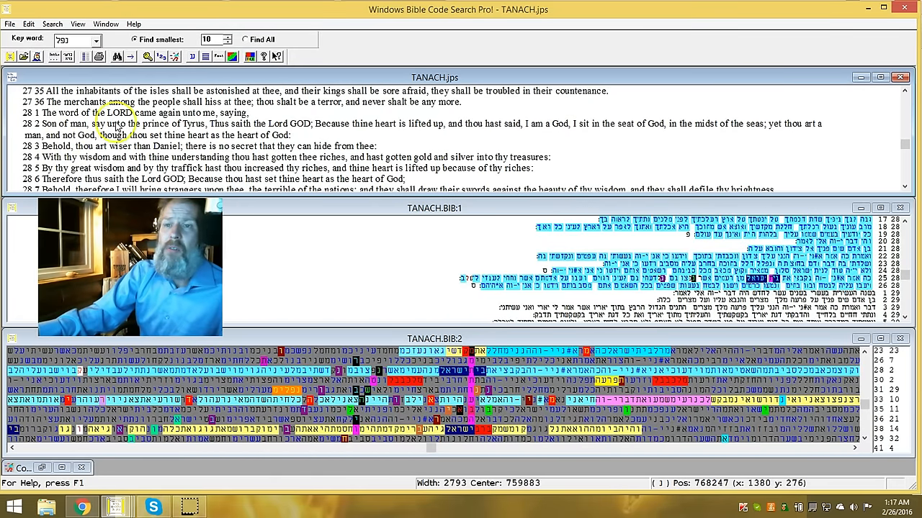
mouse_move(150, 188)
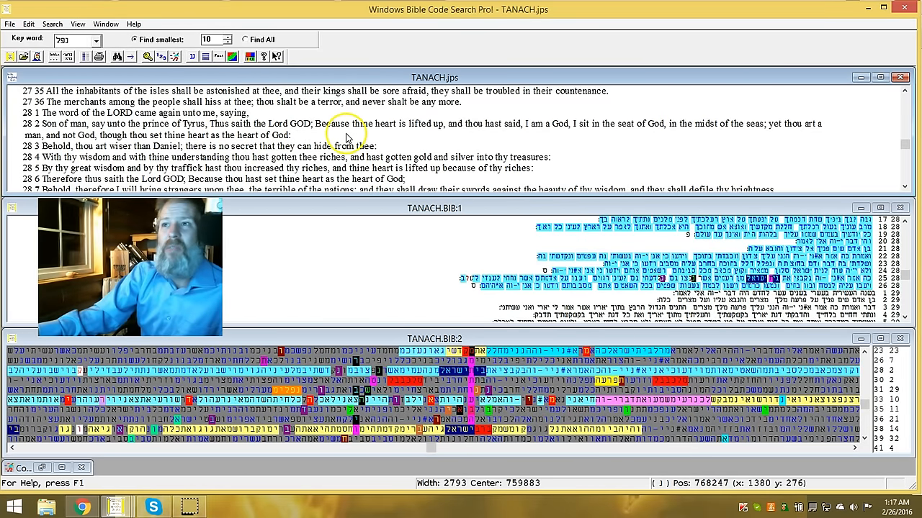
mouse_move(423, 138)
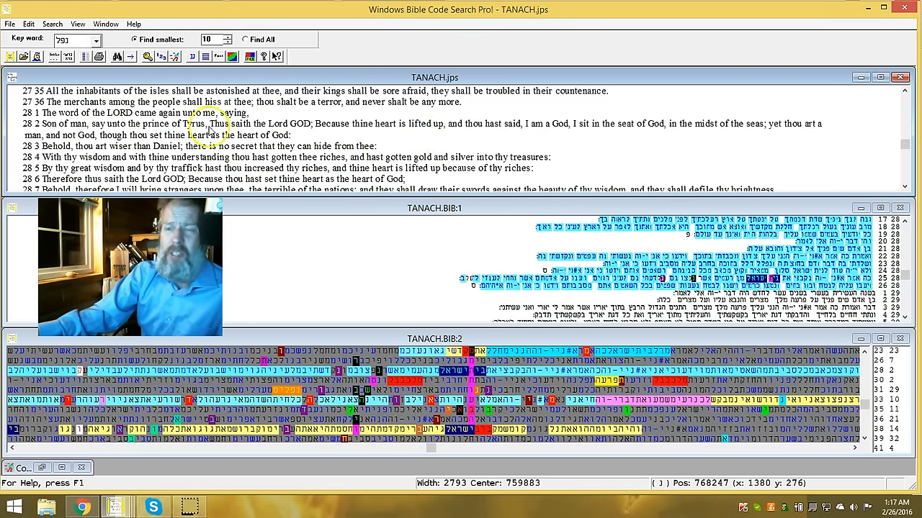
mouse_move(342, 135)
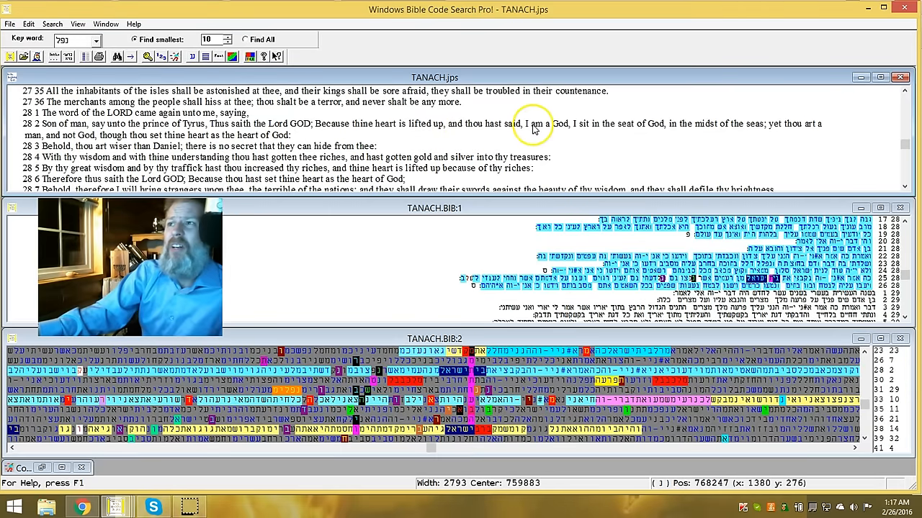
mouse_move(587, 133)
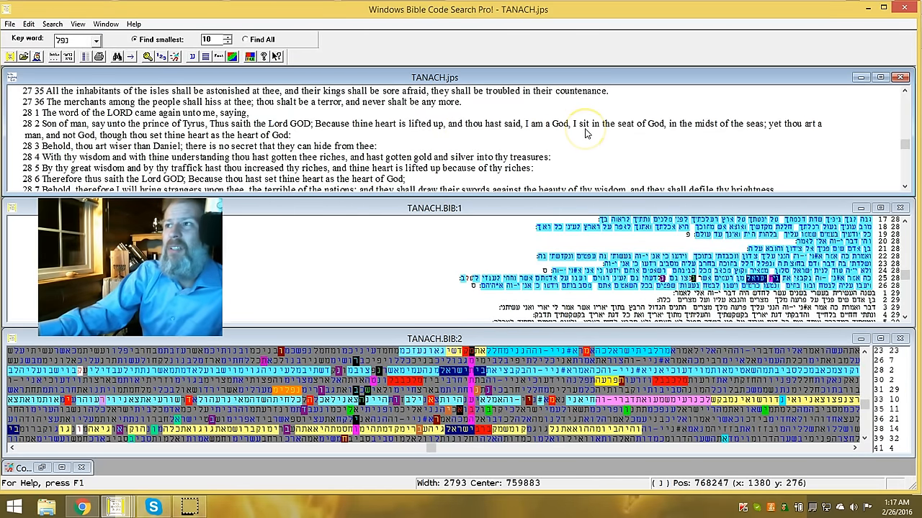
mouse_move(608, 129)
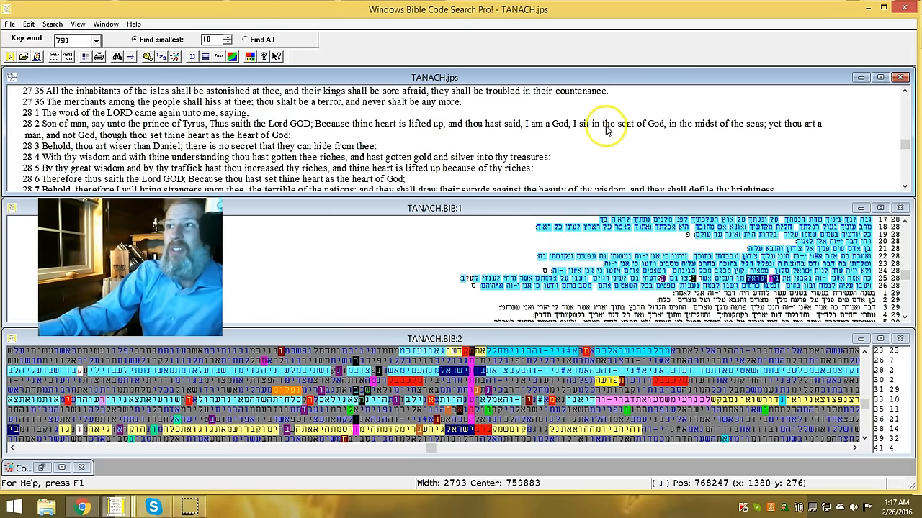
mouse_move(670, 170)
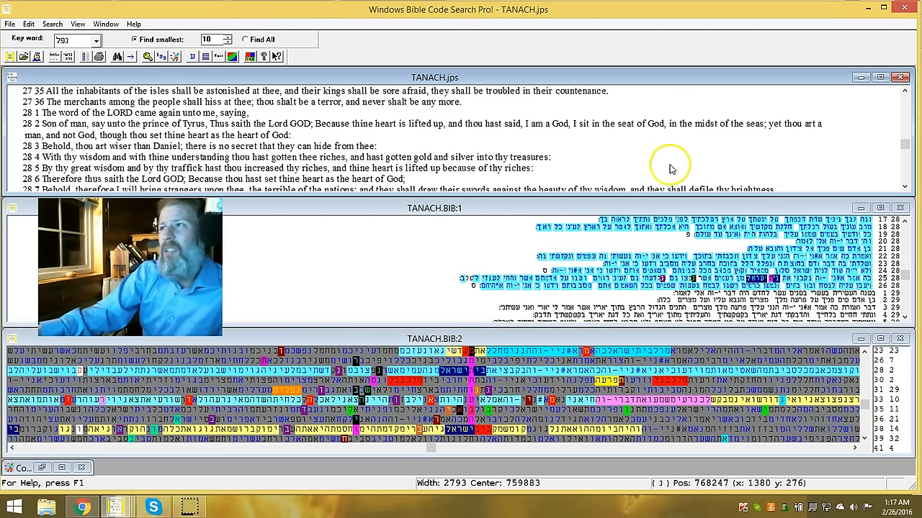
mouse_move(789, 130)
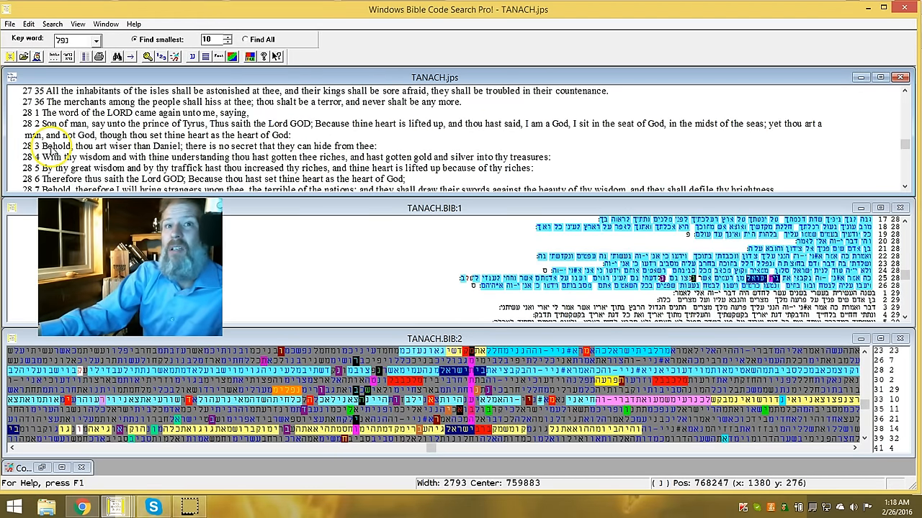
mouse_move(784, 135)
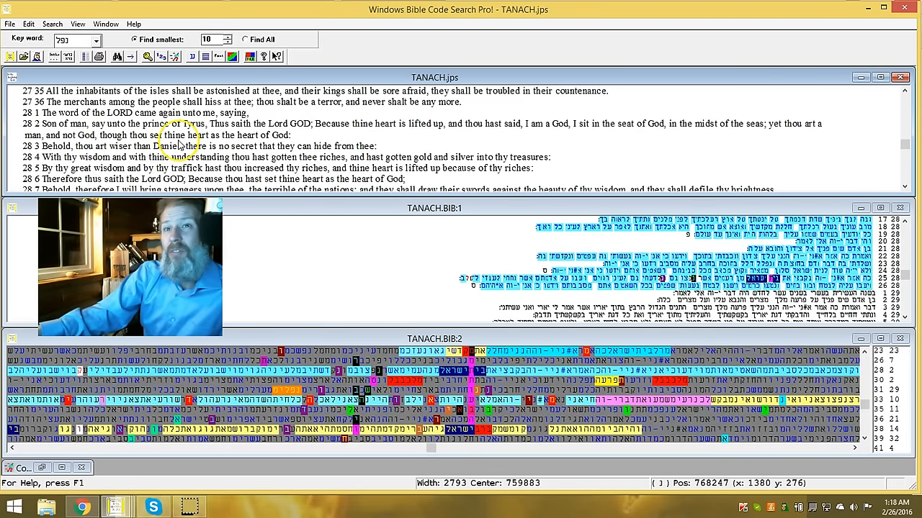
mouse_move(229, 144)
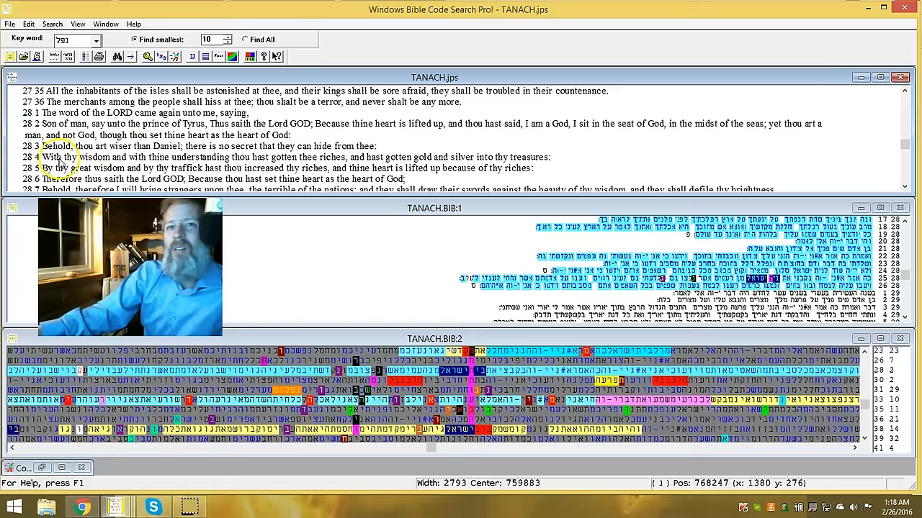
mouse_move(281, 161)
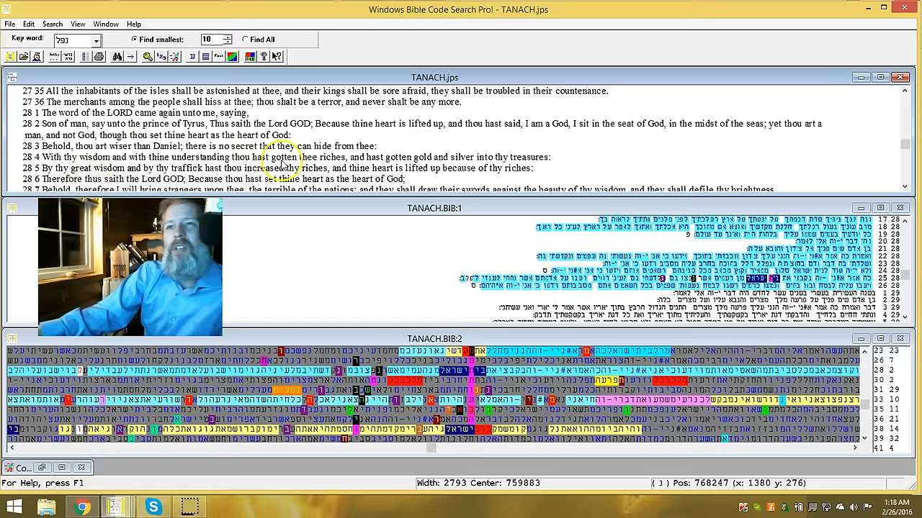
mouse_move(386, 166)
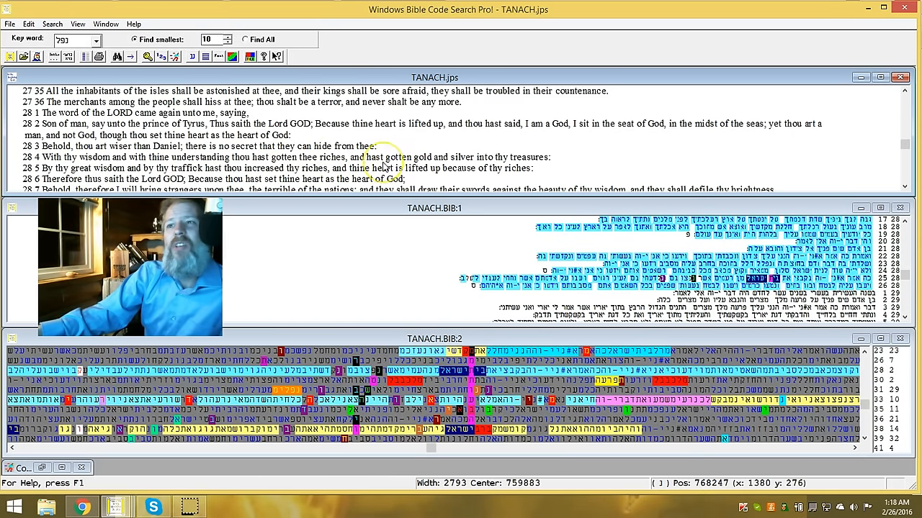
mouse_move(458, 167)
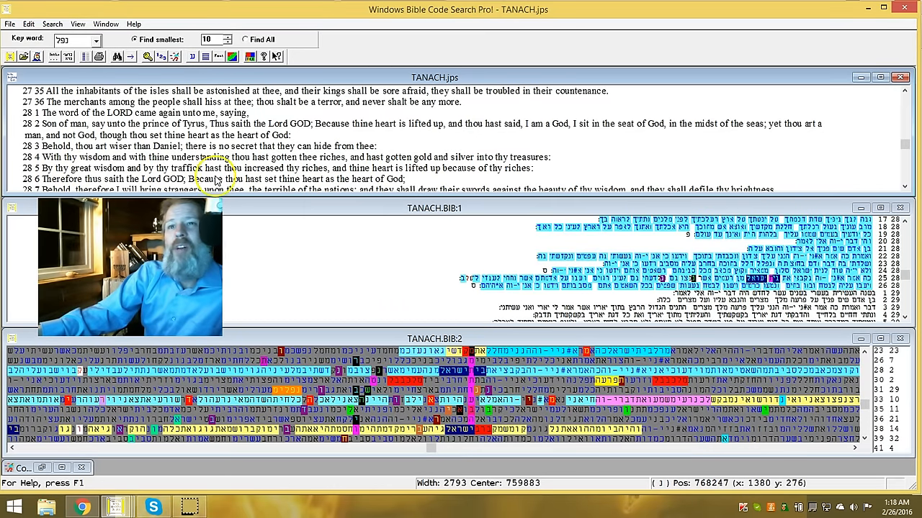
mouse_move(421, 196)
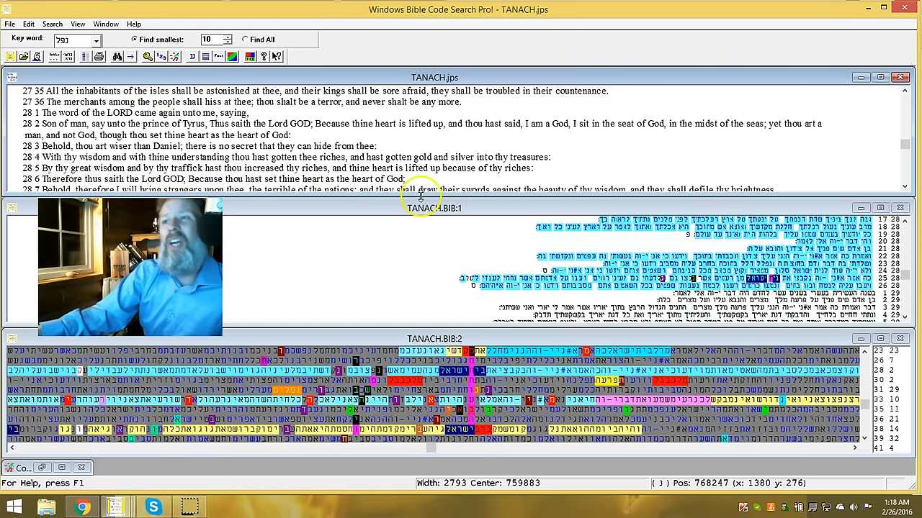
mouse_move(522, 173)
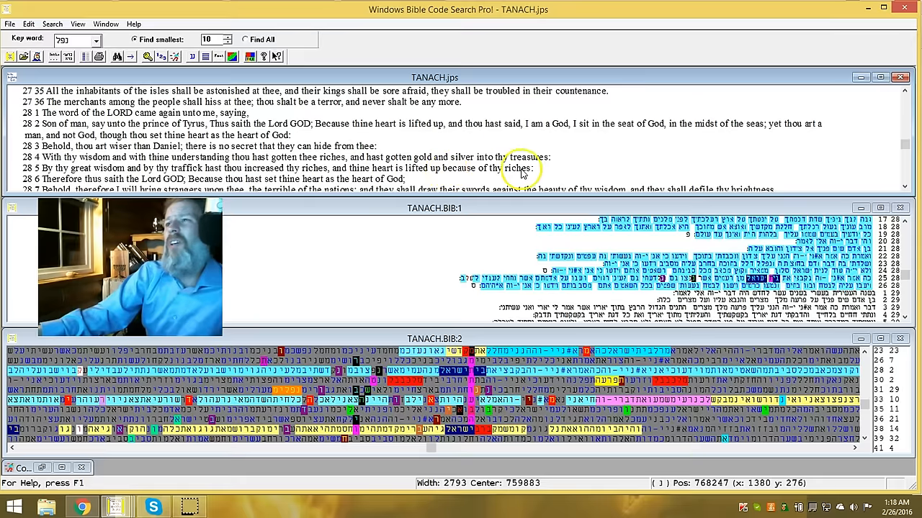
mouse_move(112, 186)
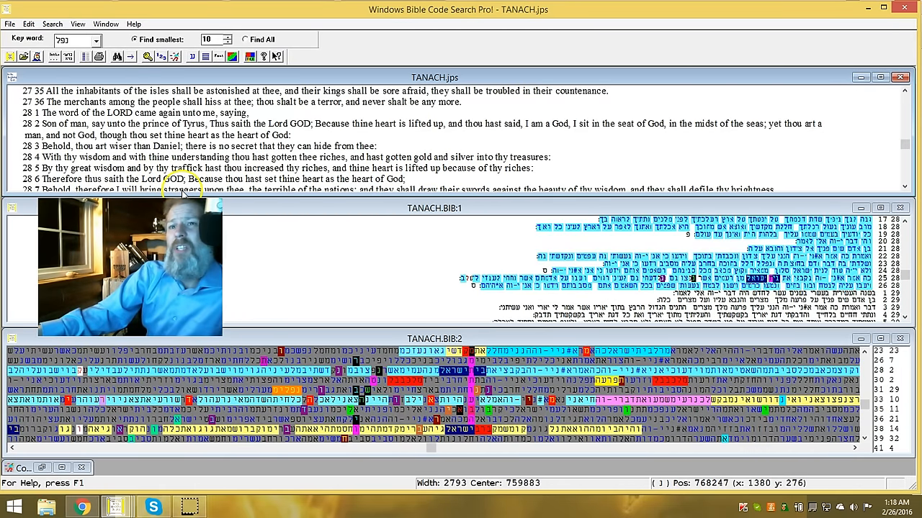
mouse_move(305, 188)
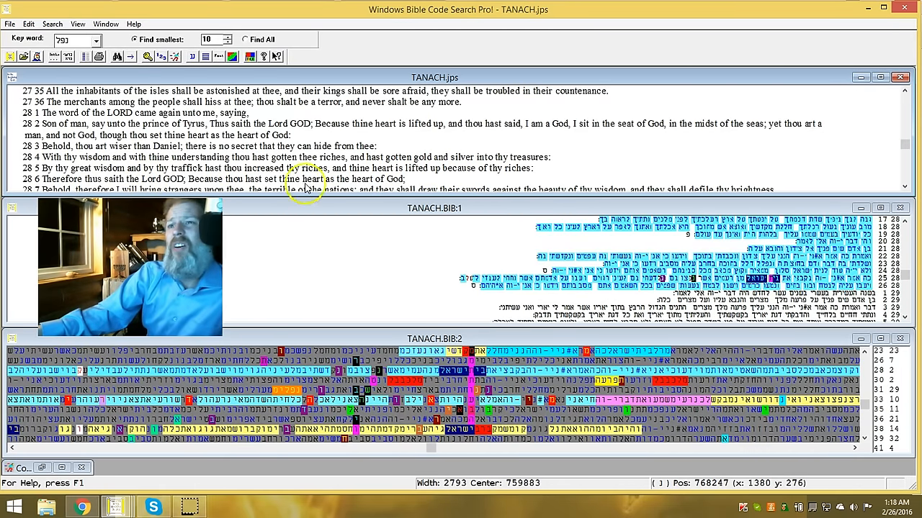
mouse_move(900, 186)
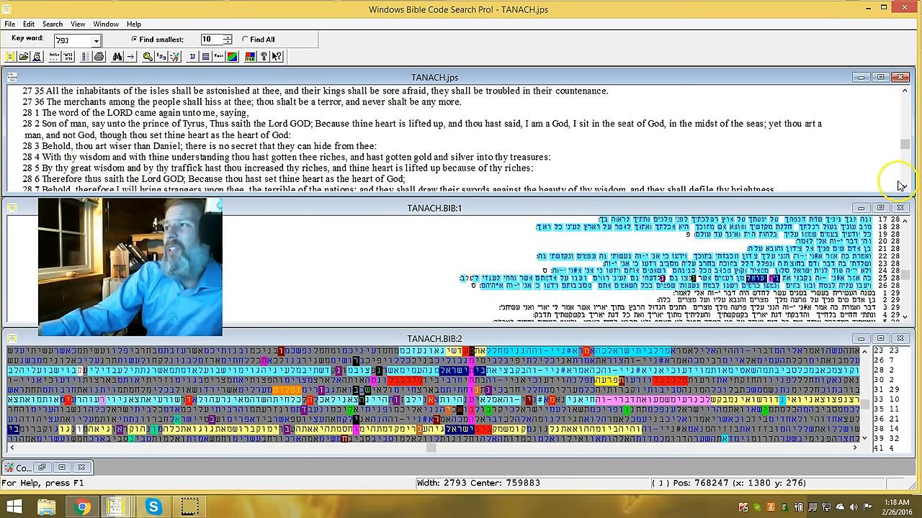
click(904, 191)
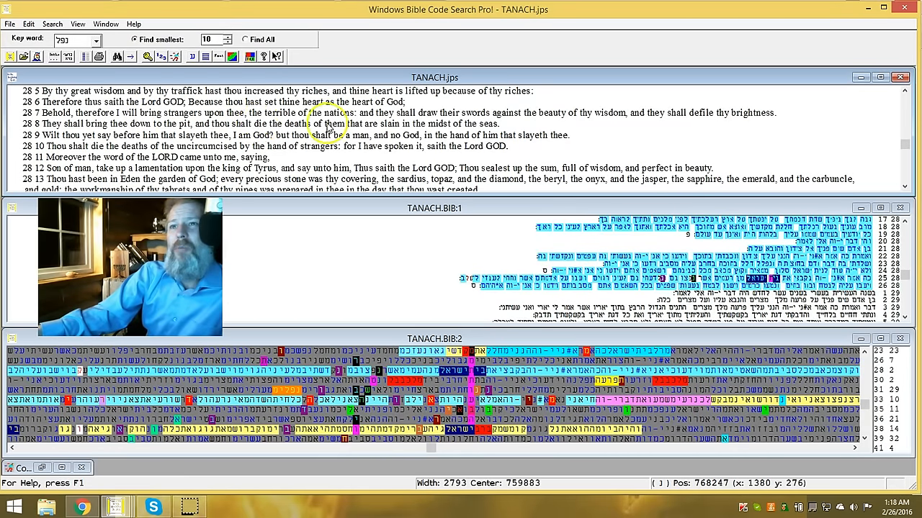
mouse_move(445, 121)
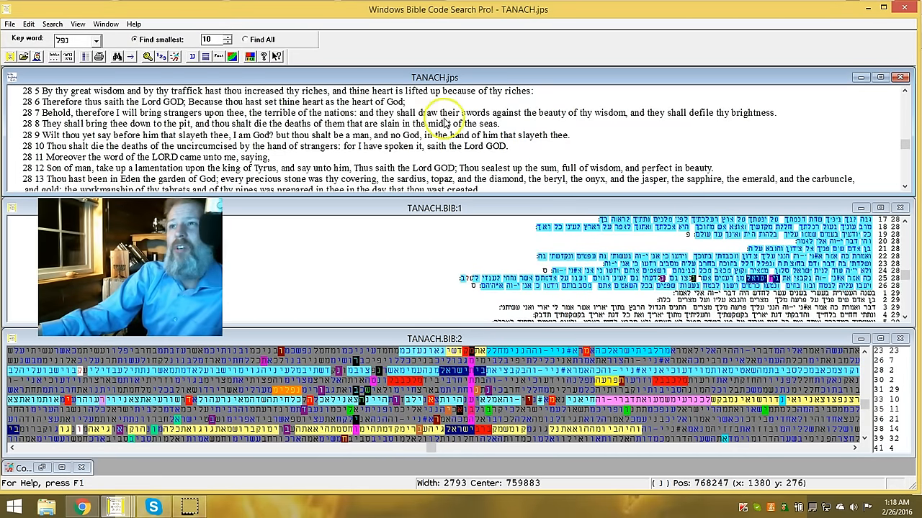
mouse_move(618, 107)
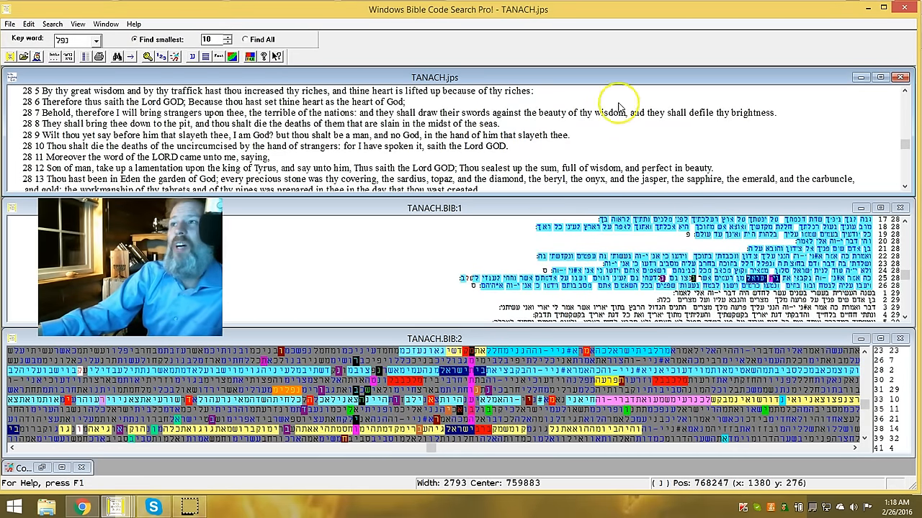
mouse_move(745, 122)
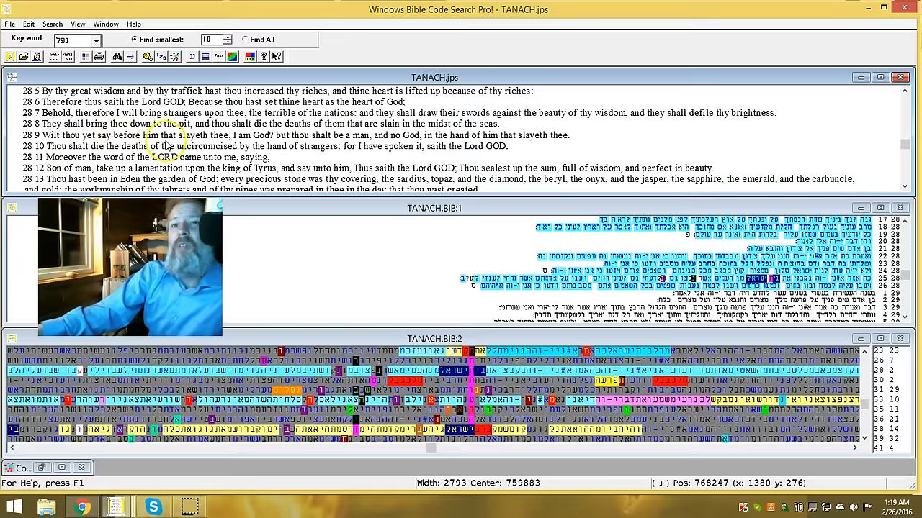
mouse_move(262, 141)
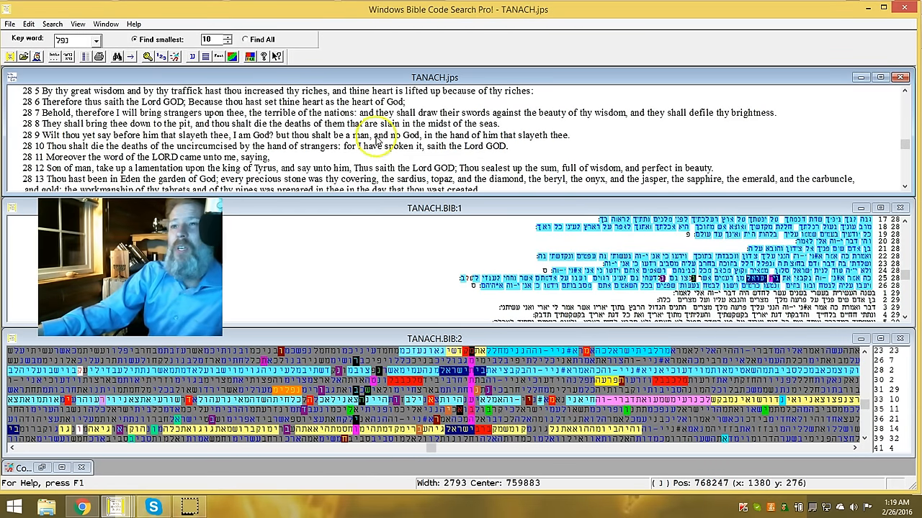
mouse_move(421, 147)
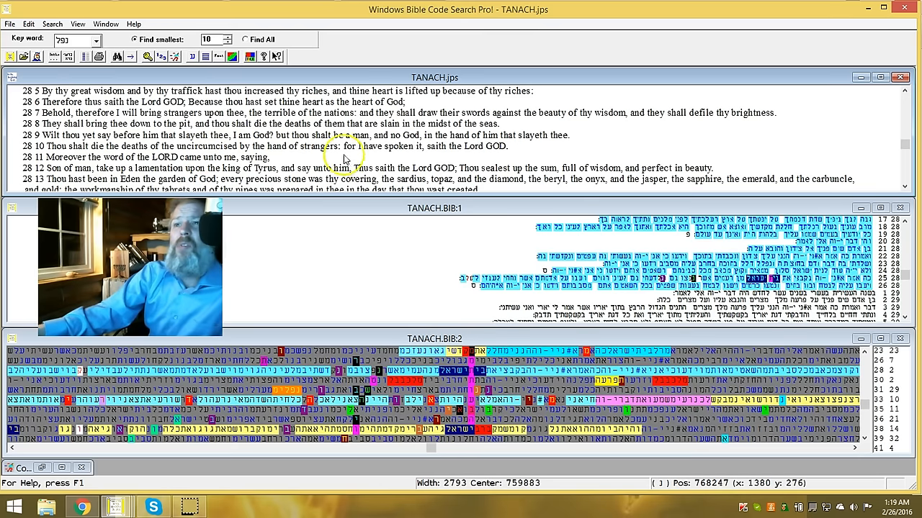
mouse_move(475, 158)
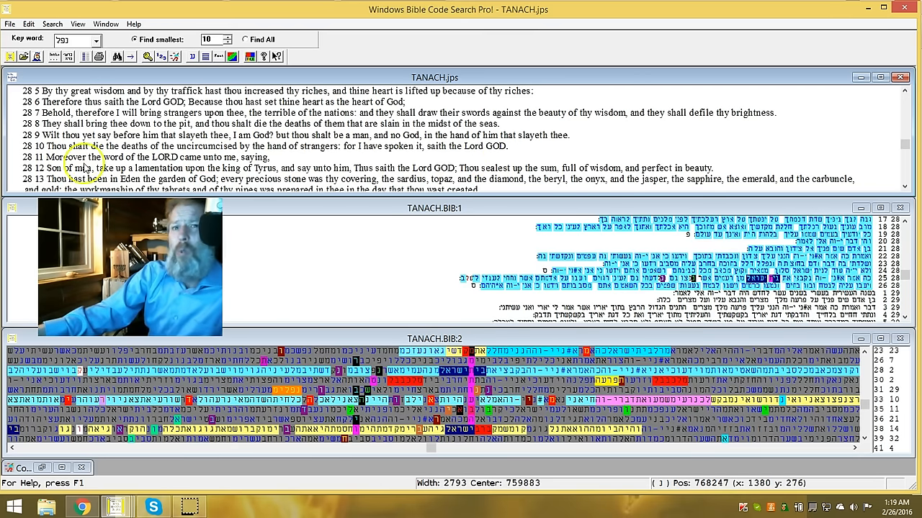
mouse_move(199, 166)
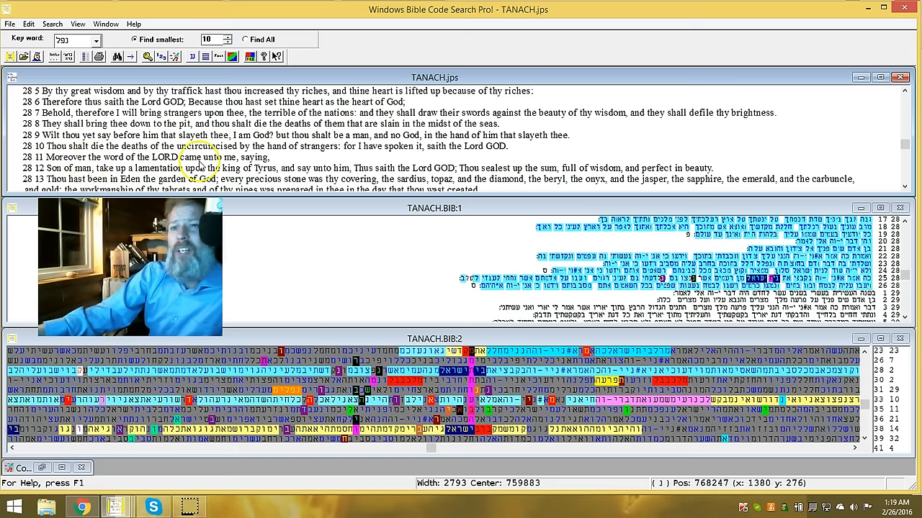
mouse_move(61, 180)
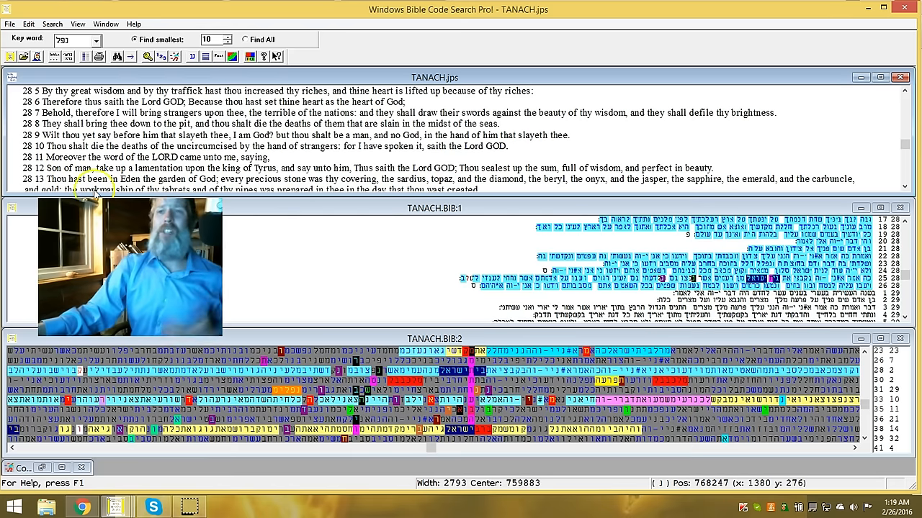
mouse_move(293, 189)
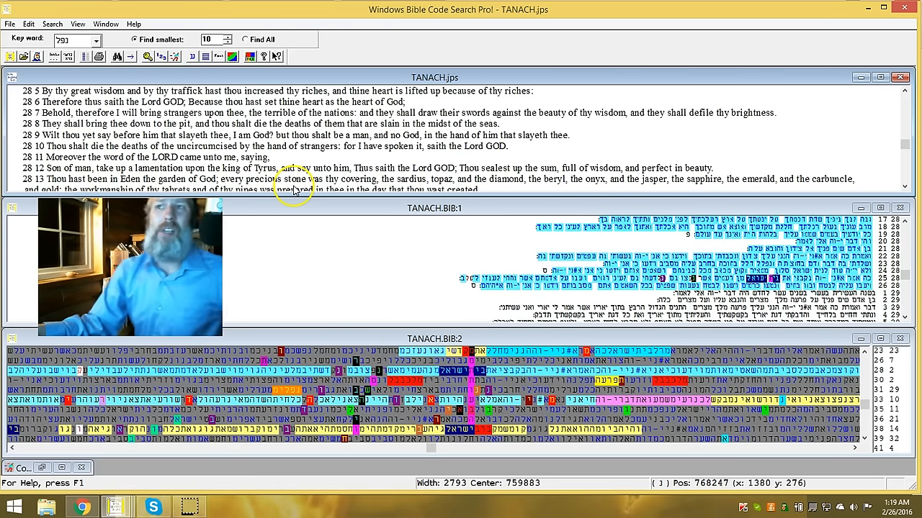
mouse_move(420, 179)
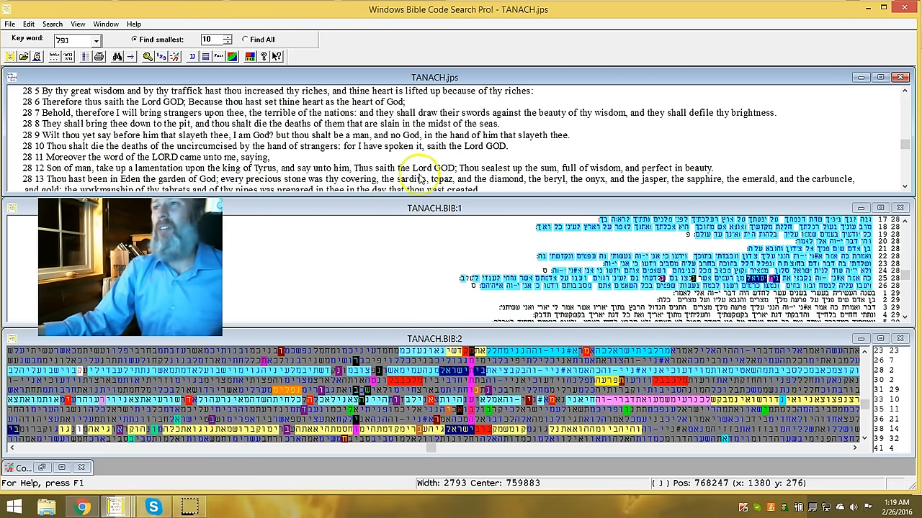
mouse_move(550, 178)
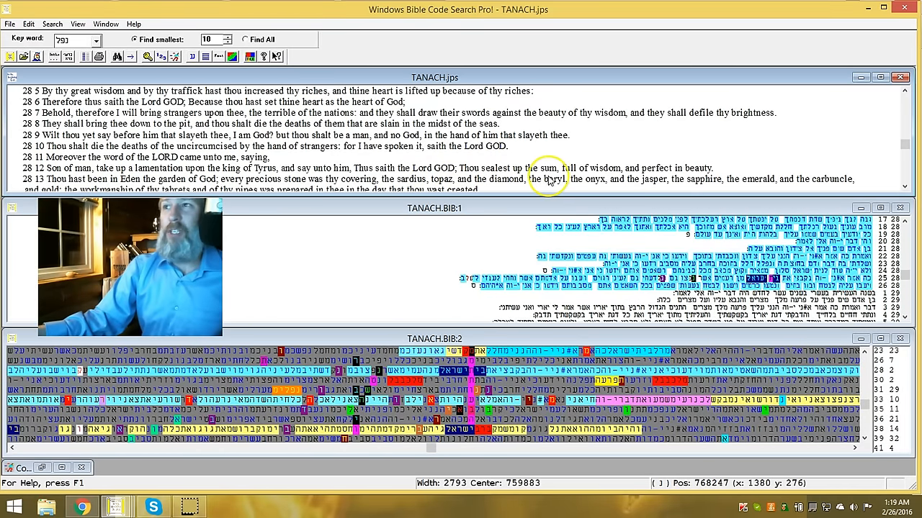
mouse_move(697, 167)
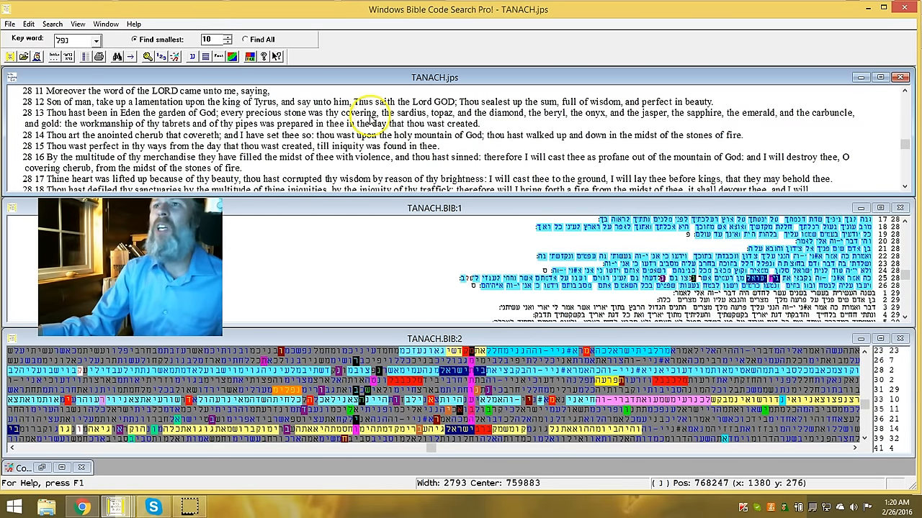
mouse_move(517, 121)
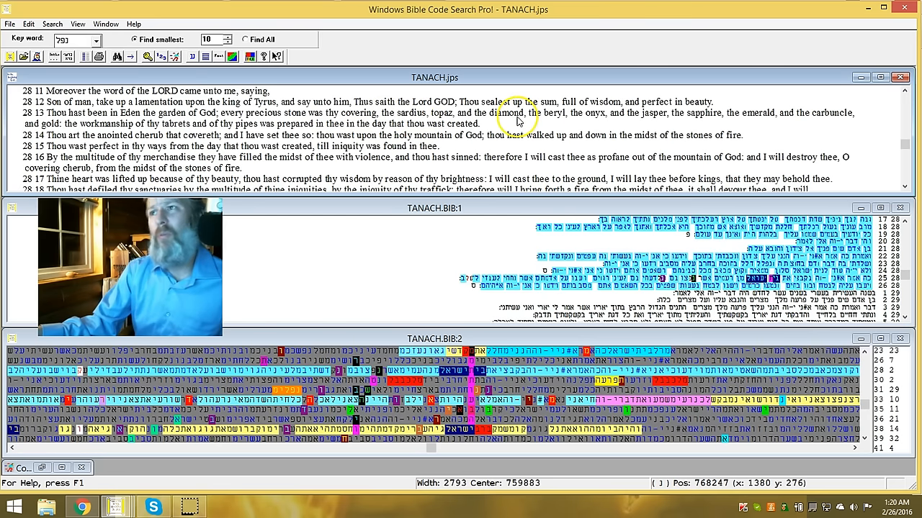
mouse_move(634, 122)
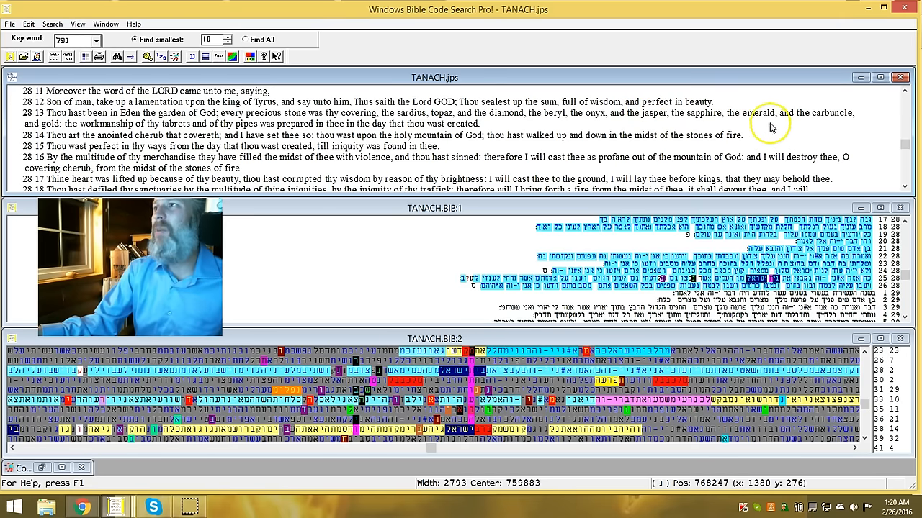
mouse_move(50, 170)
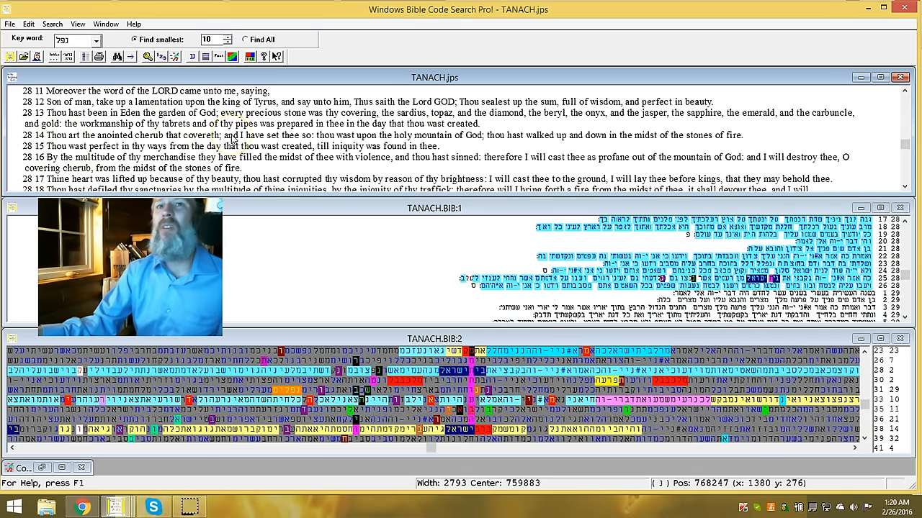
mouse_move(55, 135)
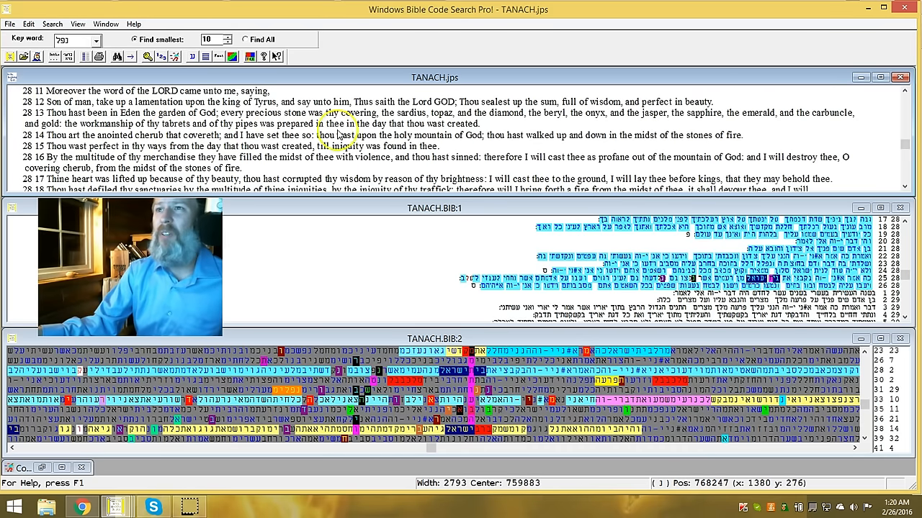
mouse_move(493, 129)
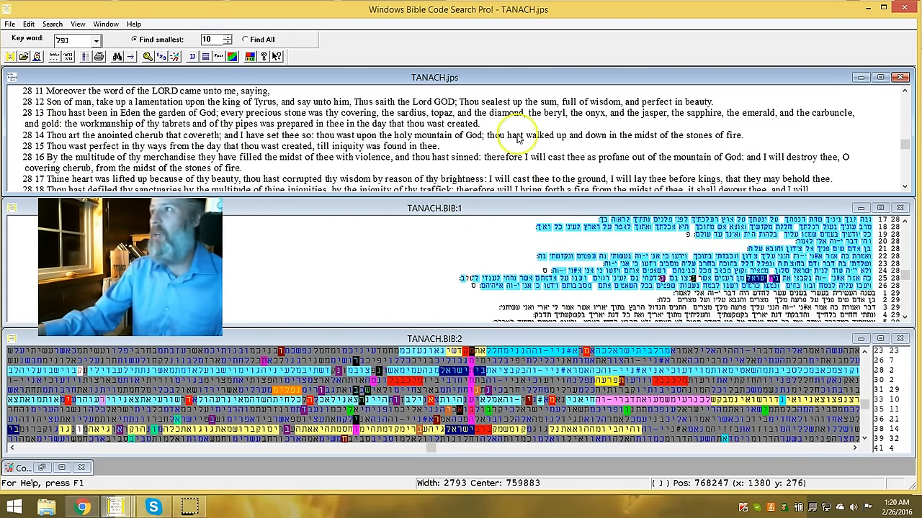
Scroll the English pane down so Ezekiel 28:13–19 is showing.
click(904, 186)
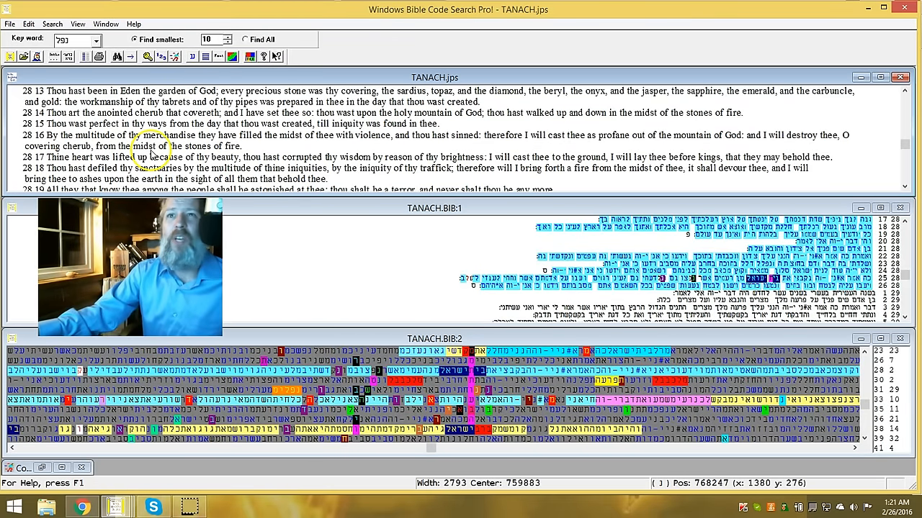
mouse_move(285, 146)
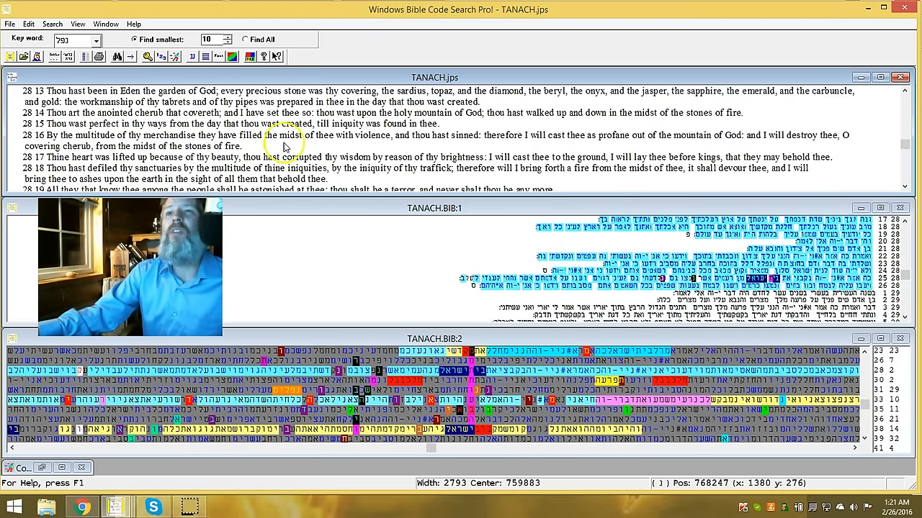
mouse_move(344, 142)
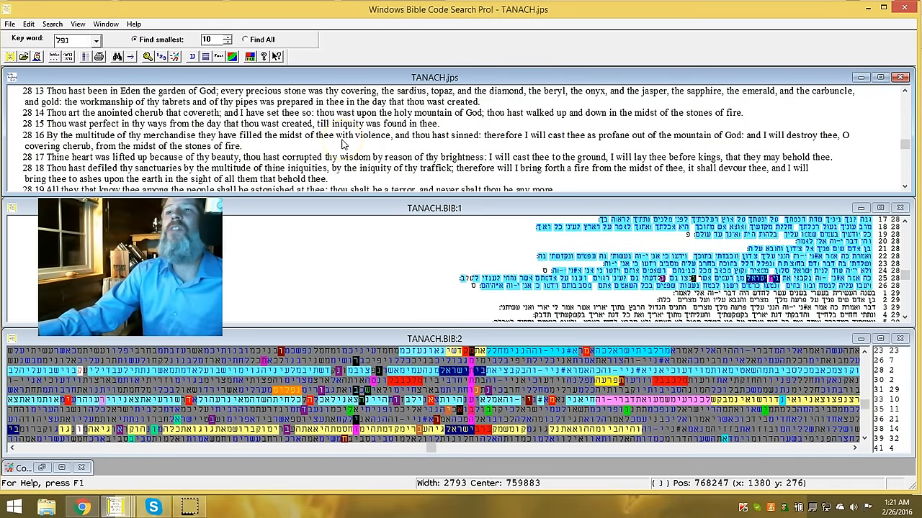
mouse_move(468, 147)
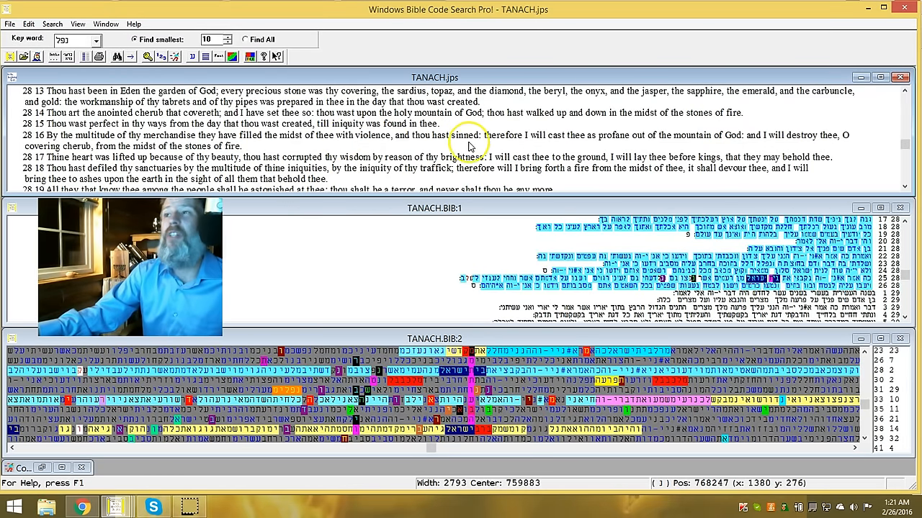
mouse_move(616, 142)
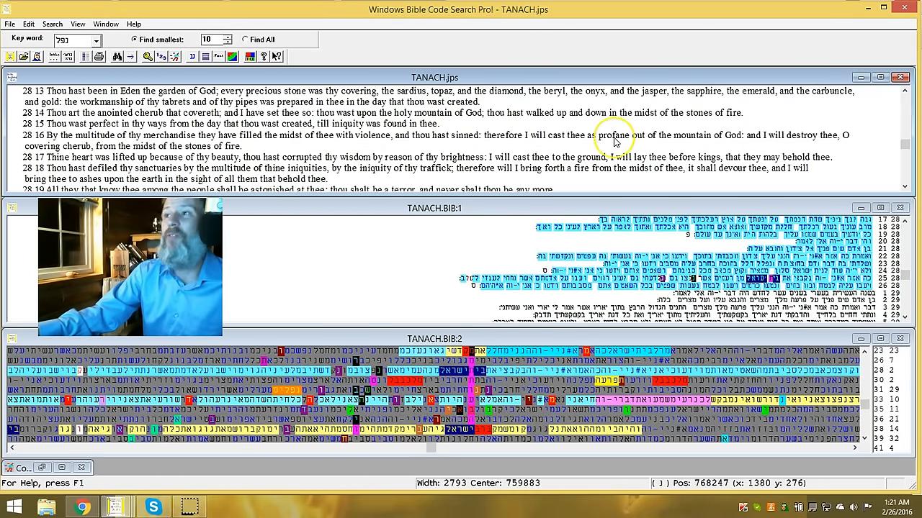
mouse_move(720, 149)
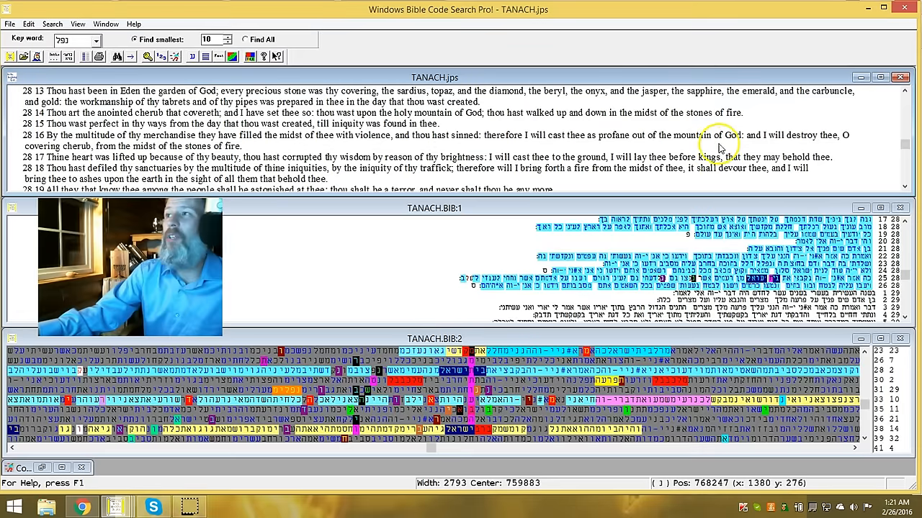
mouse_move(817, 143)
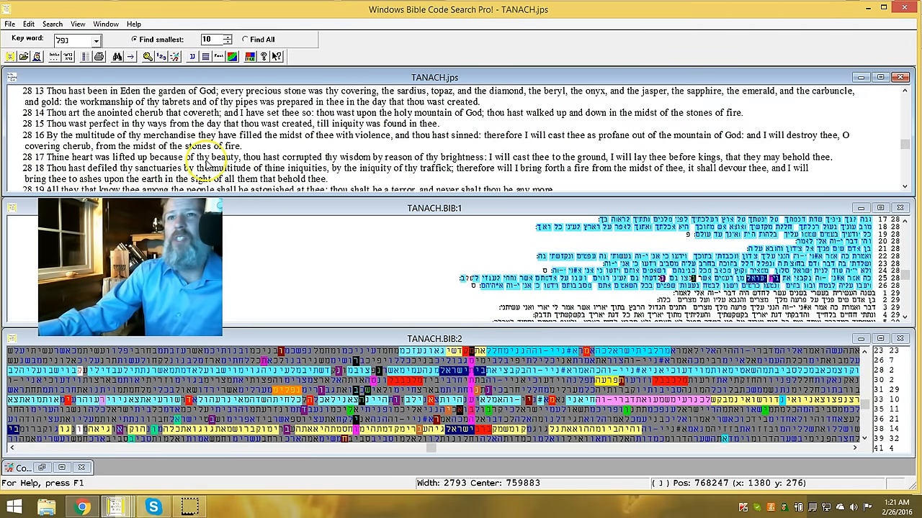
mouse_move(329, 173)
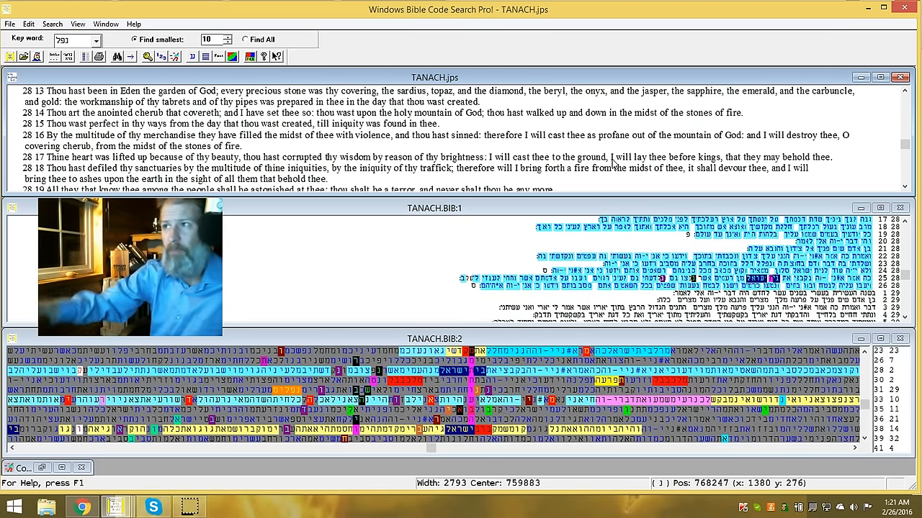
mouse_move(704, 153)
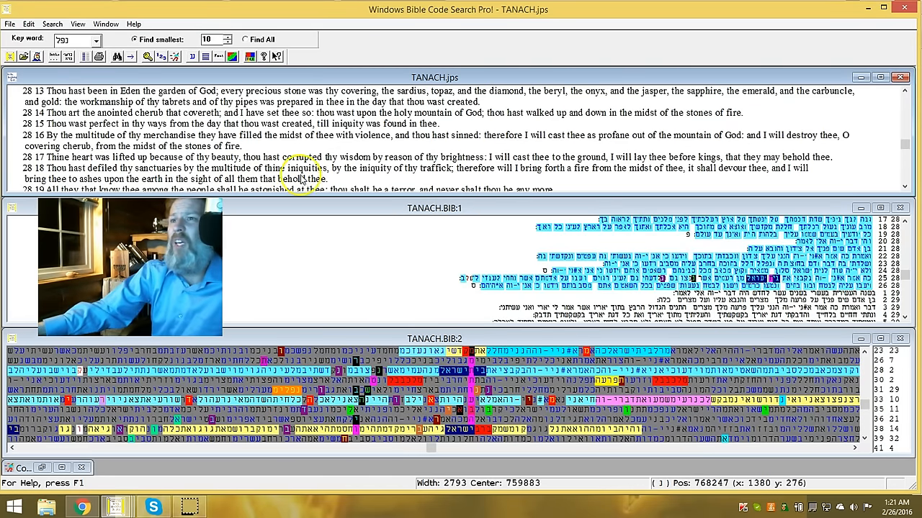
mouse_move(573, 175)
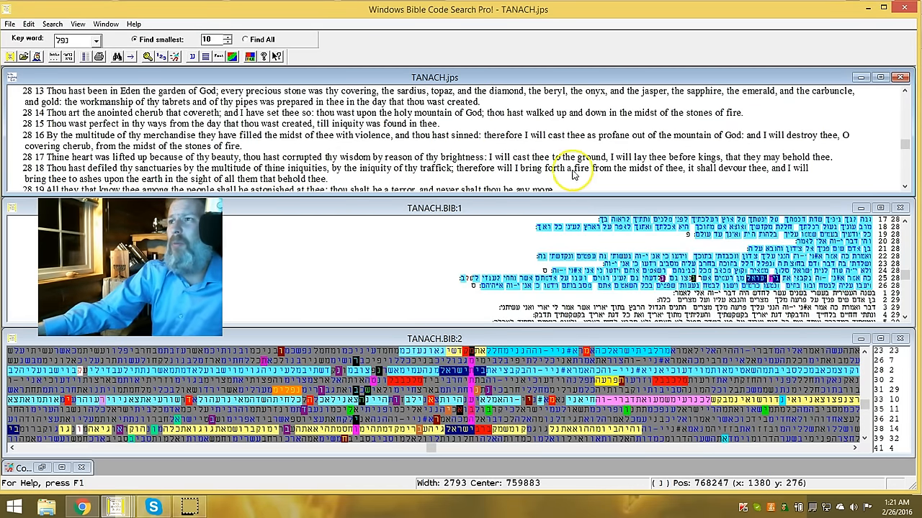
mouse_move(727, 171)
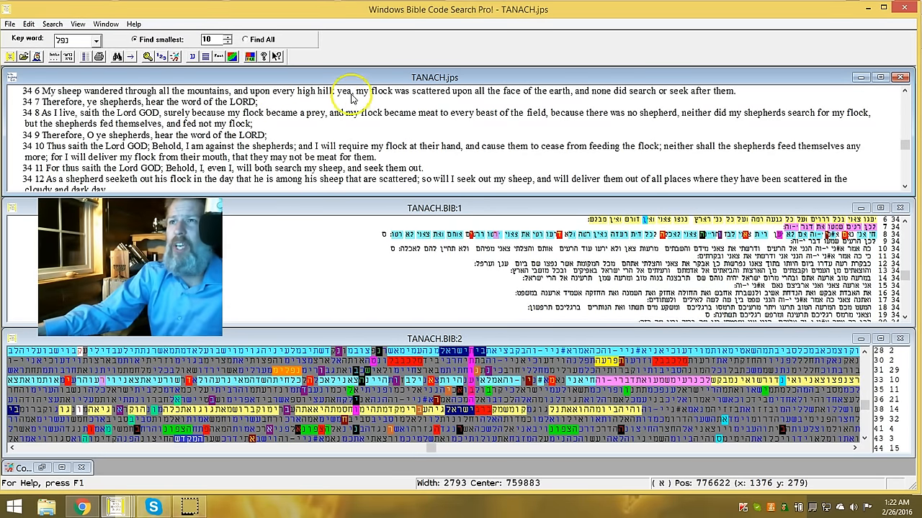
mouse_move(562, 116)
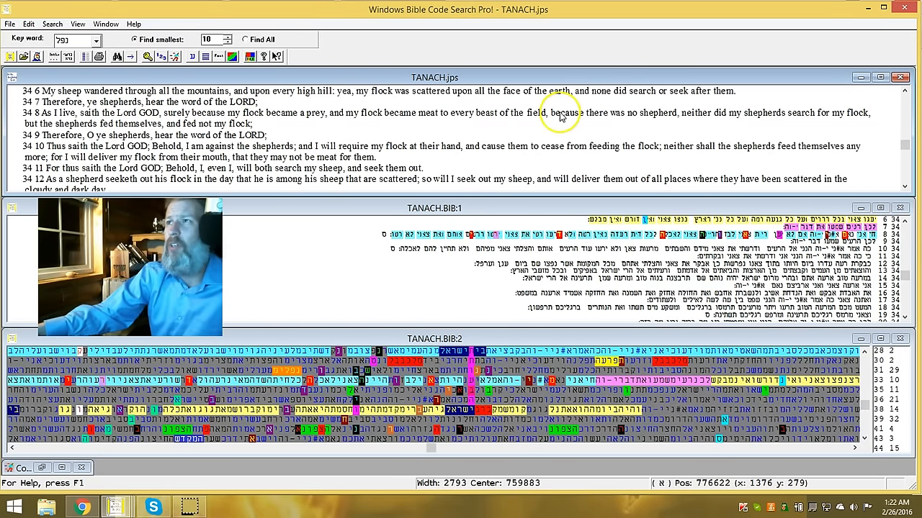
mouse_move(665, 97)
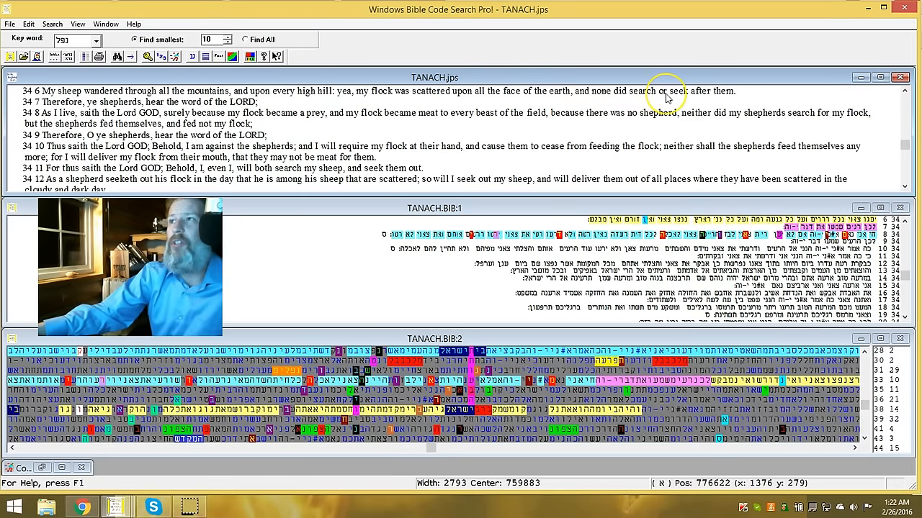
mouse_move(13, 108)
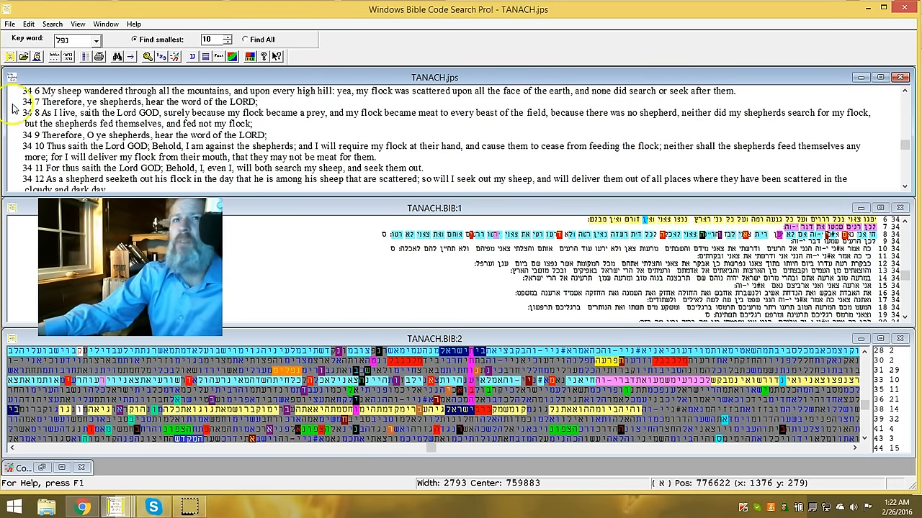
mouse_move(165, 108)
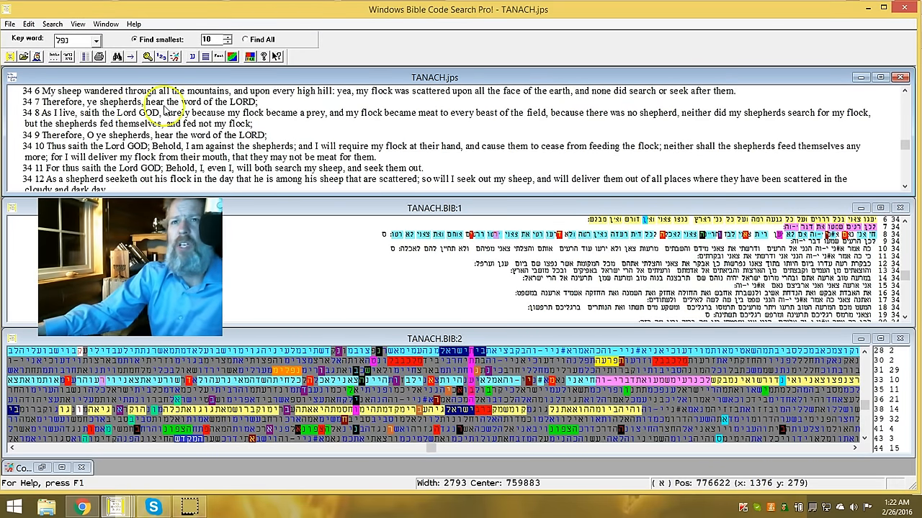
mouse_move(26, 121)
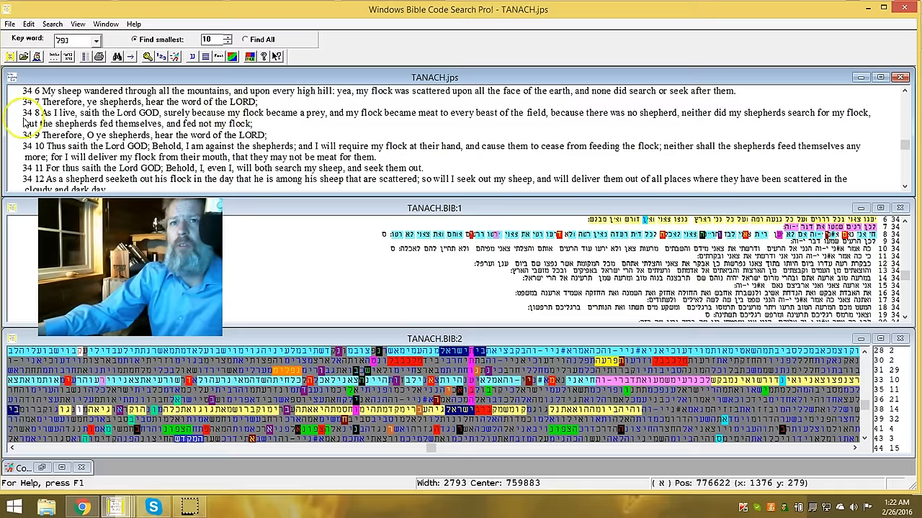
mouse_move(123, 121)
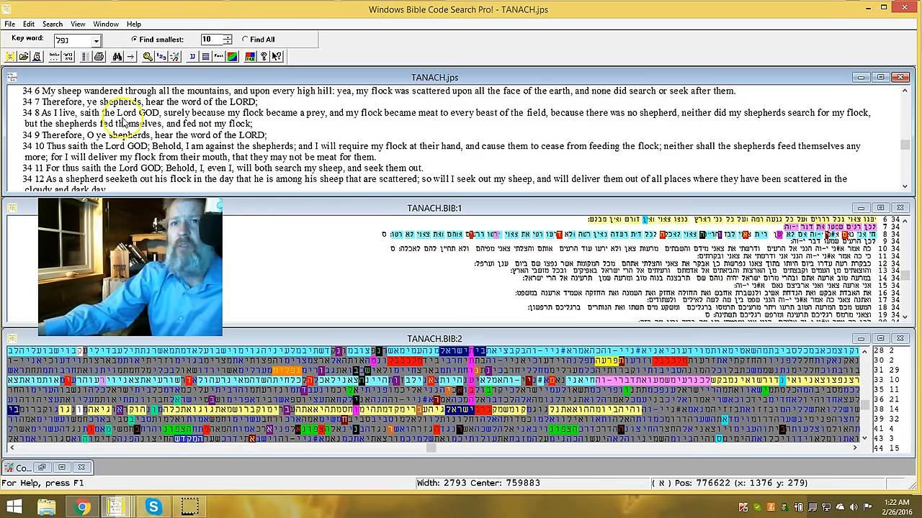
mouse_move(233, 124)
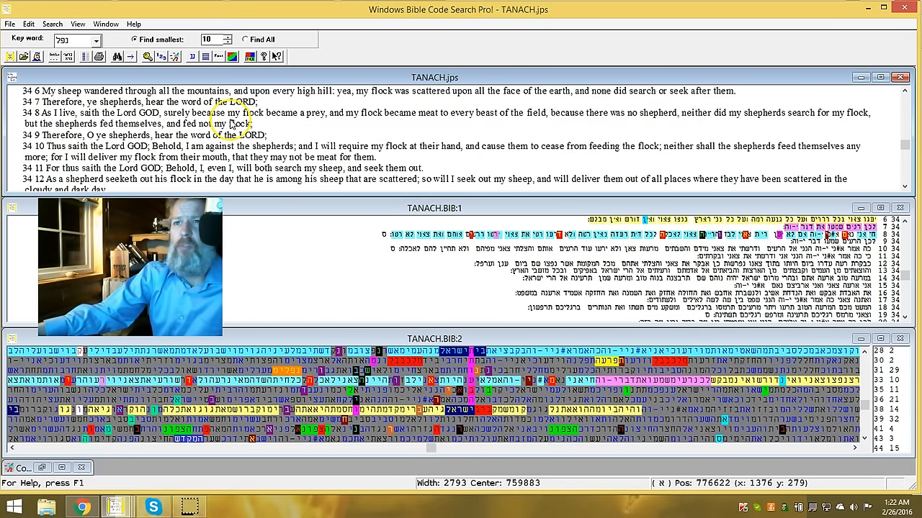
mouse_move(381, 120)
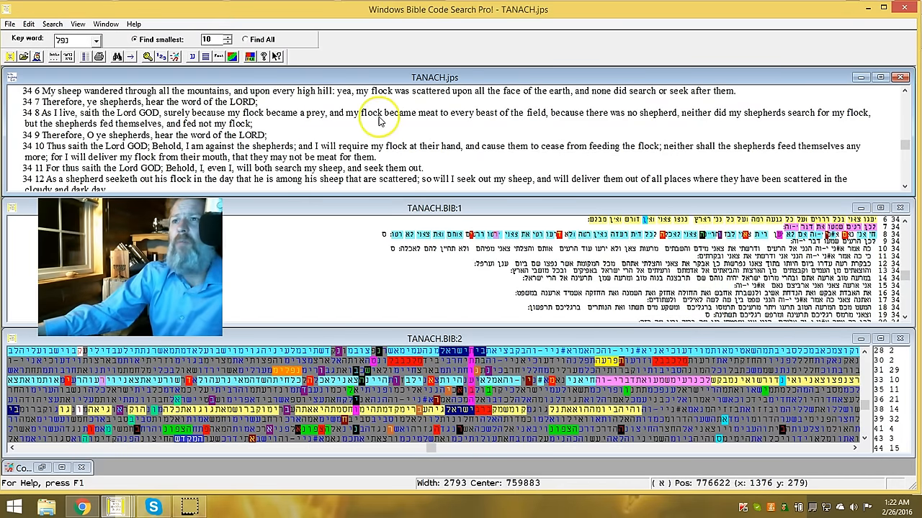
mouse_move(504, 116)
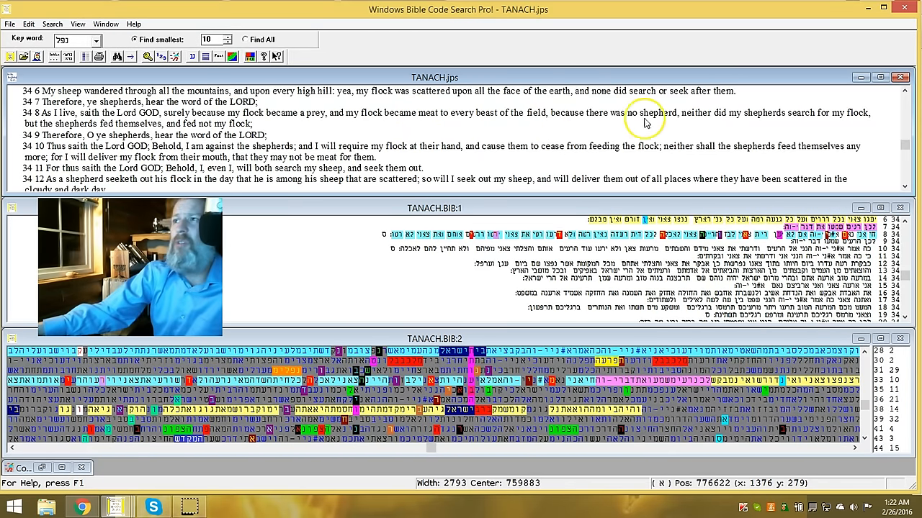
mouse_move(771, 124)
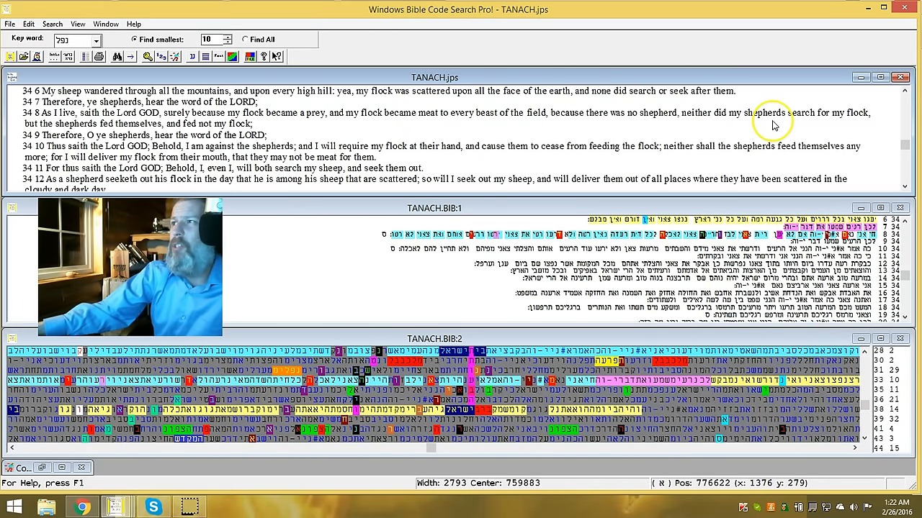
mouse_move(46, 127)
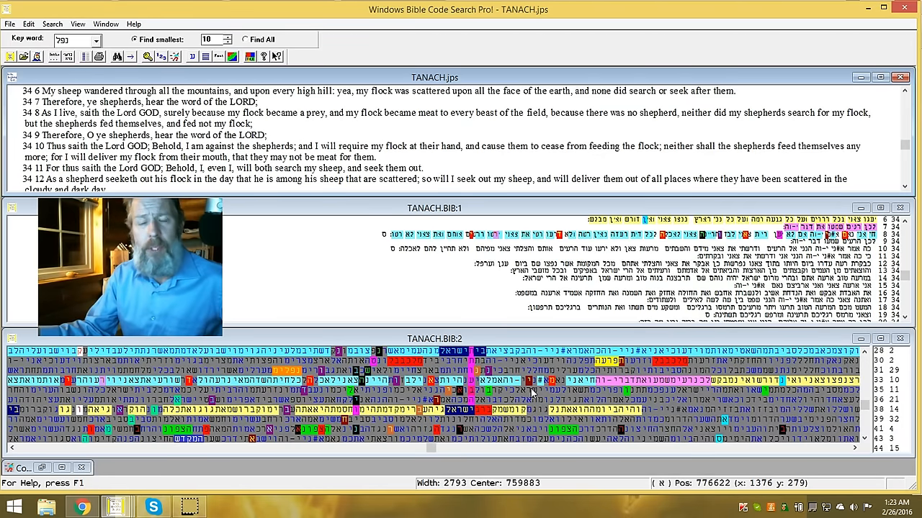
mouse_move(503, 357)
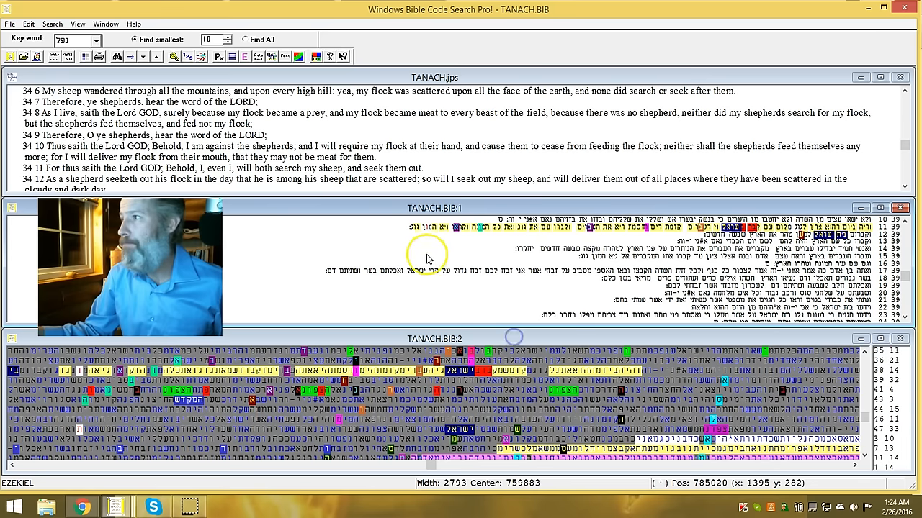
Sync the English pane to the Hebrew position at Ezekiel 39.
click(247, 57)
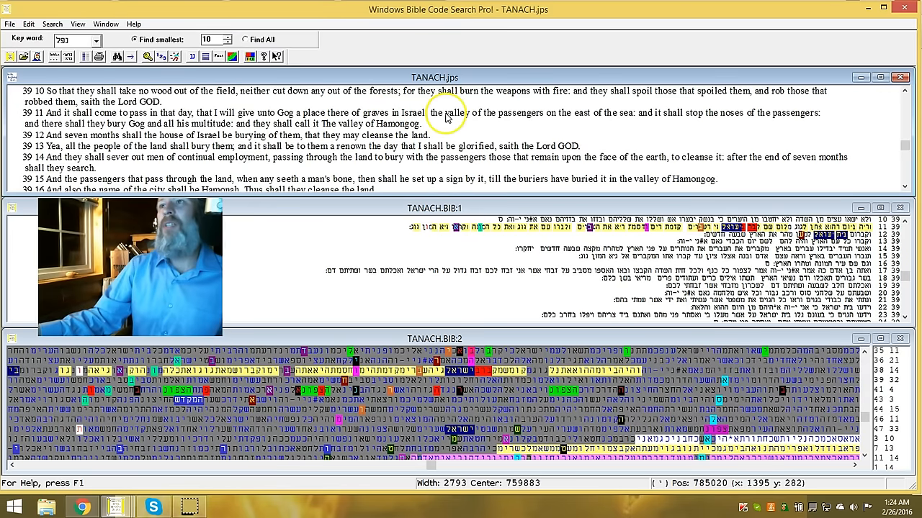
mouse_move(593, 123)
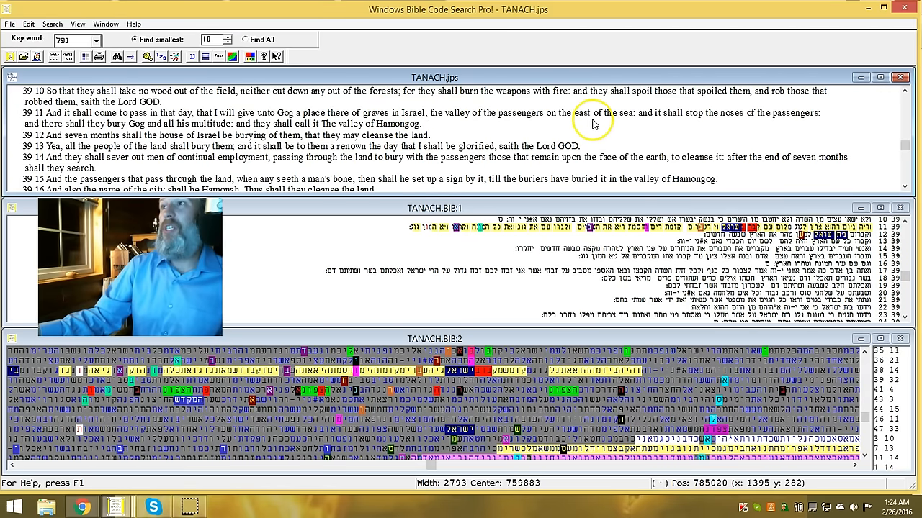
mouse_move(746, 121)
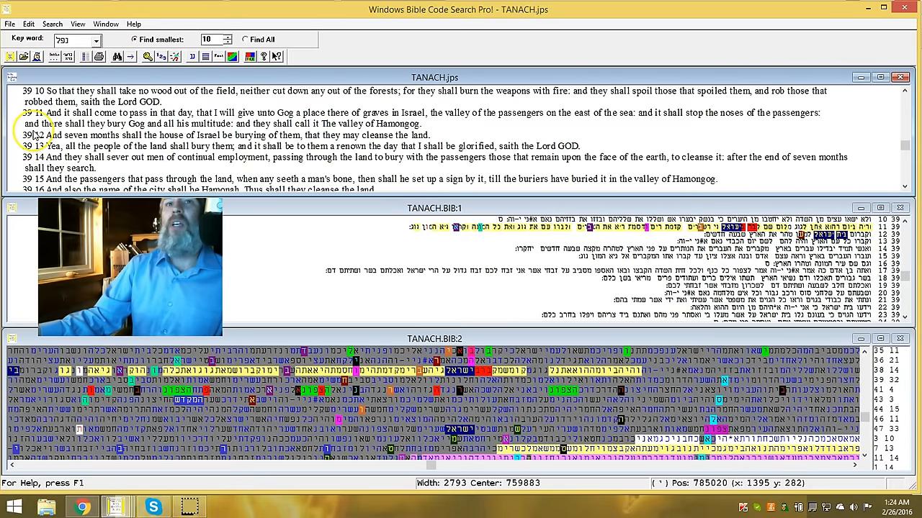
mouse_move(167, 141)
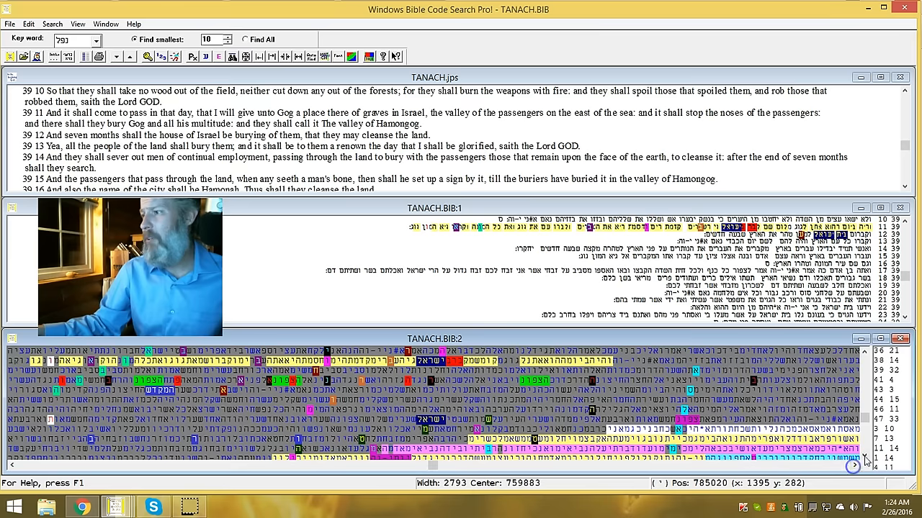
Scroll the letter matrix down to a passage in Joel.
scroll(down, 3)
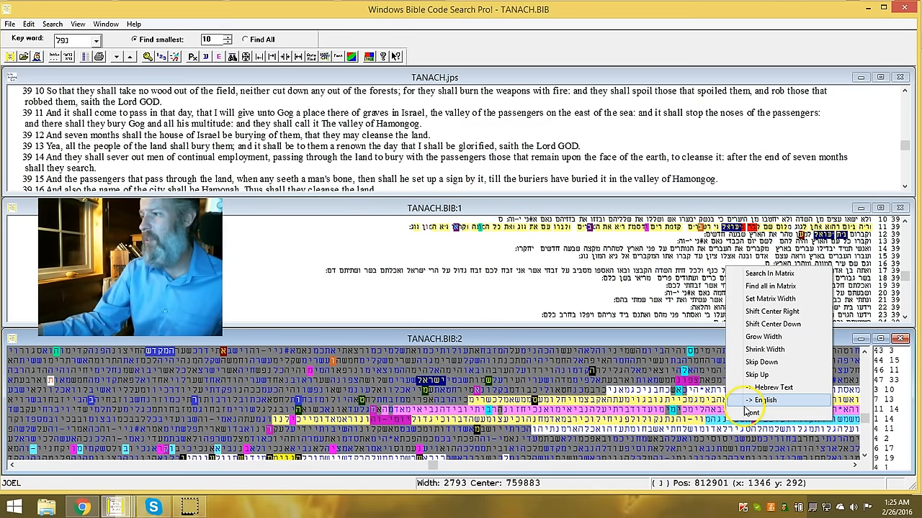
Jump the text panes to the matrix's Joel position and show Joel 2 in English.
click(760, 401)
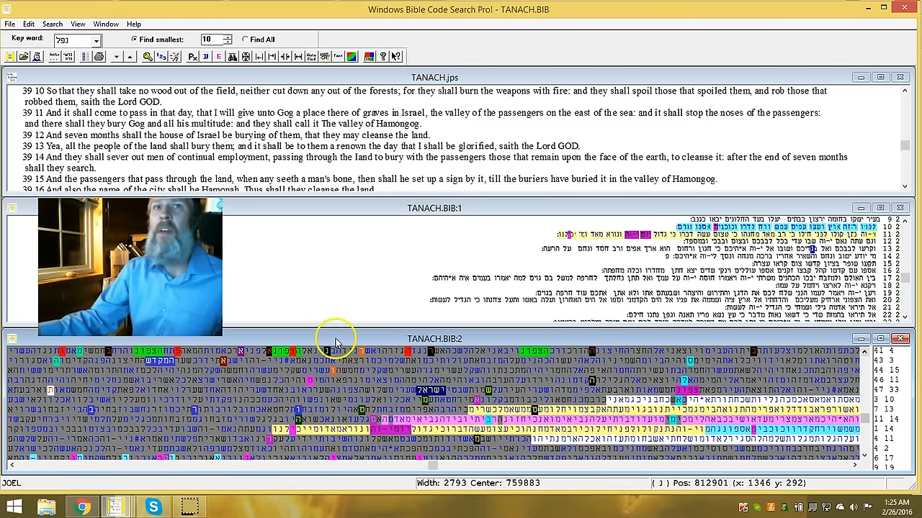
click(217, 56)
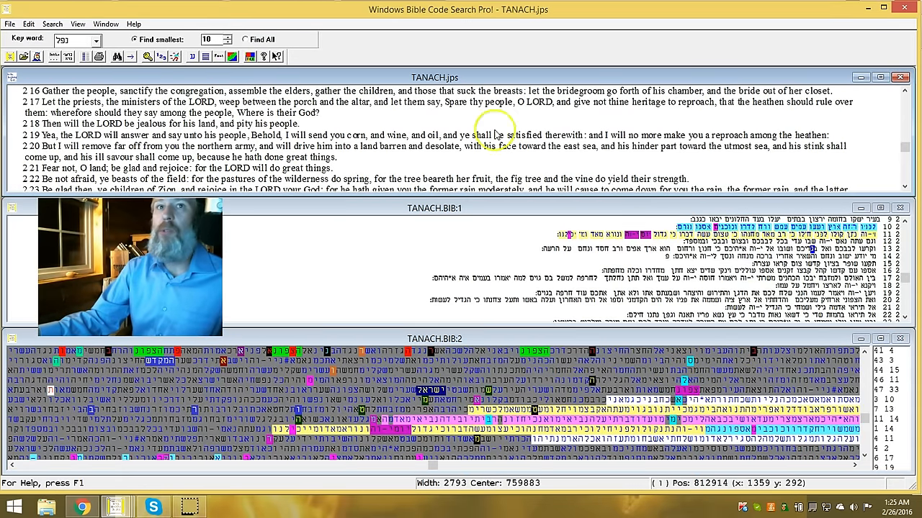
click(905, 92)
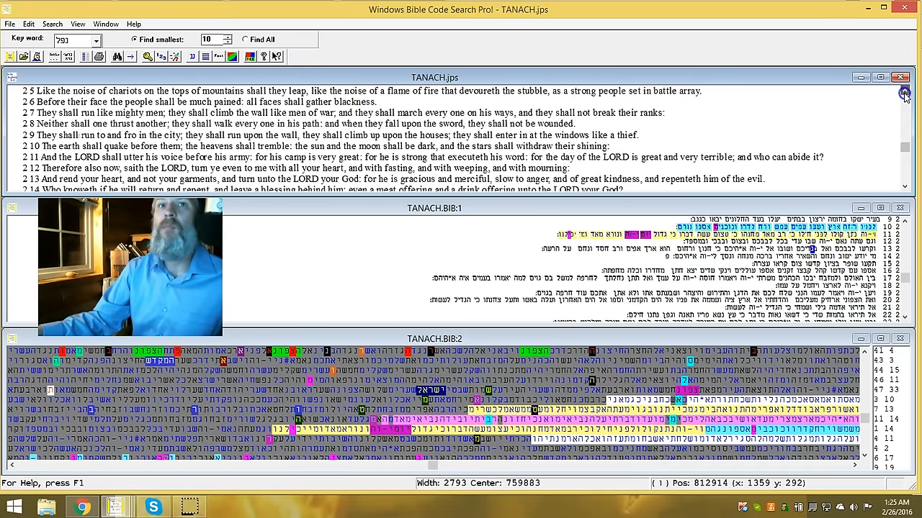
Scroll the English pane slightly on through Joel 2 verses 7–16.
click(904, 94)
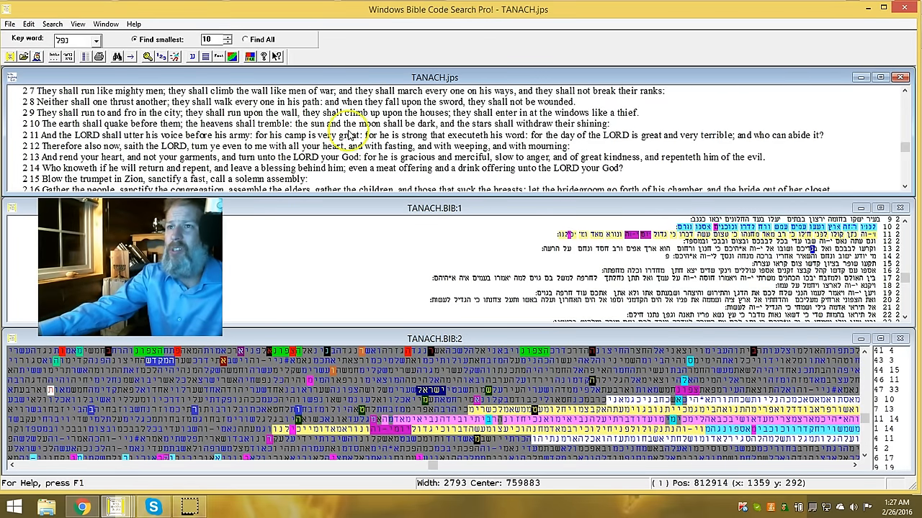
mouse_move(536, 137)
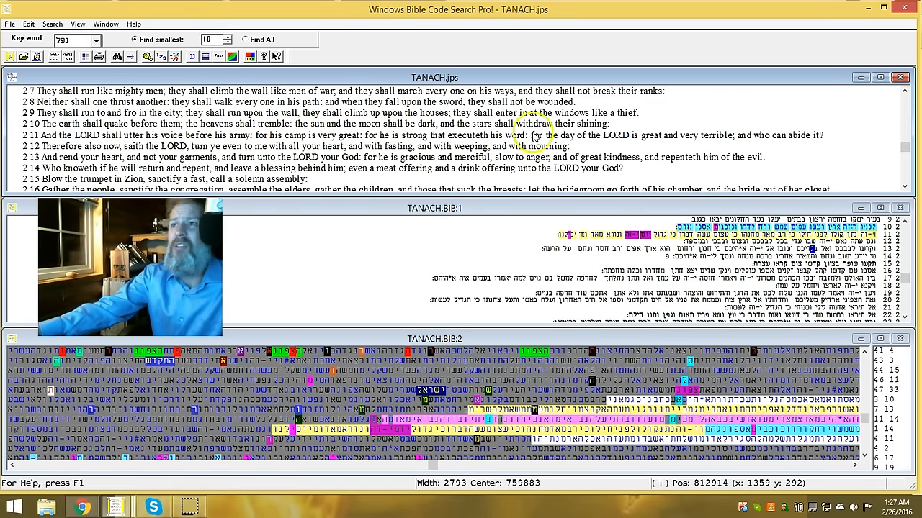
mouse_move(598, 135)
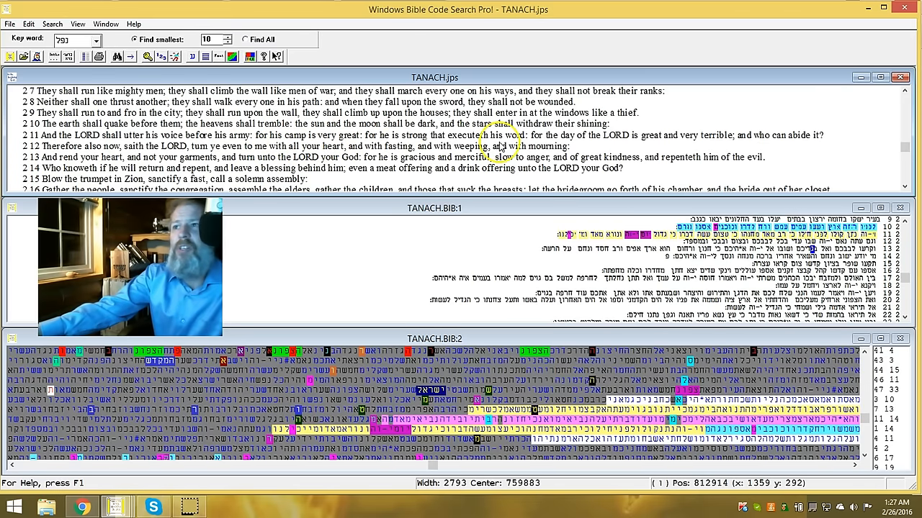
mouse_move(583, 141)
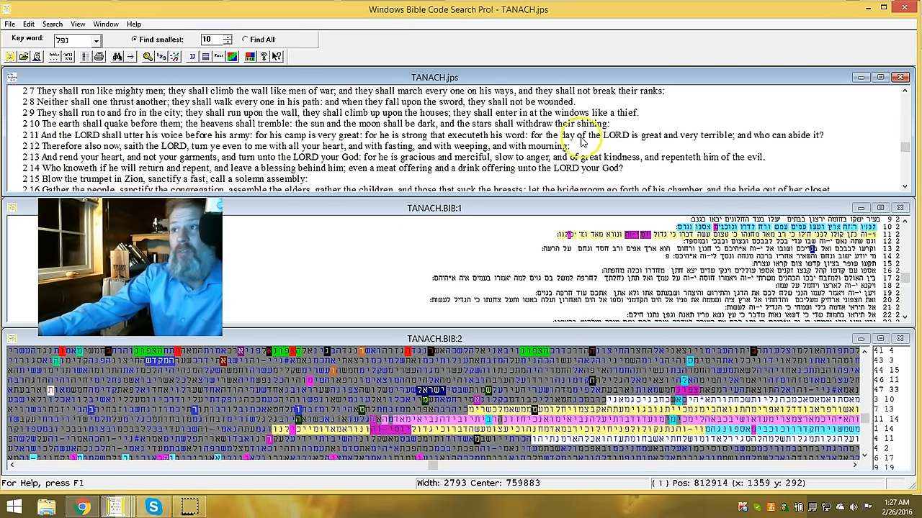
mouse_move(665, 142)
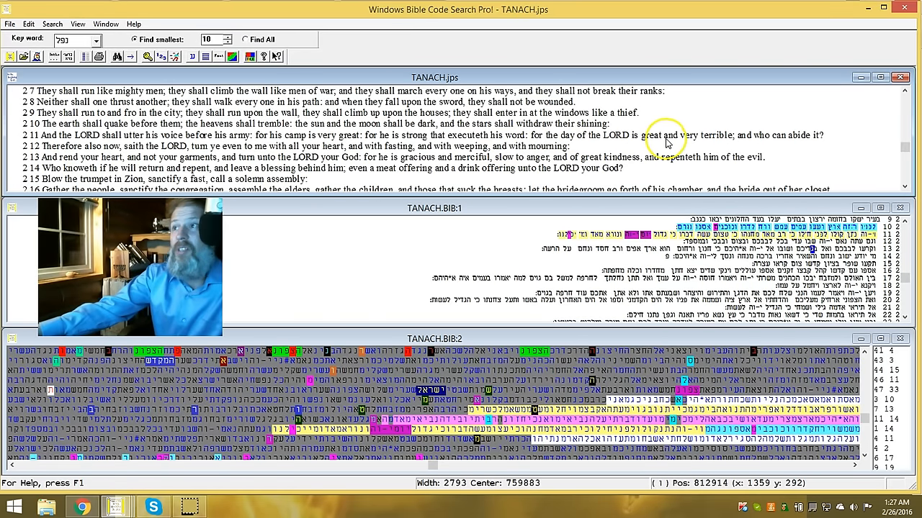
mouse_move(723, 141)
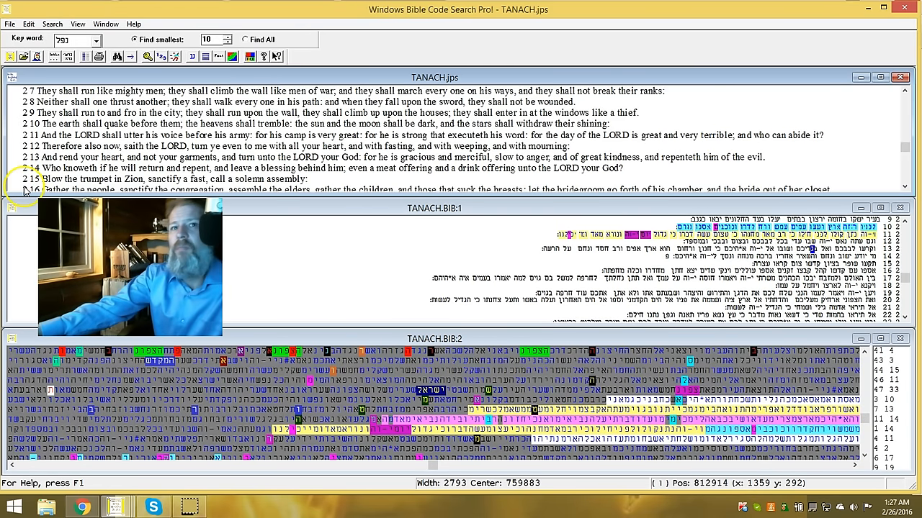
mouse_move(216, 165)
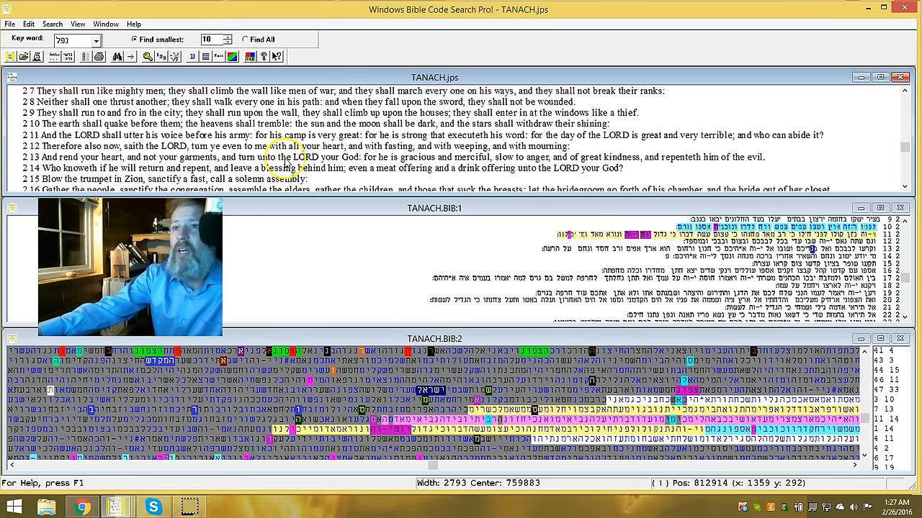
mouse_move(447, 161)
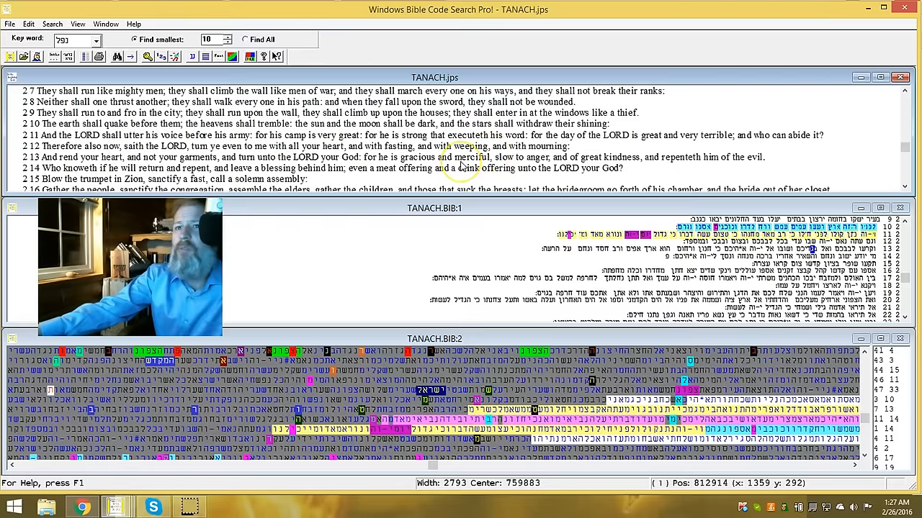
mouse_move(583, 167)
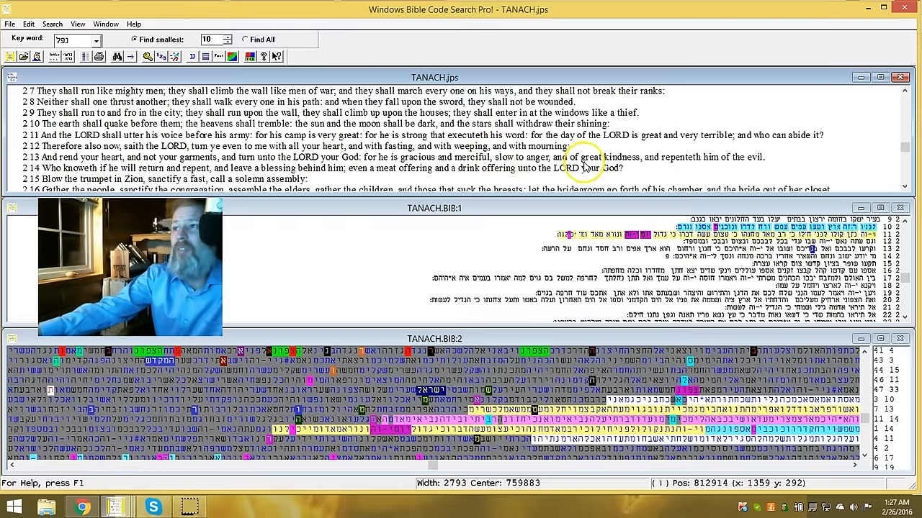
mouse_move(722, 166)
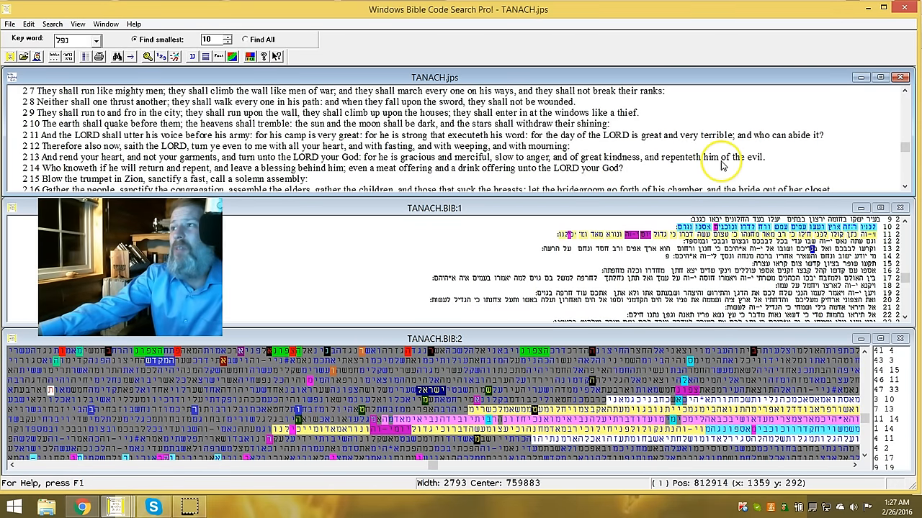
mouse_move(139, 144)
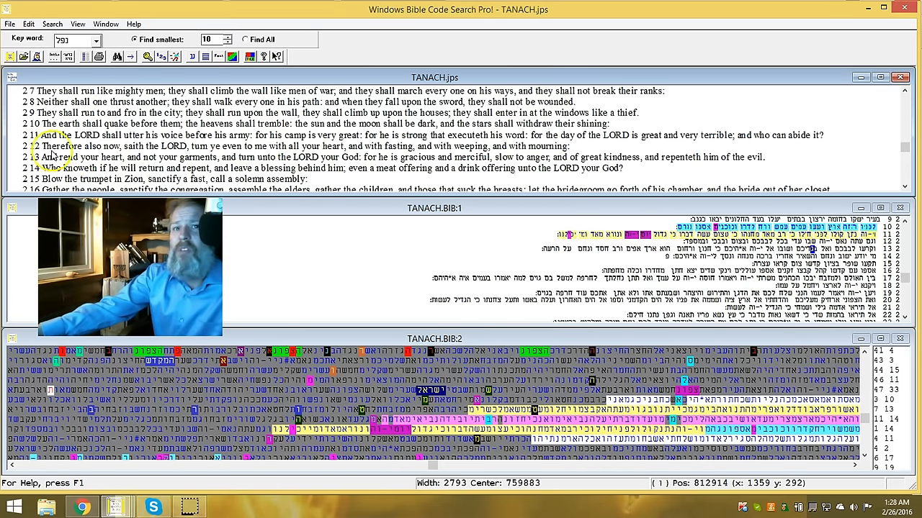
mouse_move(187, 152)
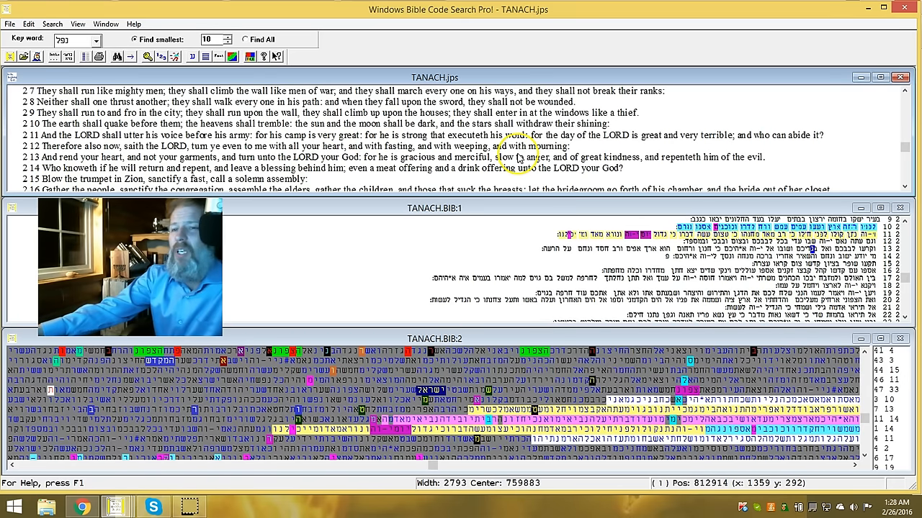
mouse_move(495, 157)
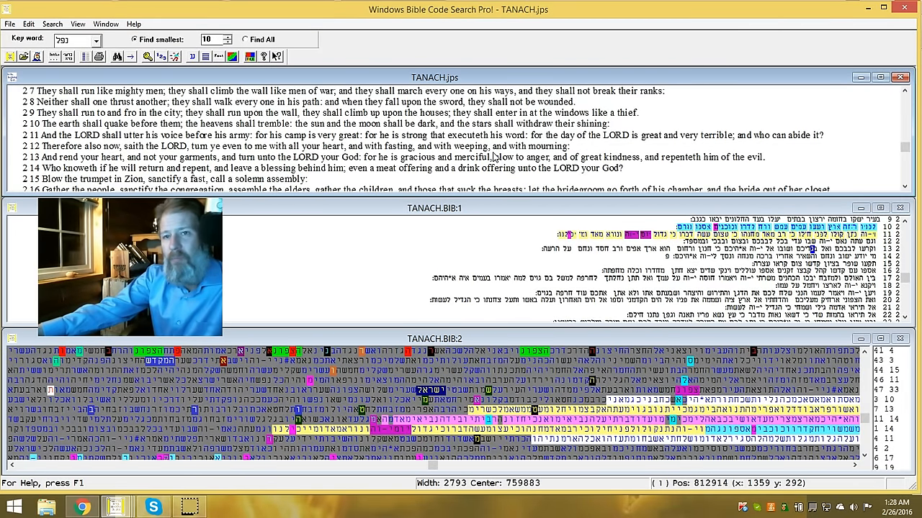
mouse_move(488, 153)
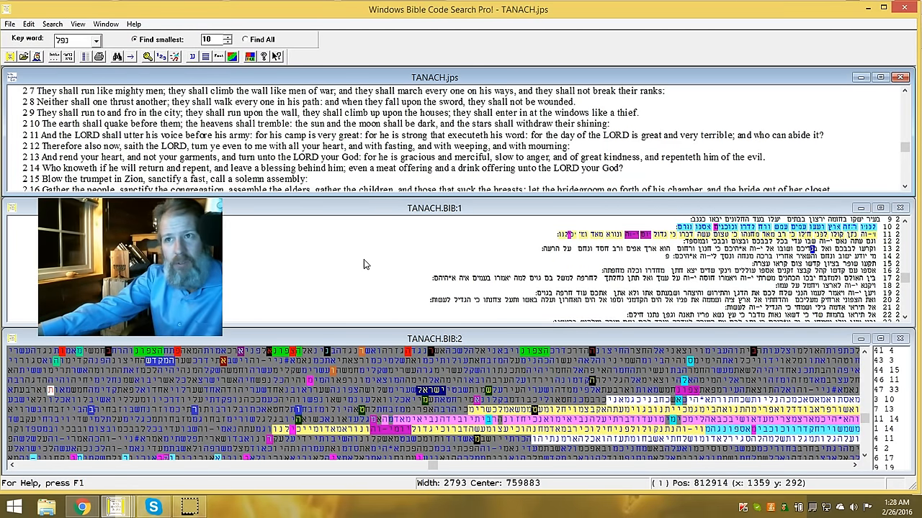
mouse_move(392, 252)
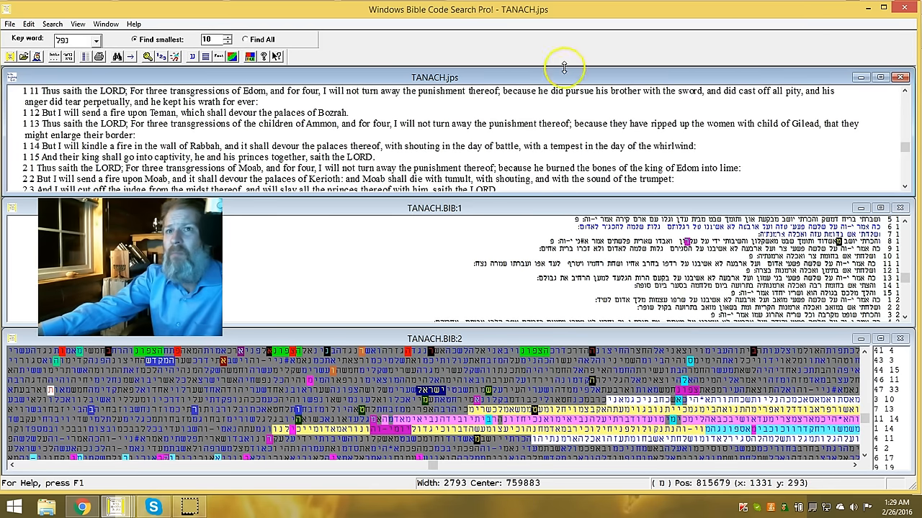
Scroll the English pane up to Amos 1:6 on Gaza, Ashdod and Tyrus.
click(904, 92)
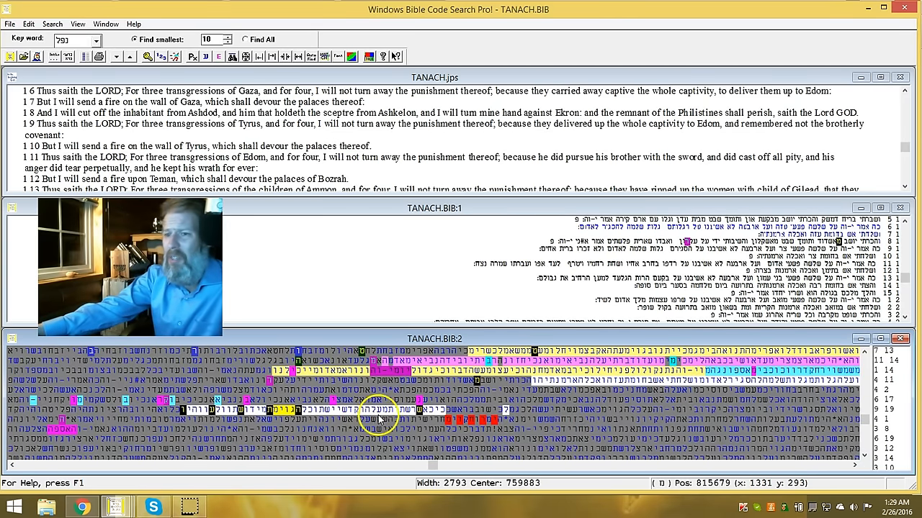
Jump the English text to a chosen matrix letter's verse and scroll up to Obadiah 1:15–21.
right_click(377, 416)
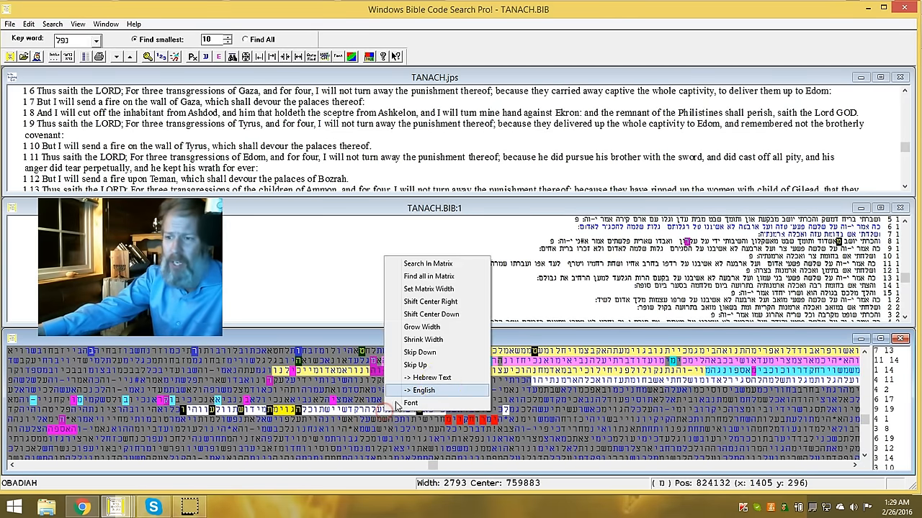
click(424, 389)
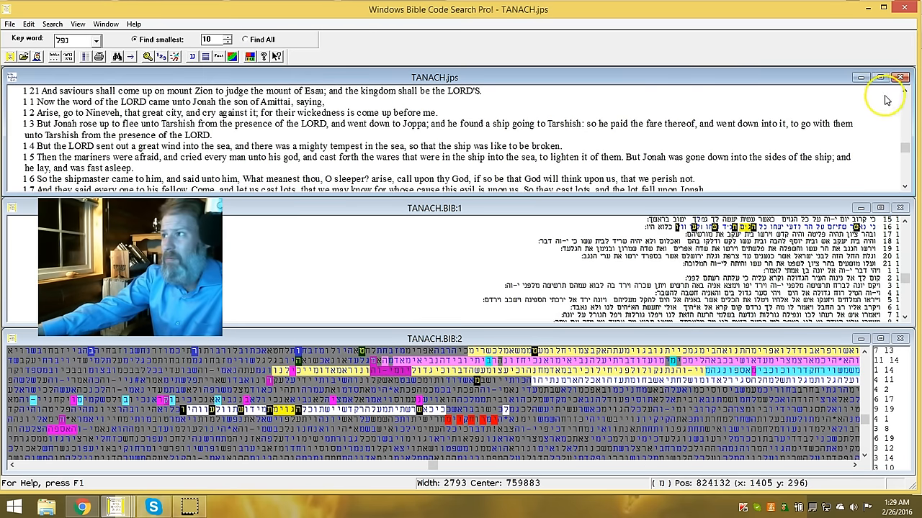
scroll(up, 3)
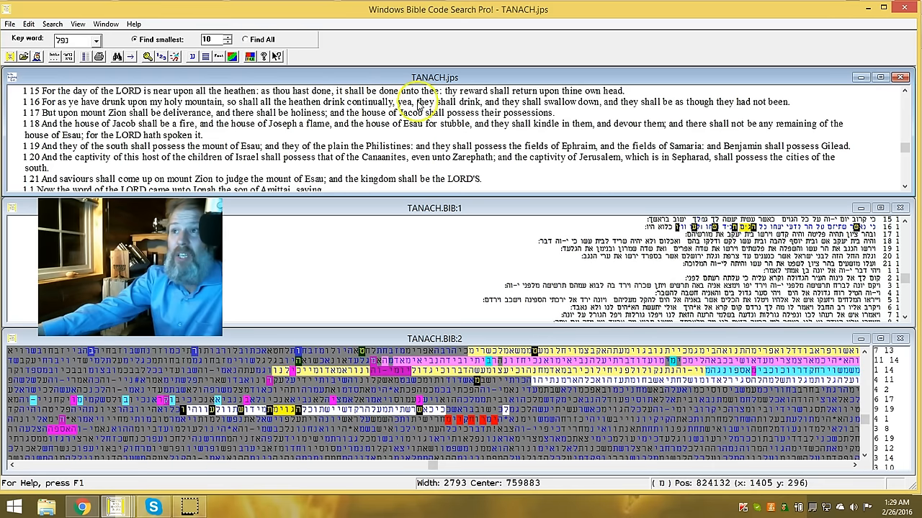
mouse_move(622, 113)
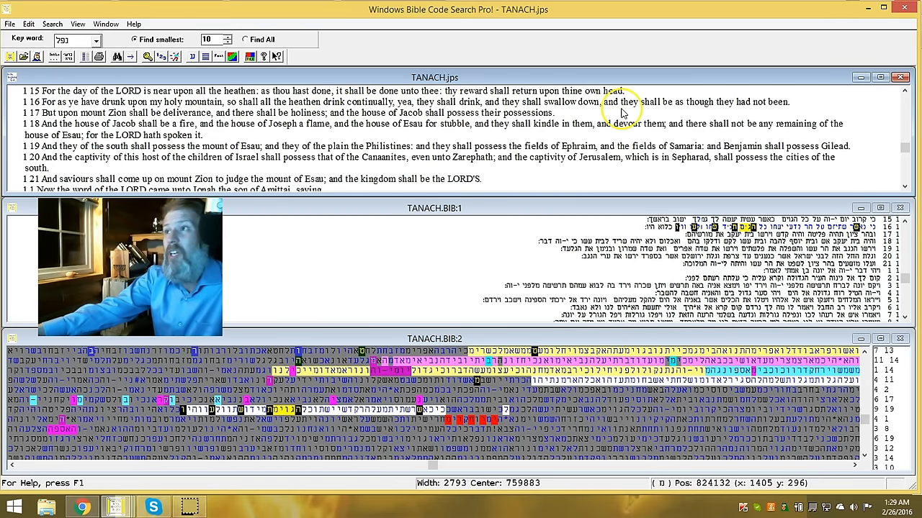
mouse_move(302, 142)
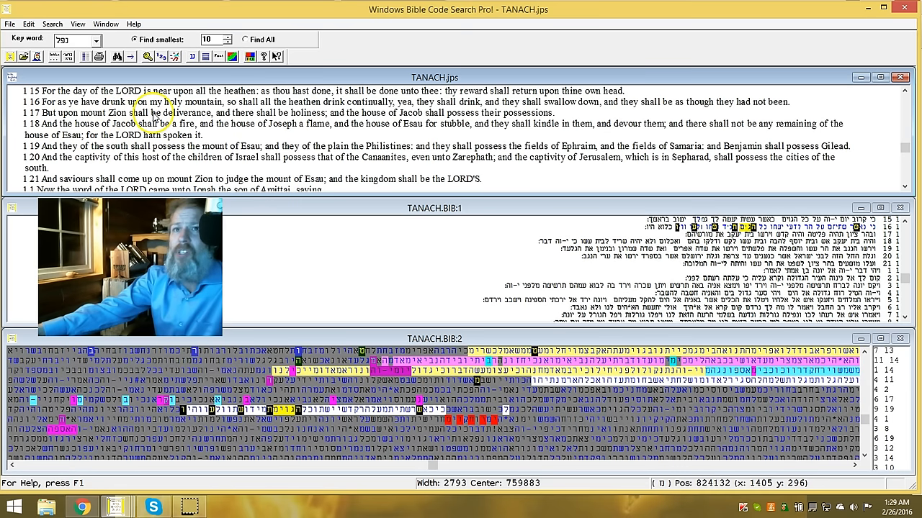
mouse_move(303, 130)
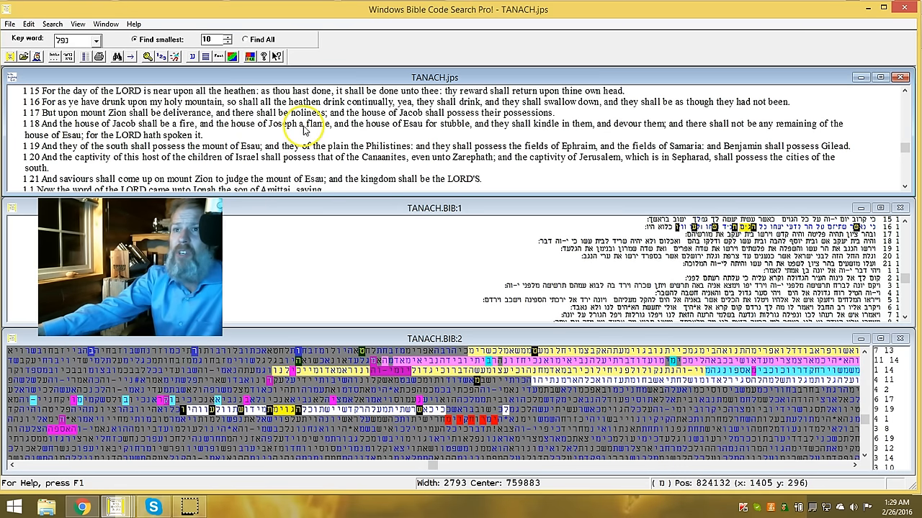
mouse_move(410, 112)
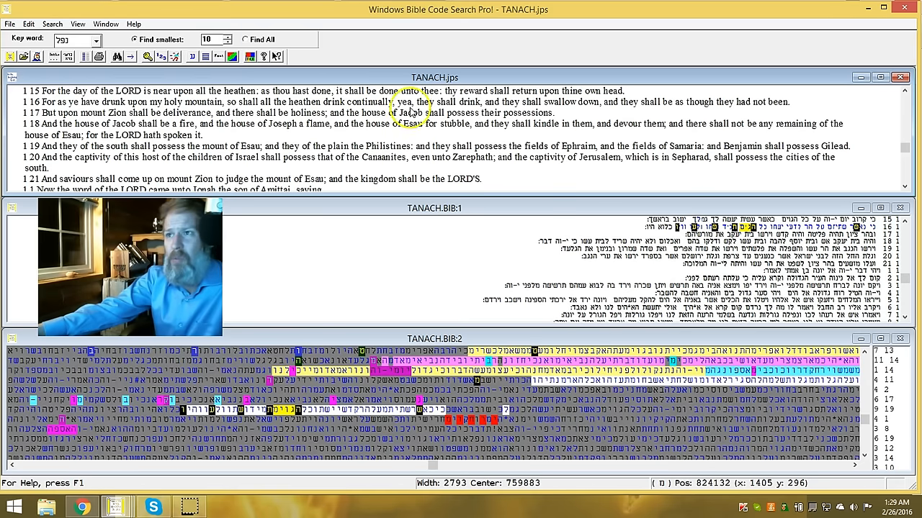
mouse_move(406, 198)
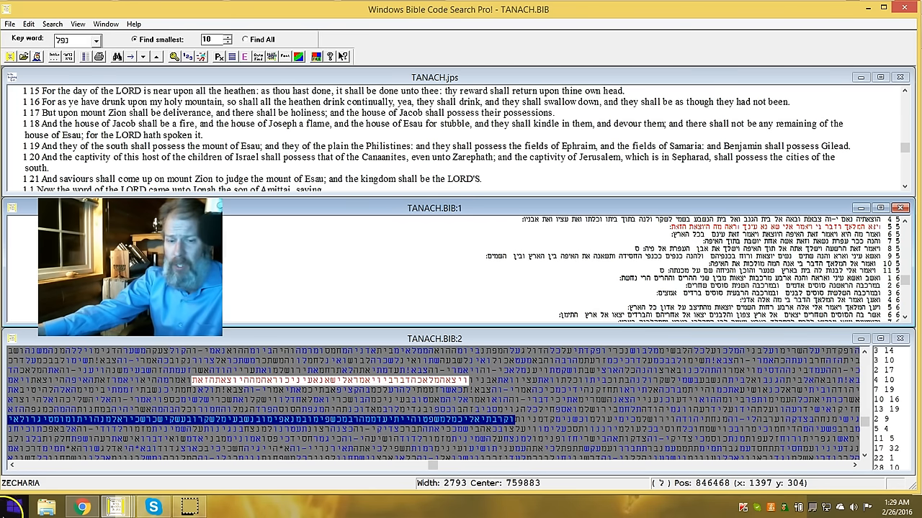
mouse_move(245, 242)
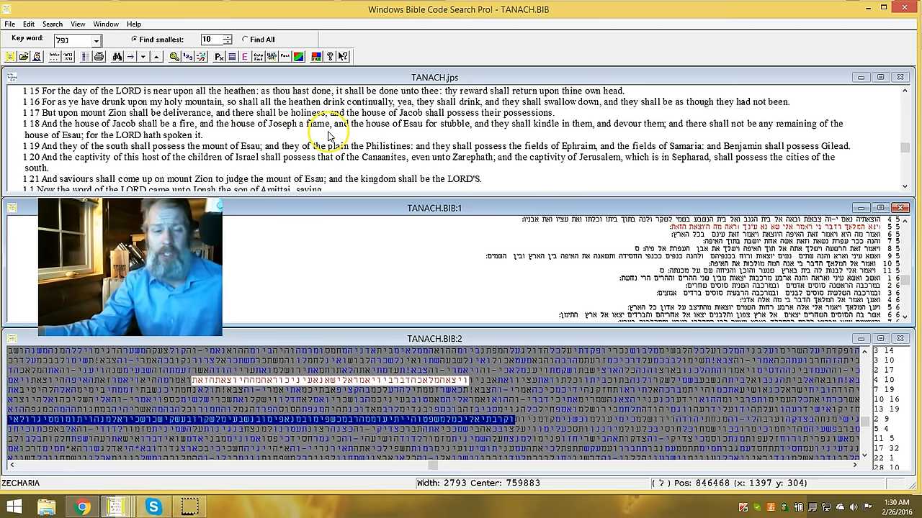
mouse_move(340, 164)
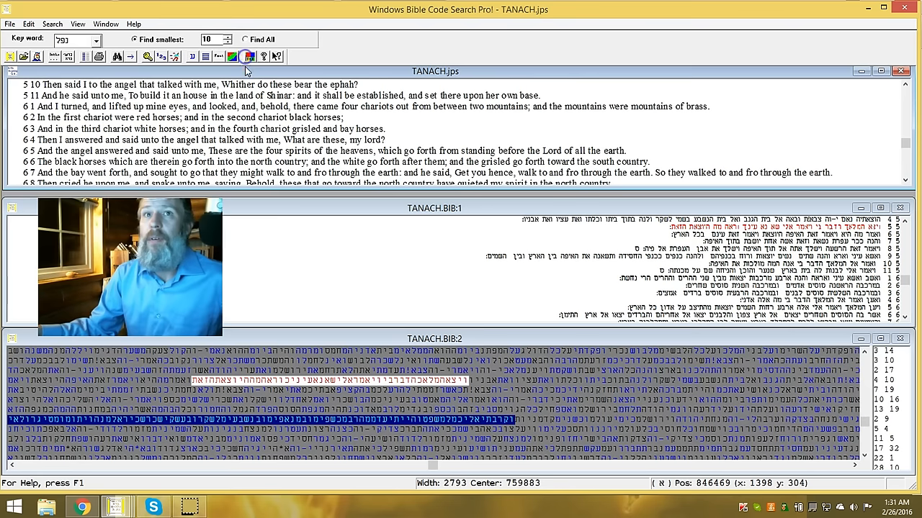
click(904, 88)
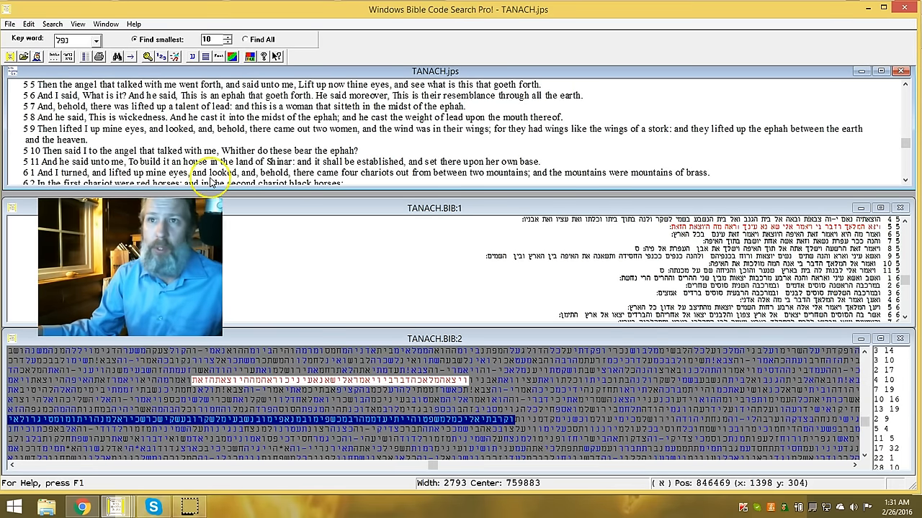
mouse_move(270, 216)
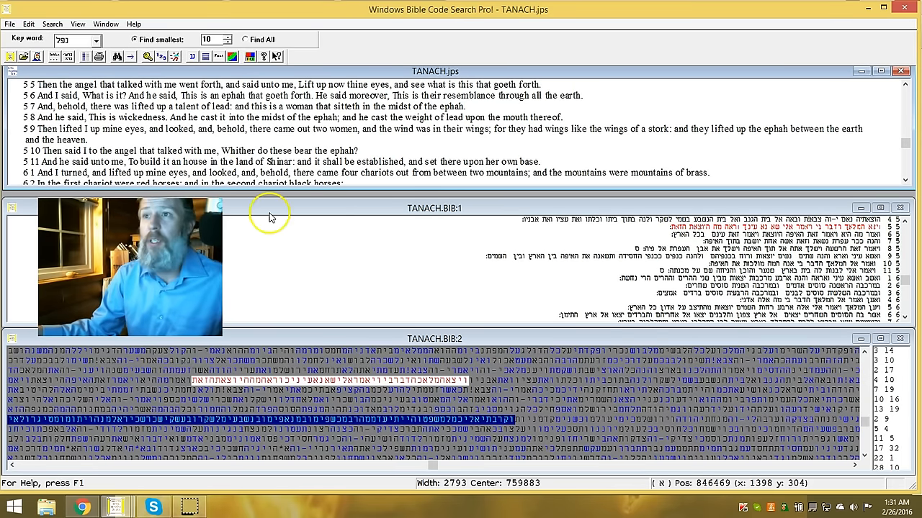
mouse_move(273, 213)
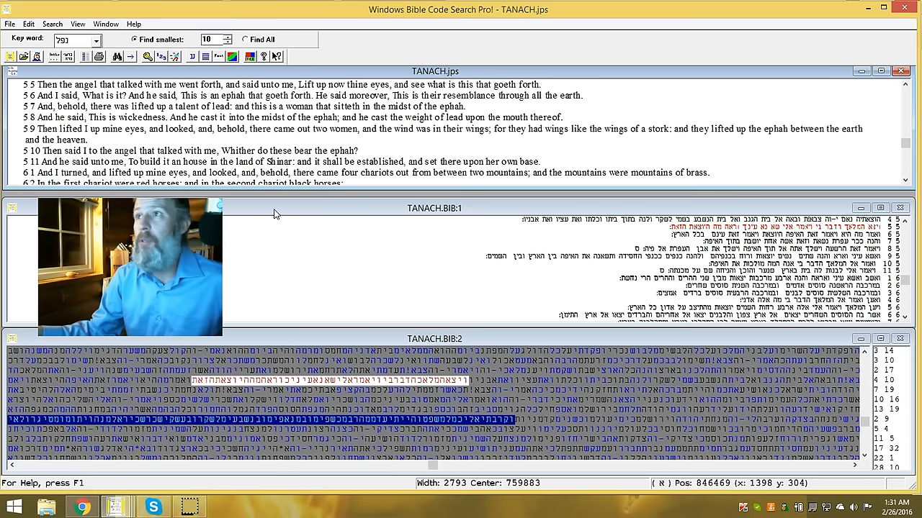
mouse_move(506, 199)
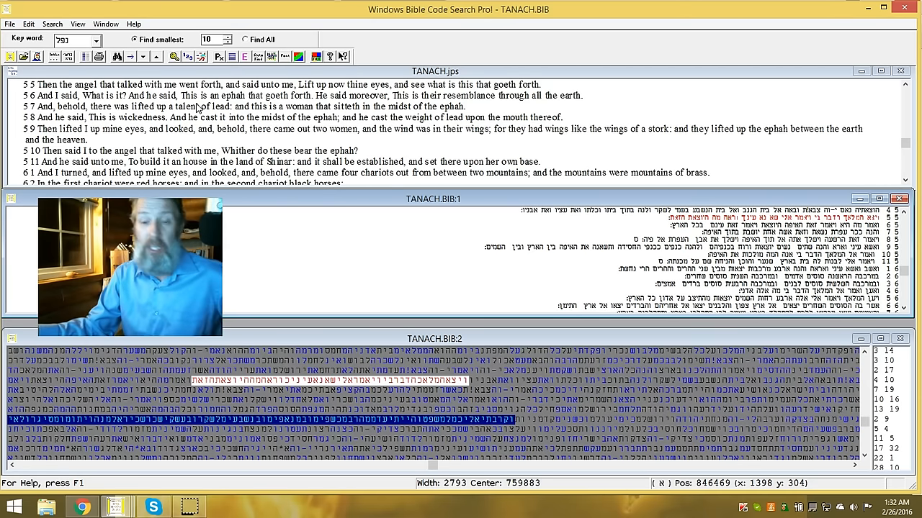
mouse_move(852, 124)
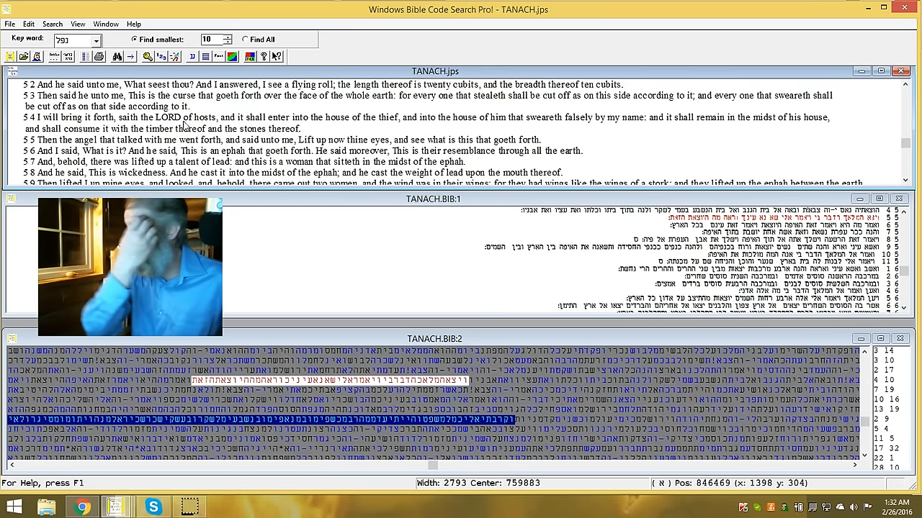
mouse_move(262, 109)
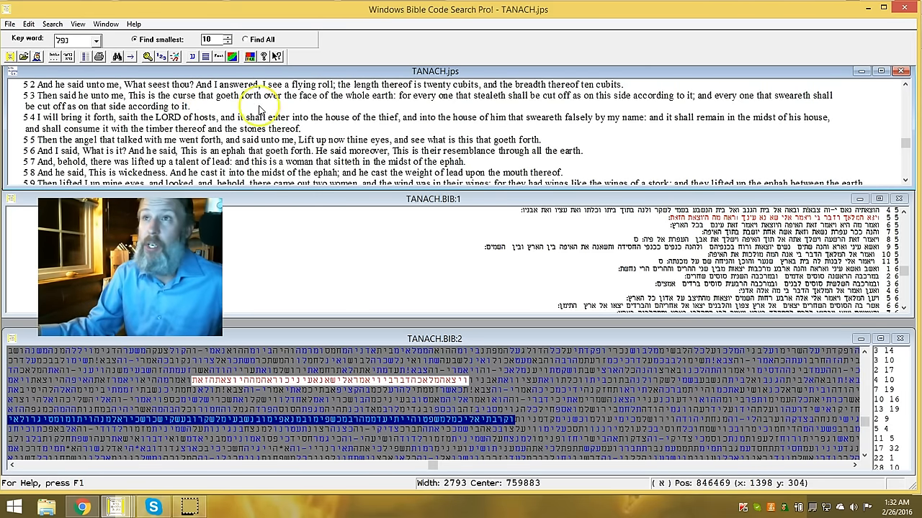
click(904, 83)
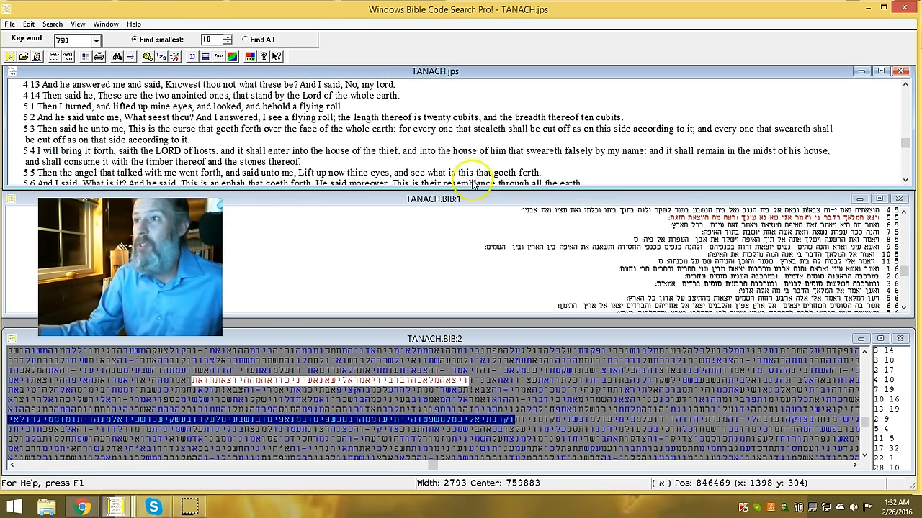
mouse_move(352, 273)
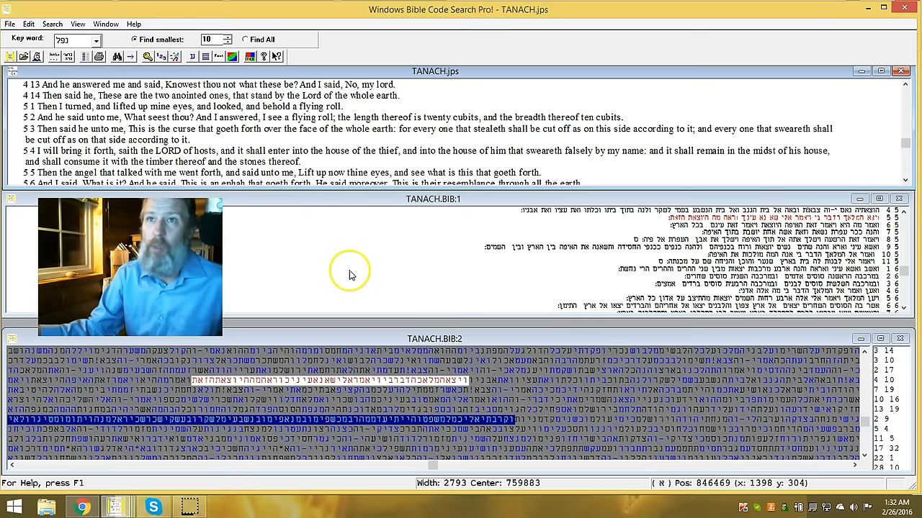
mouse_move(363, 294)
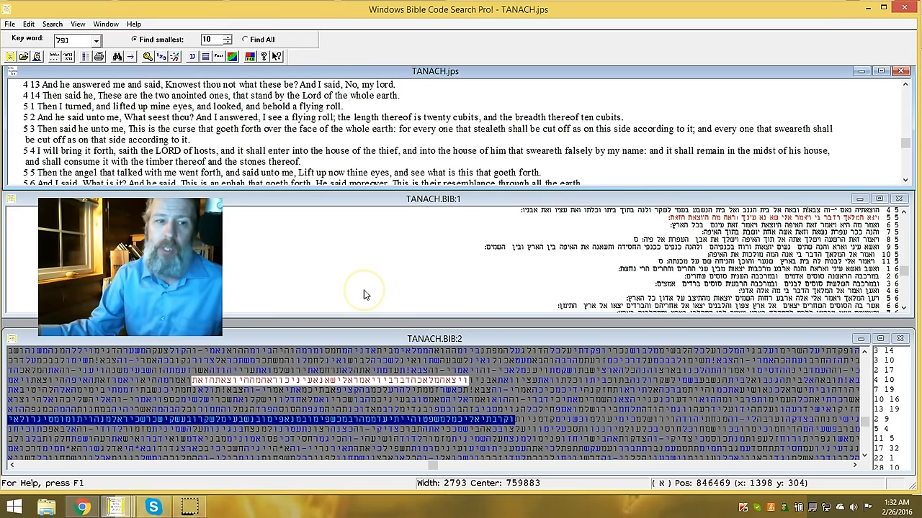
mouse_move(280, 216)
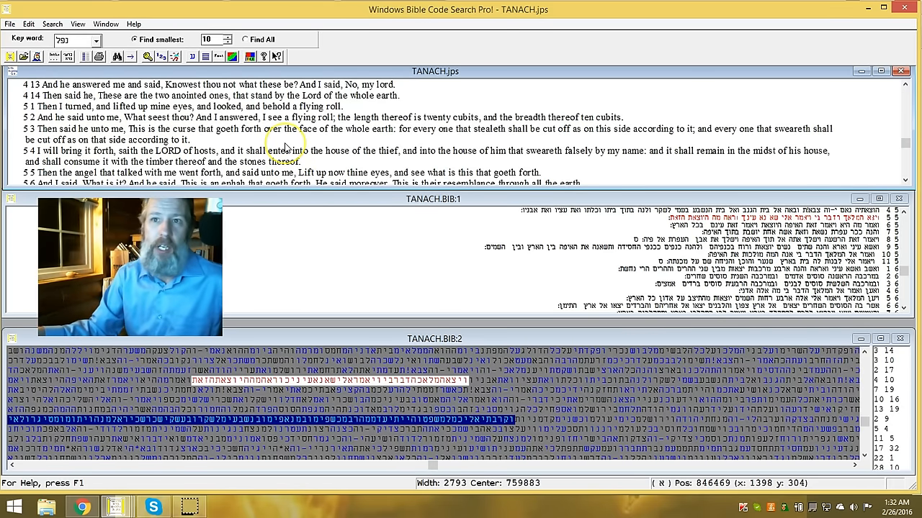
mouse_move(305, 208)
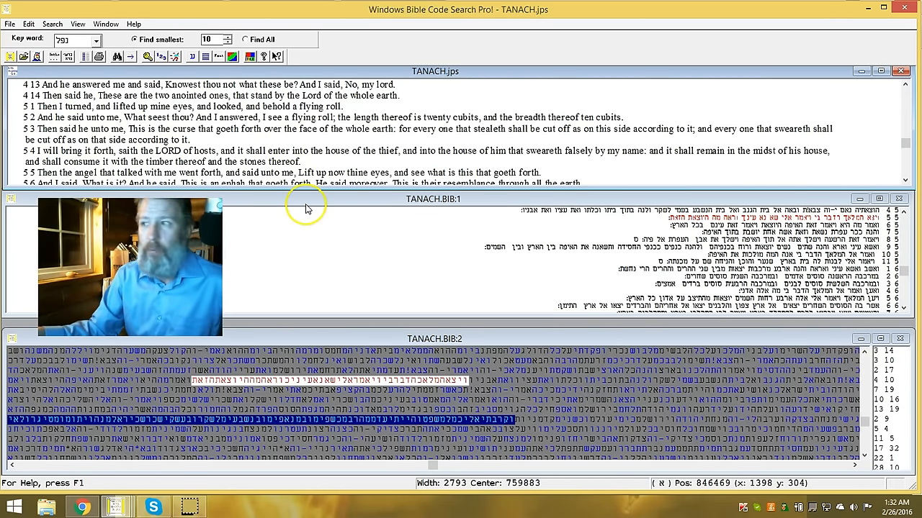
mouse_move(244, 296)
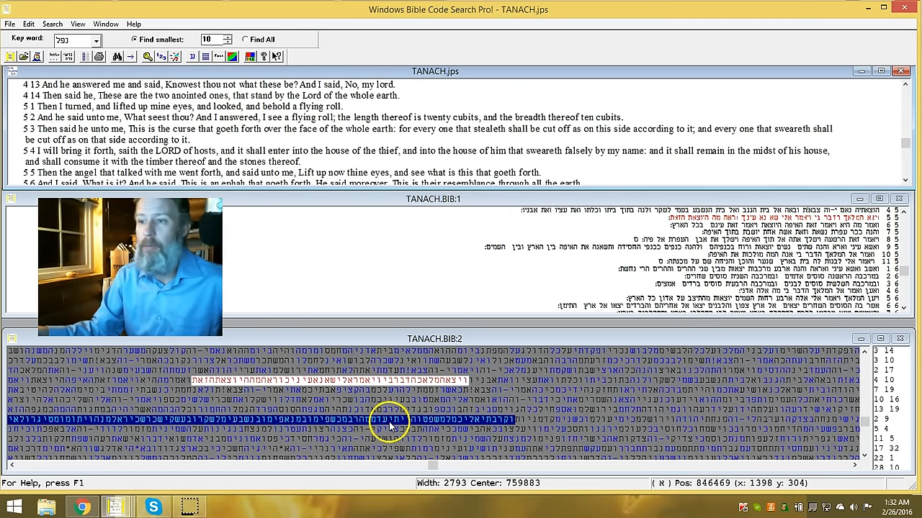
Jump the English window to the Malachi 3:5–12 verses matching the selected matrix position.
right_click(389, 421)
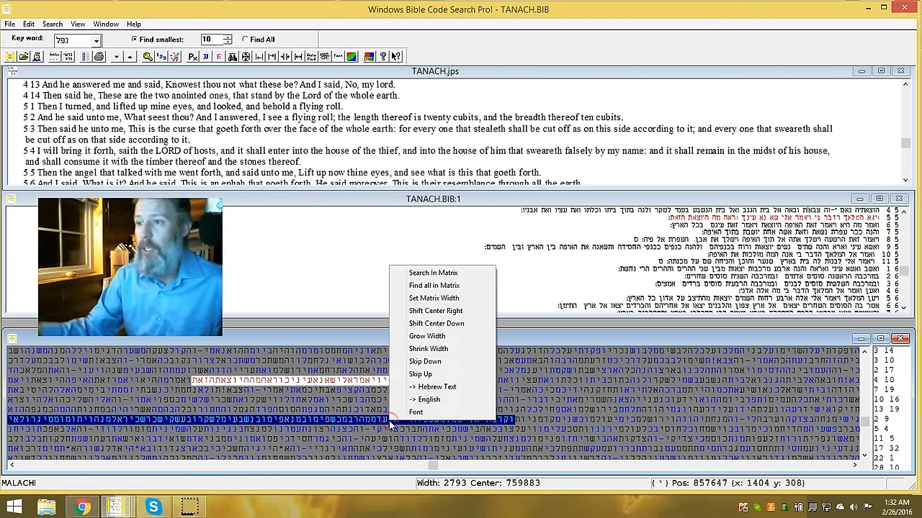
click(432, 273)
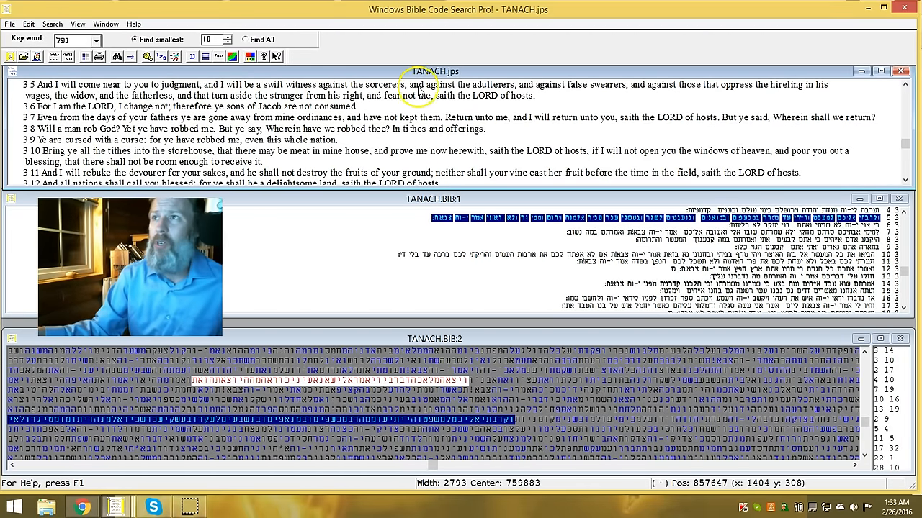
mouse_move(625, 95)
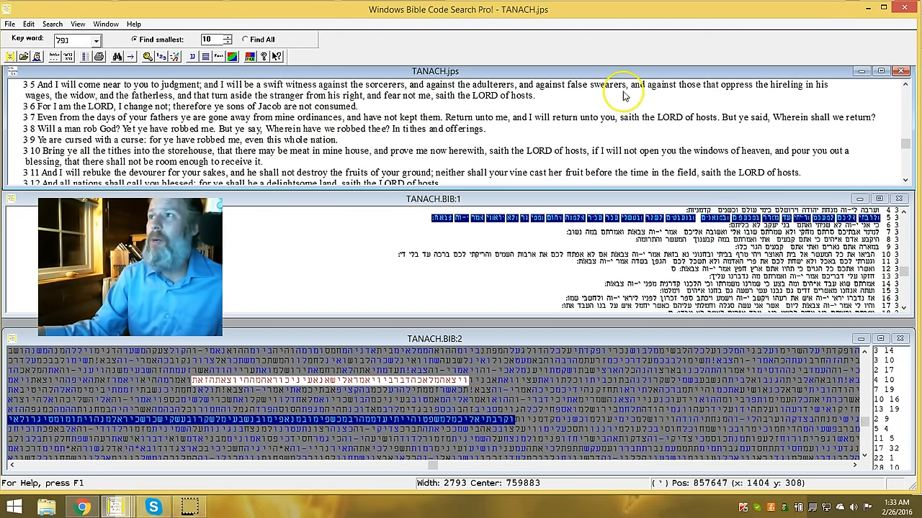
mouse_move(720, 95)
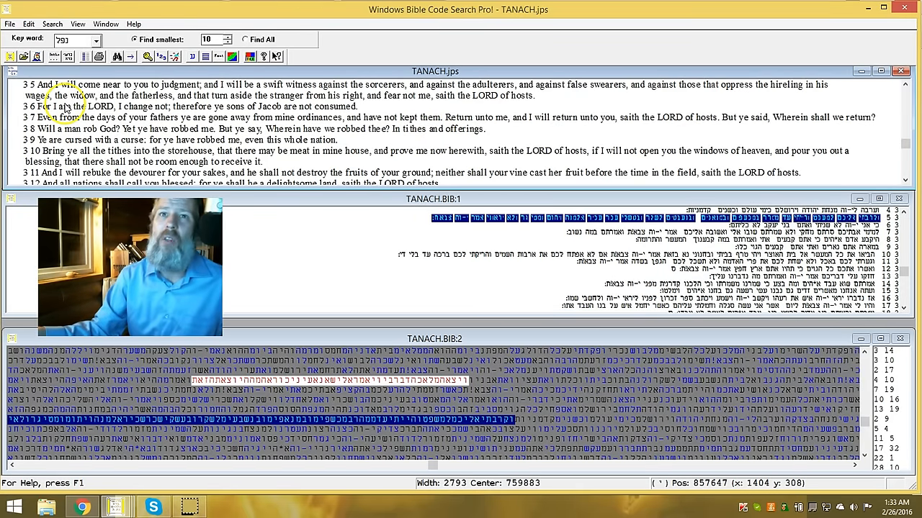
mouse_move(248, 101)
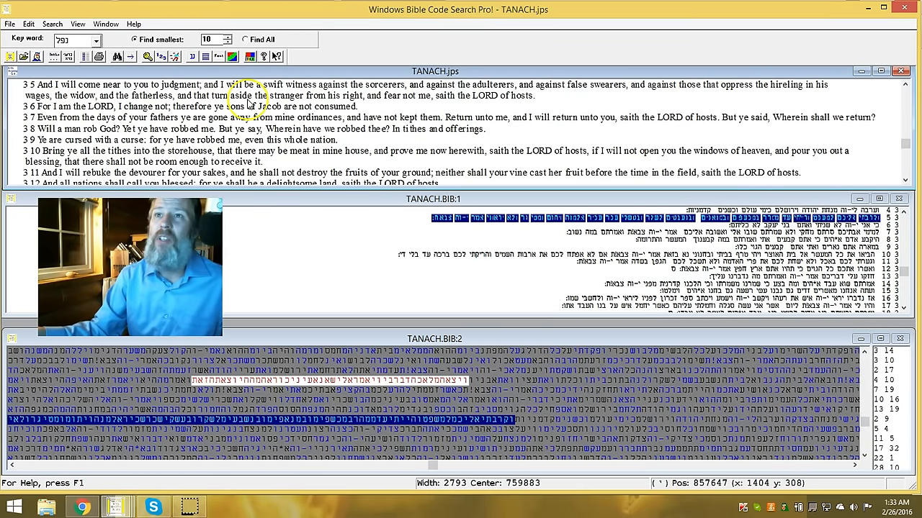
mouse_move(414, 108)
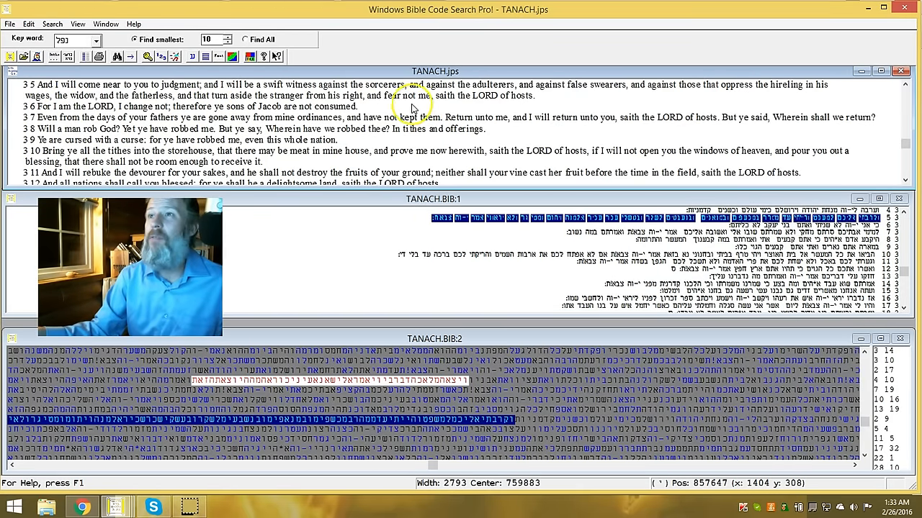
mouse_move(468, 107)
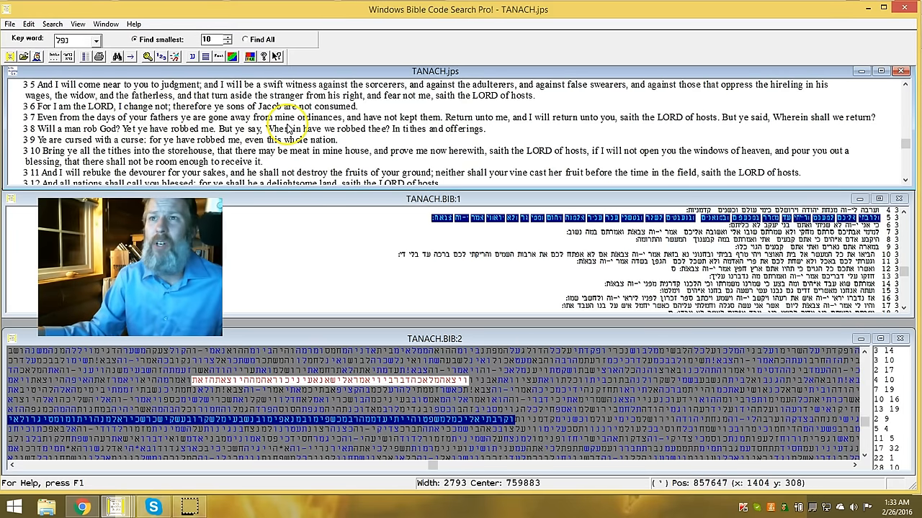
mouse_move(353, 124)
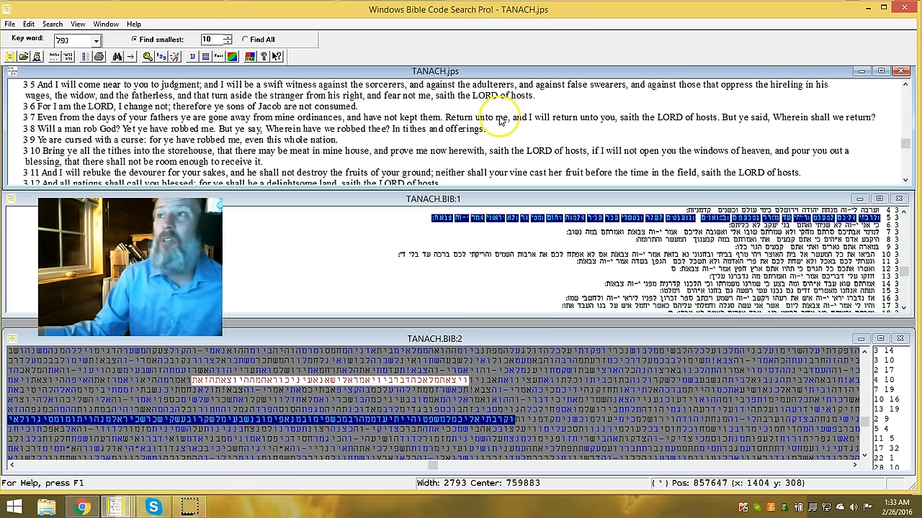
mouse_move(504, 118)
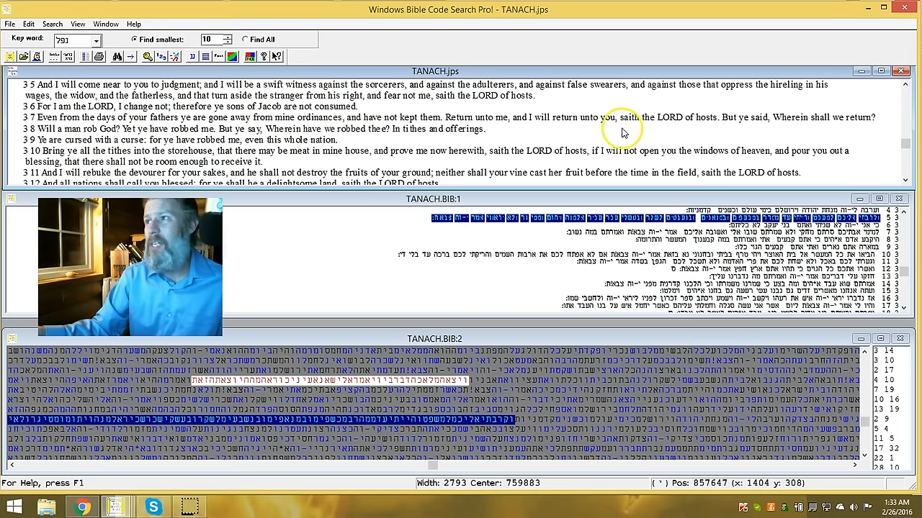
mouse_move(688, 128)
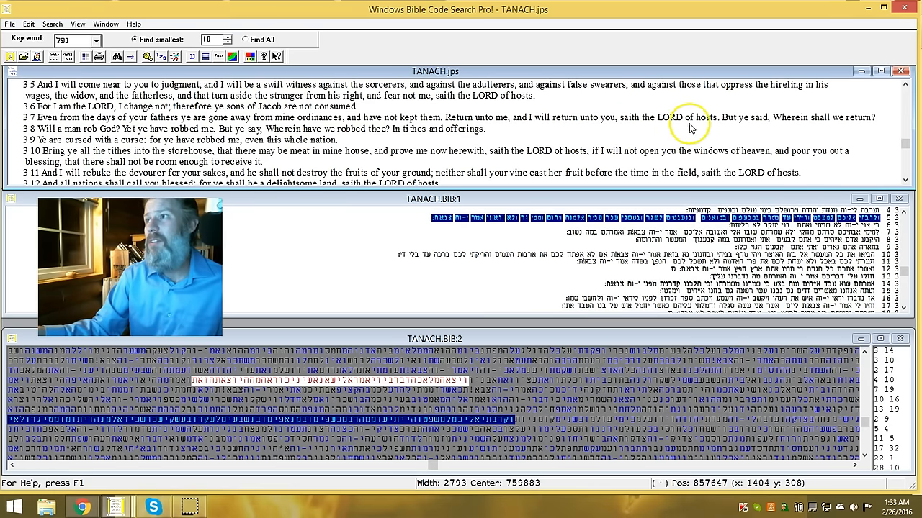
mouse_move(705, 126)
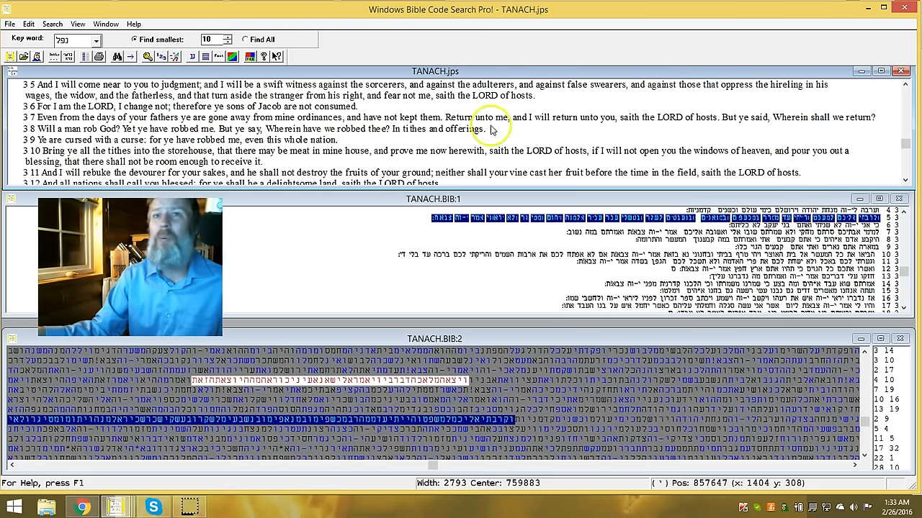
mouse_move(50, 149)
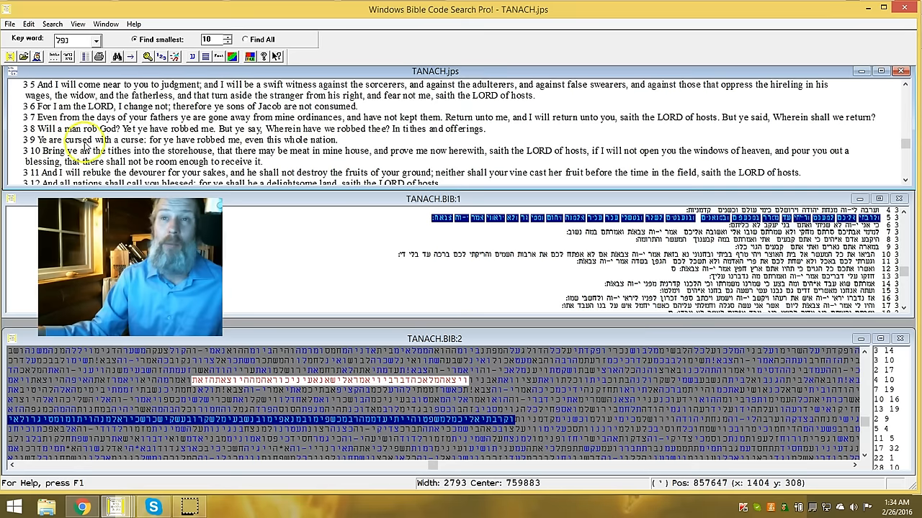
mouse_move(194, 136)
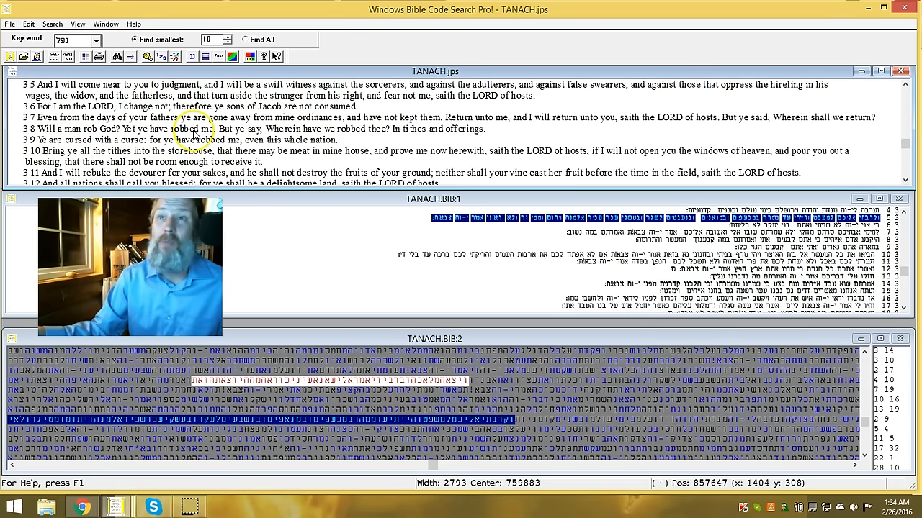
mouse_move(287, 142)
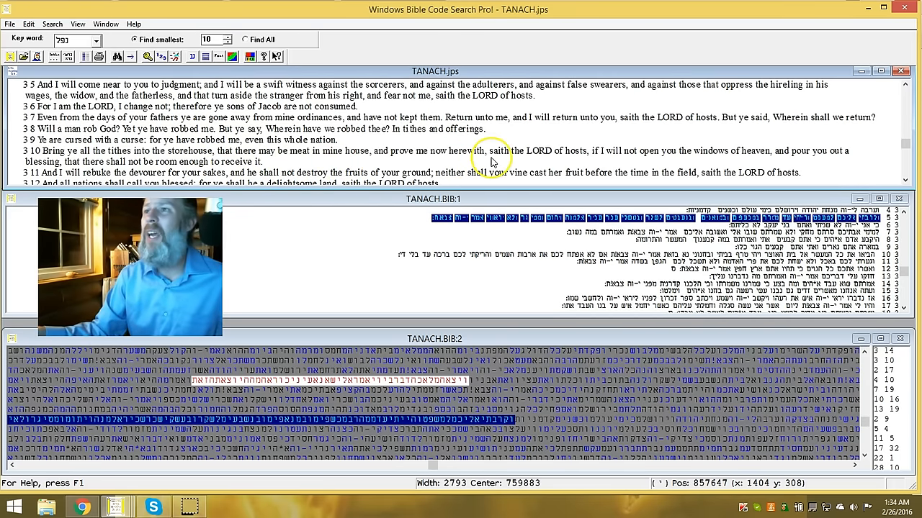
mouse_move(558, 158)
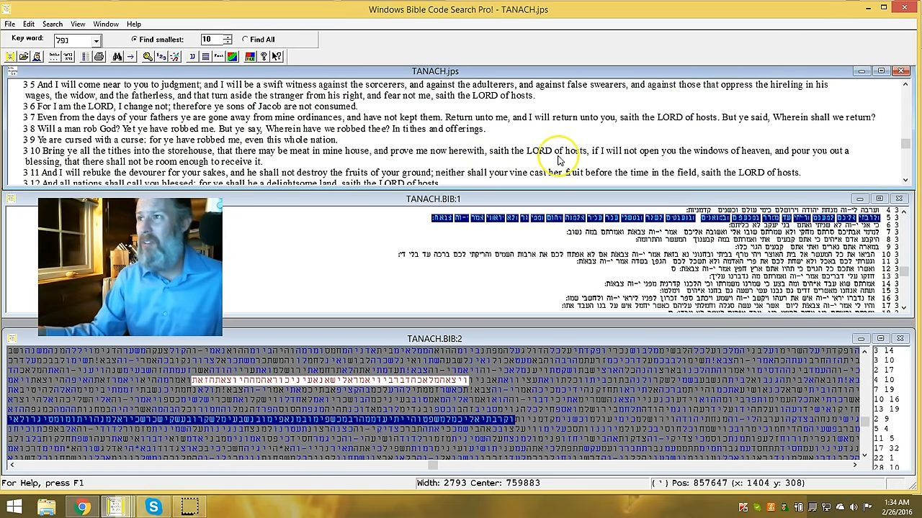
mouse_move(669, 160)
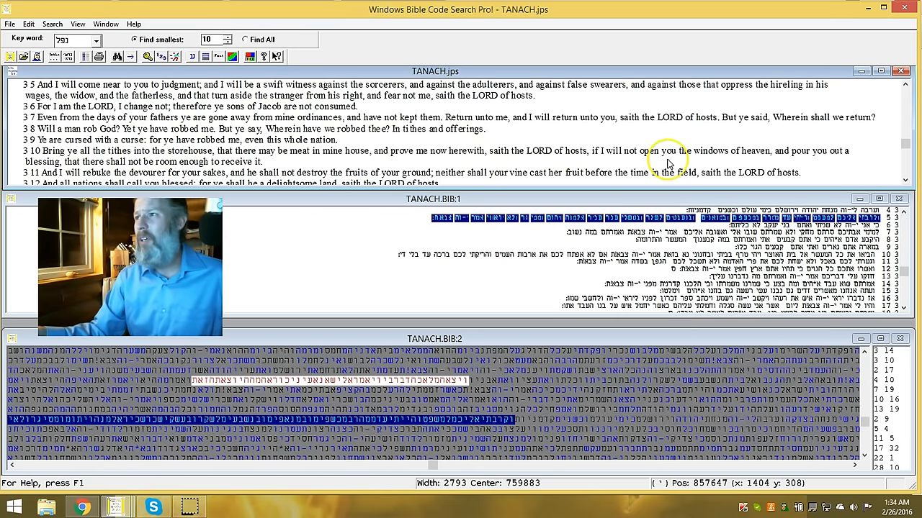
mouse_move(835, 167)
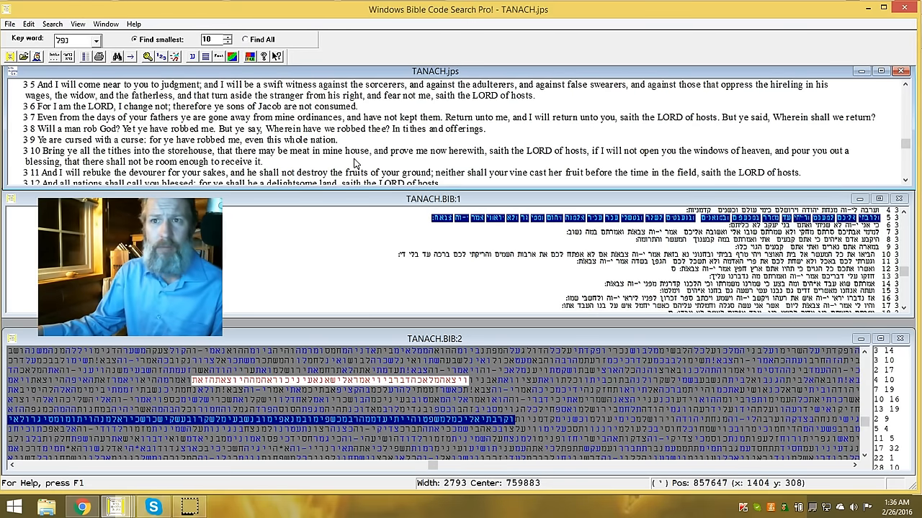
mouse_move(363, 189)
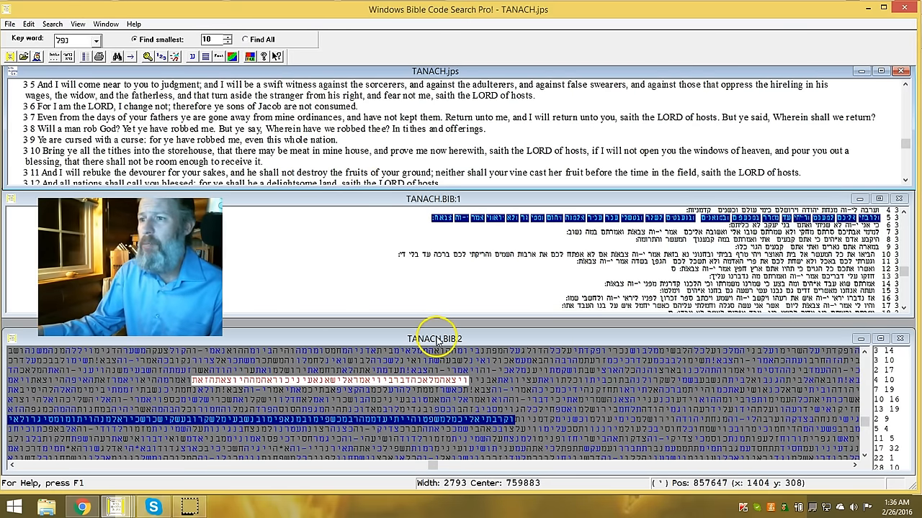
click(440, 329)
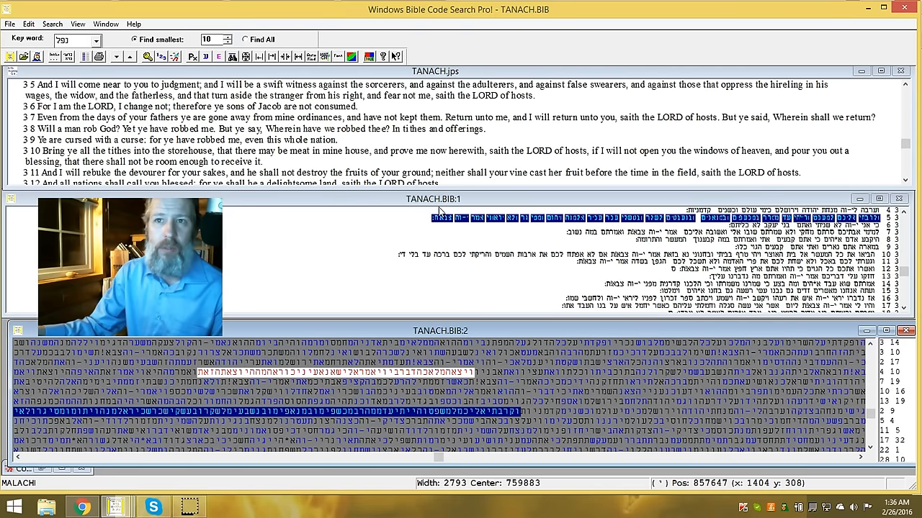
mouse_move(343, 222)
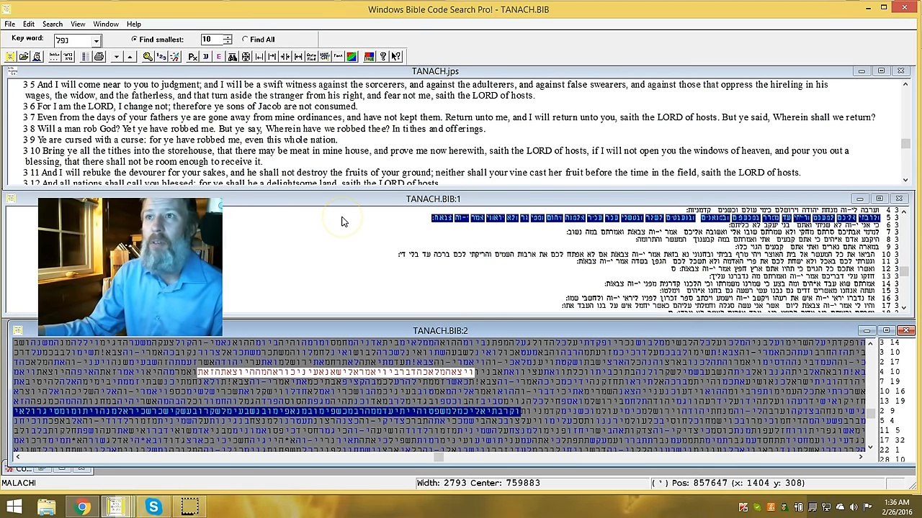